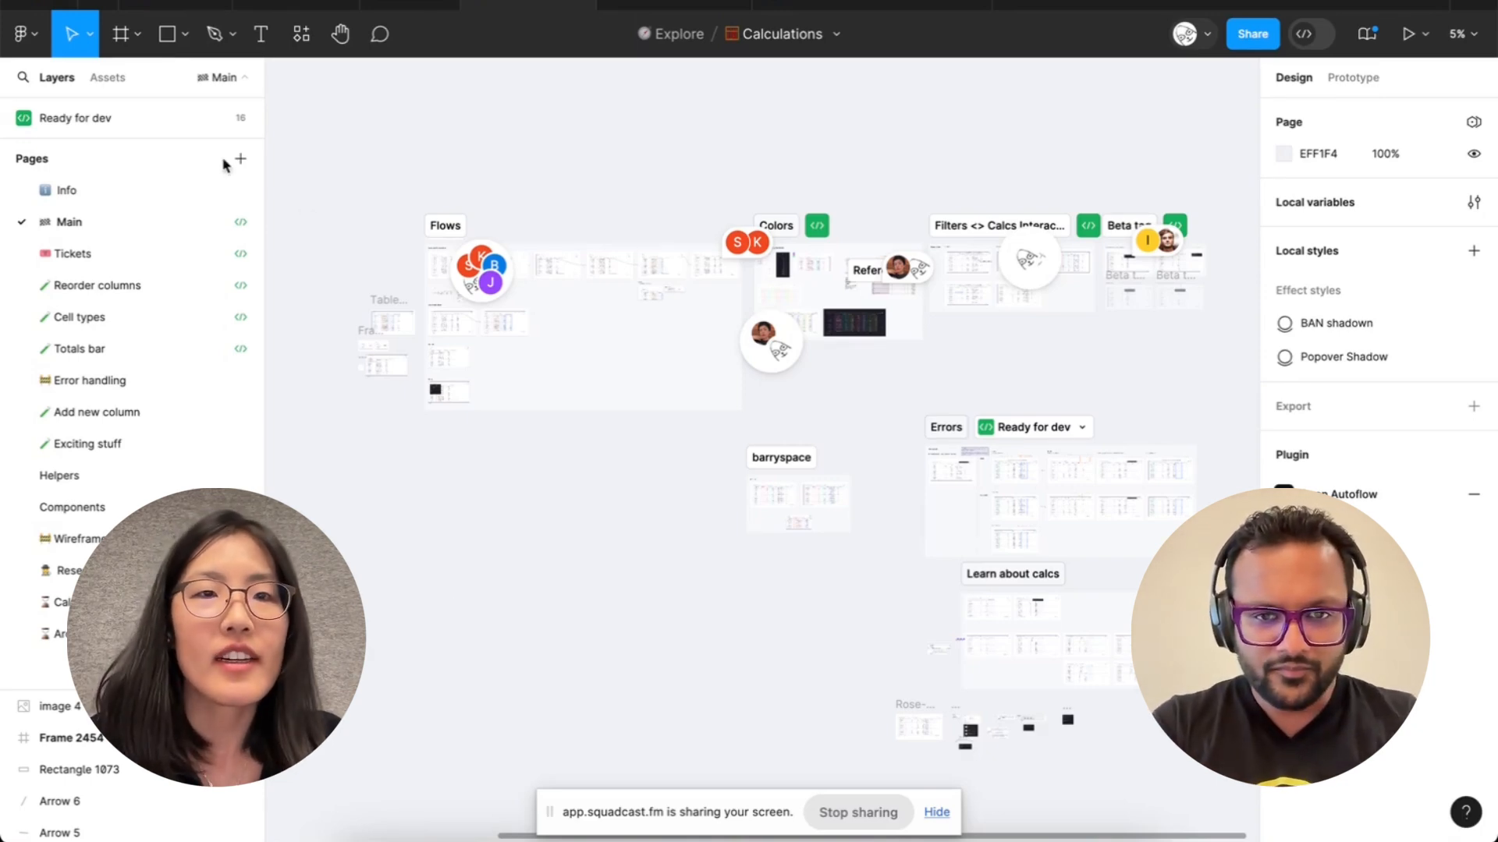
mouse_move(316, 252)
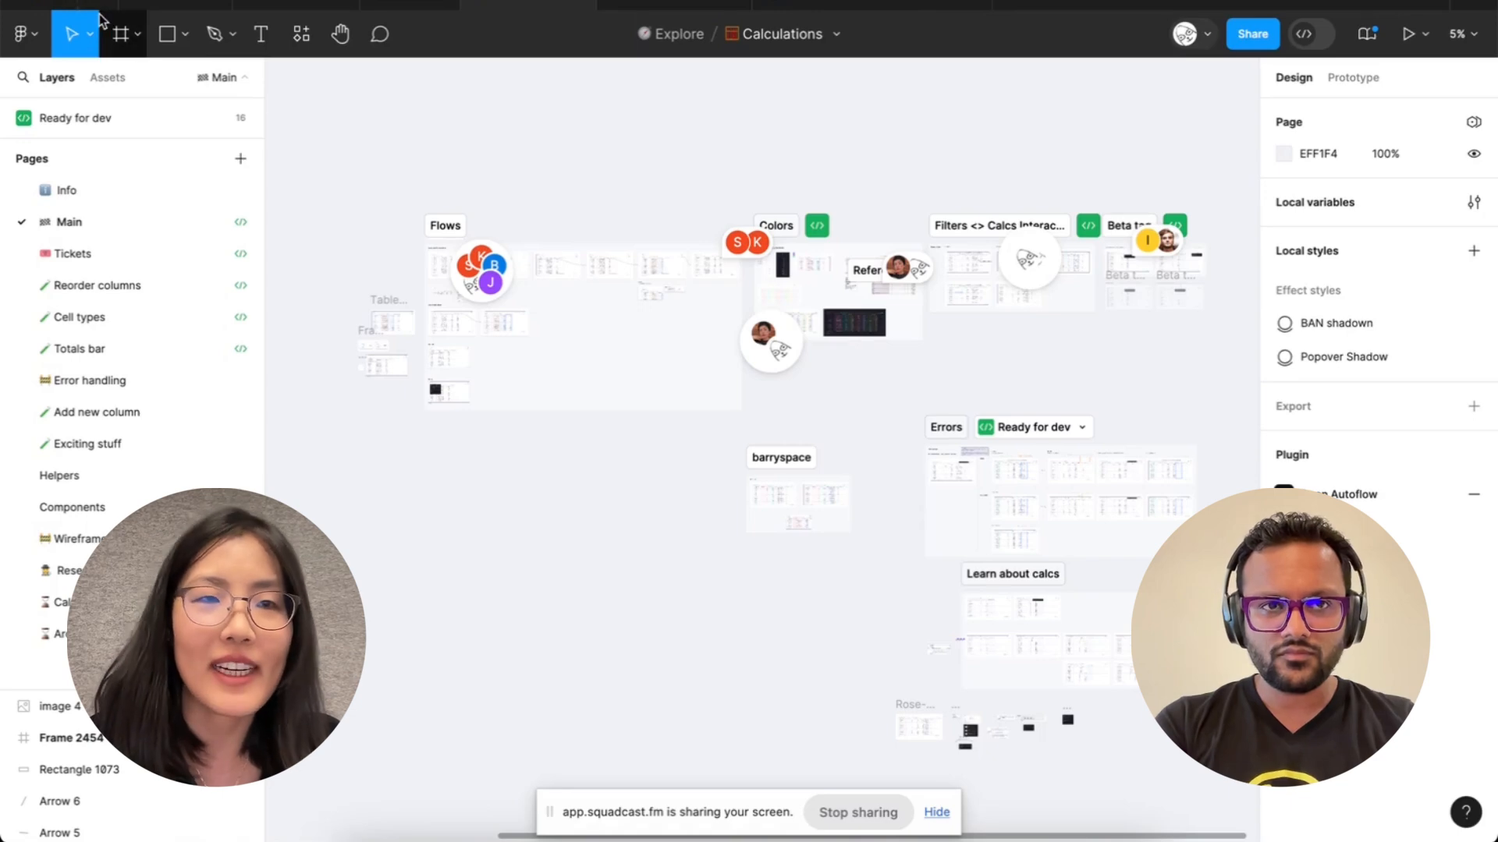
mouse_move(101, 8)
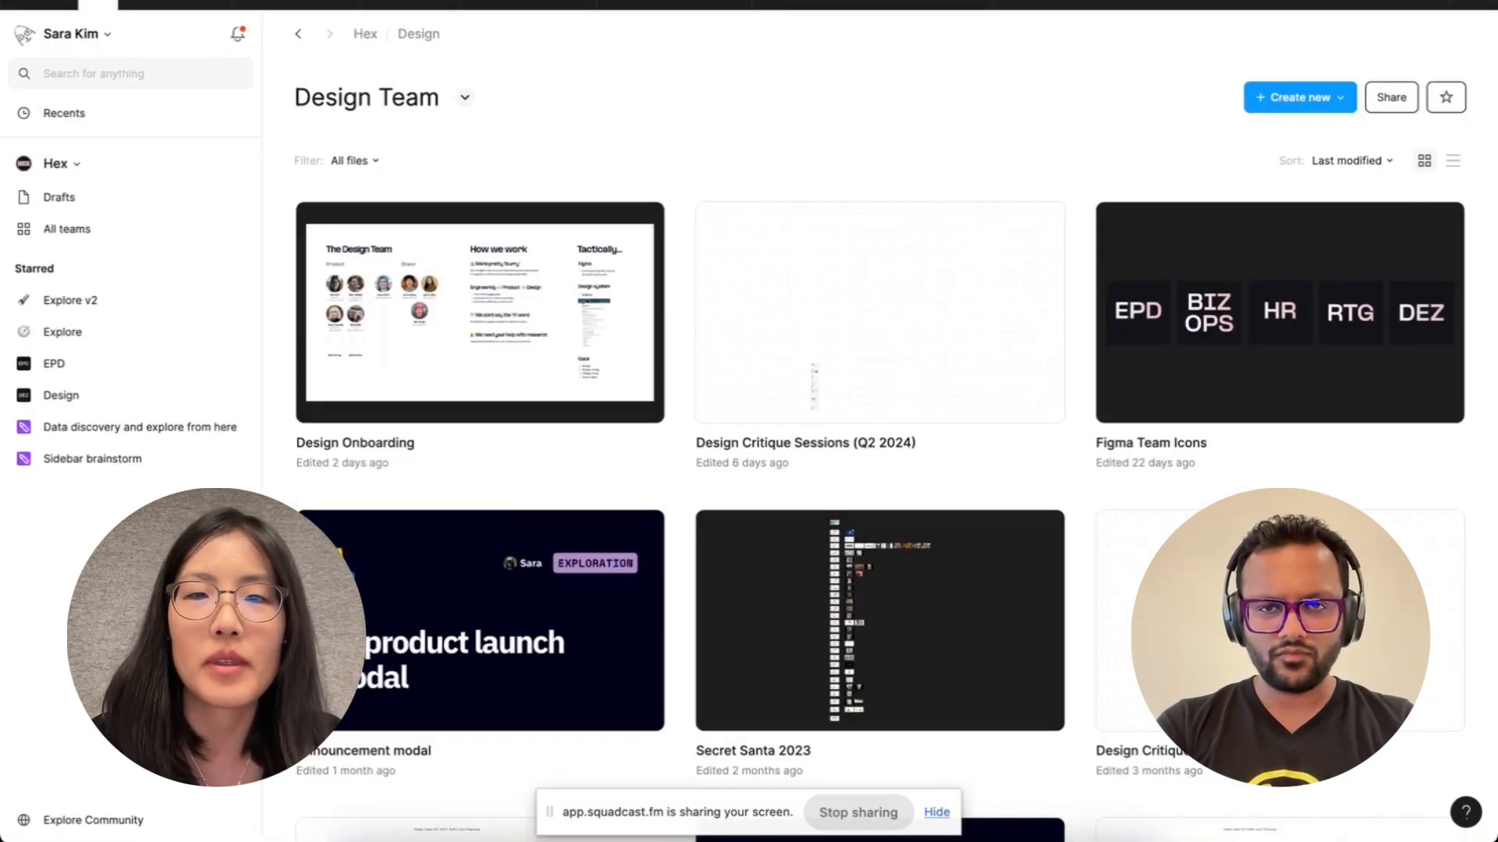
Step: Open the 'Duplicate me! (Project template)' file to its Info cover frame
scroll(down, 3)
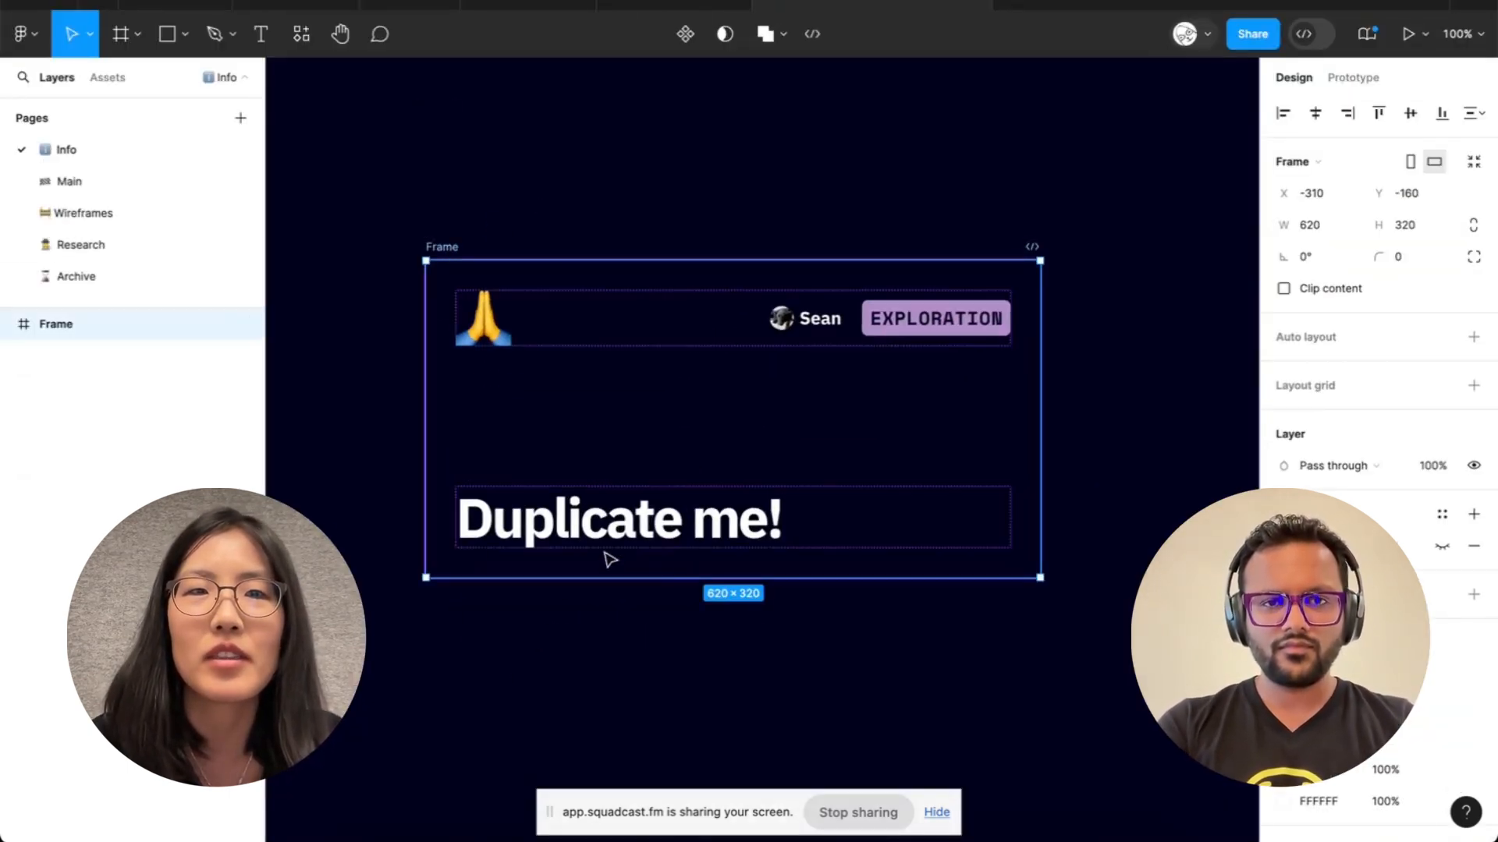
Step: Browse the template's empty Main, Wireframes, Research and Archive pages
click(67, 182)
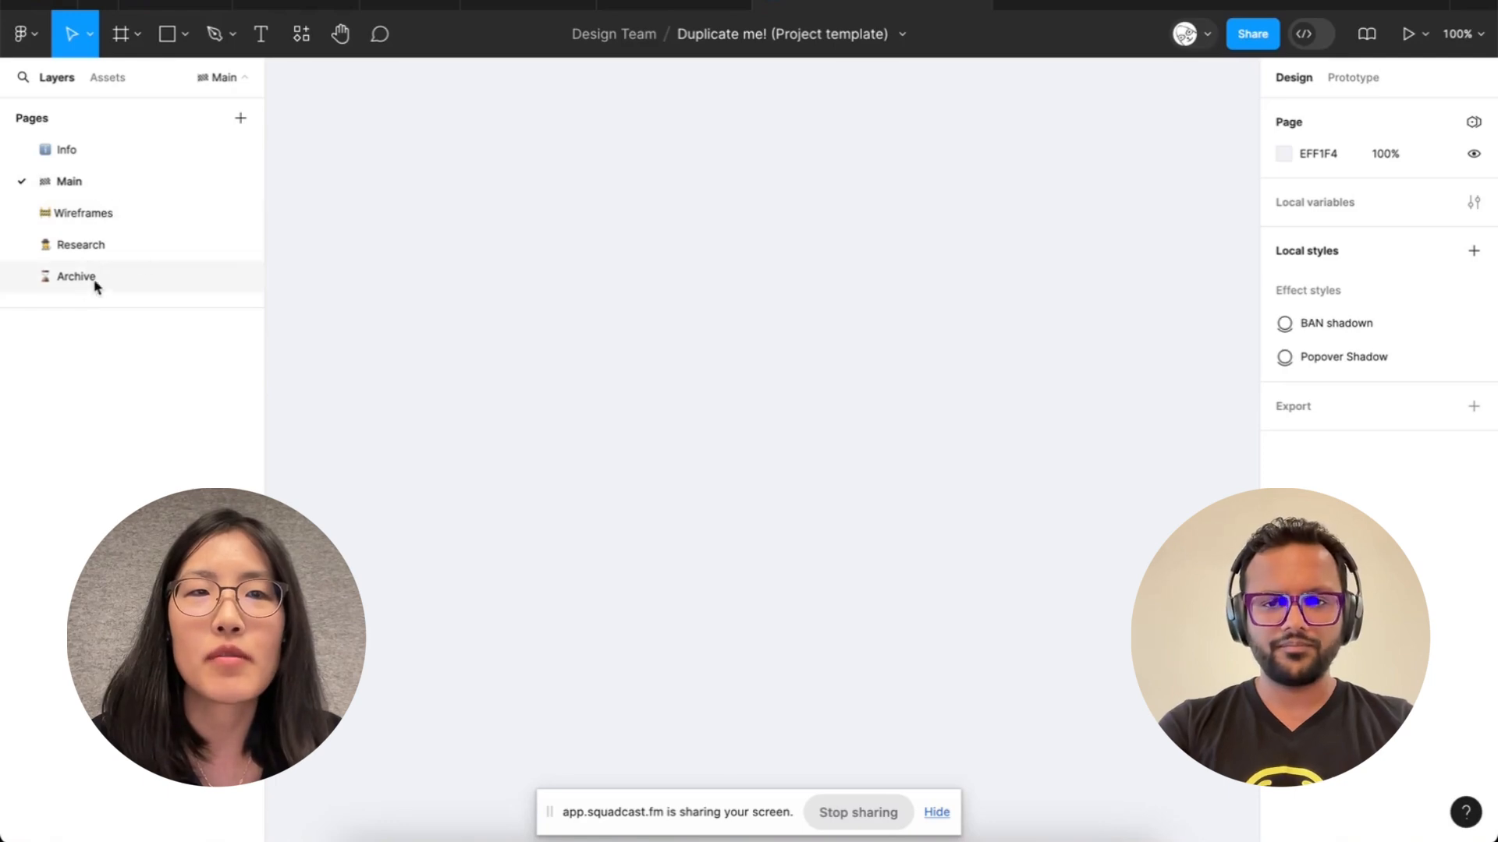
mouse_move(150, 232)
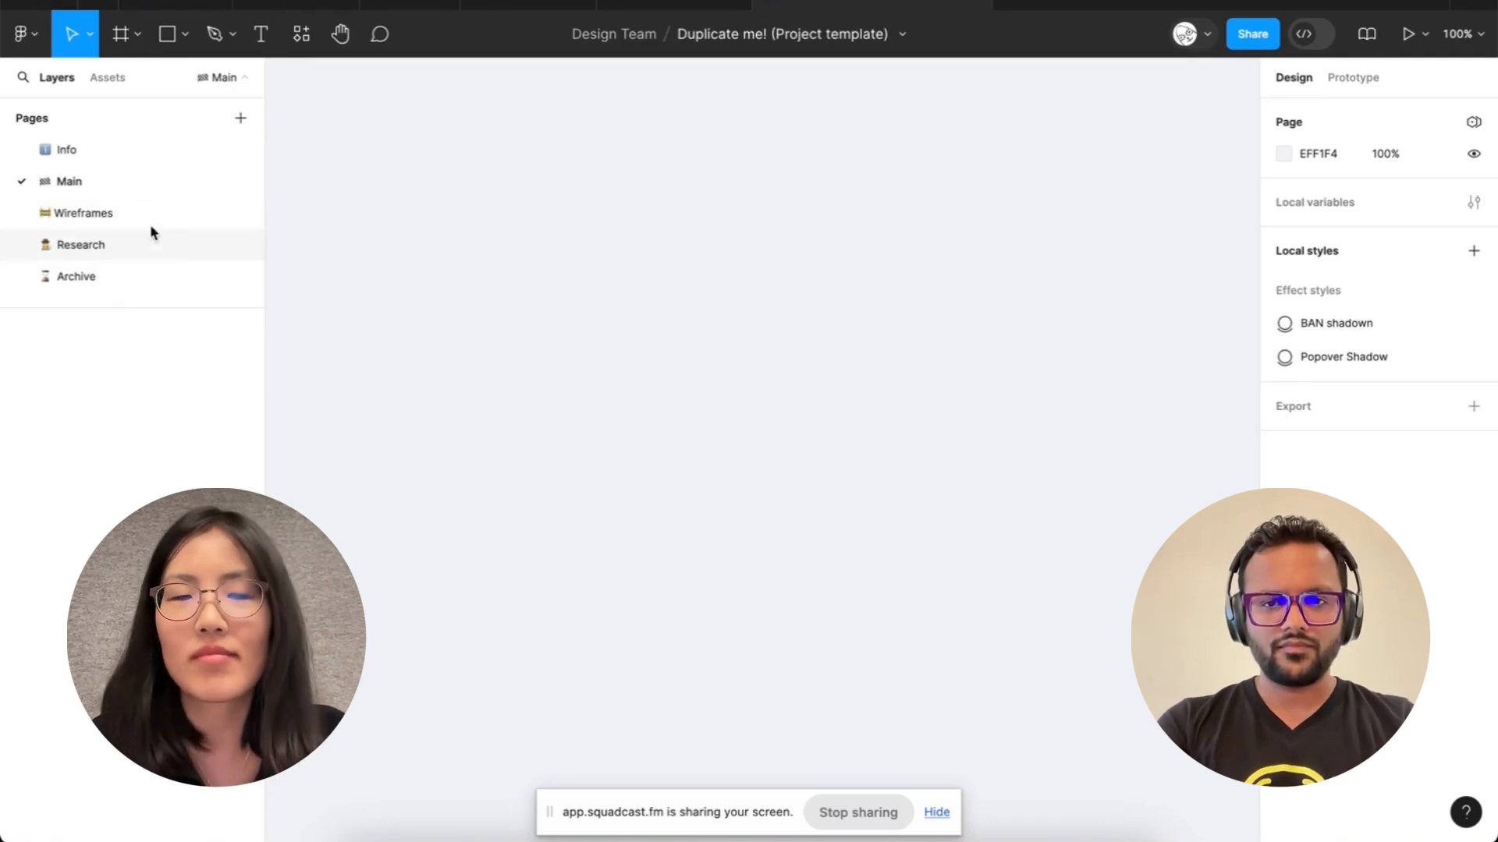
mouse_move(417, 234)
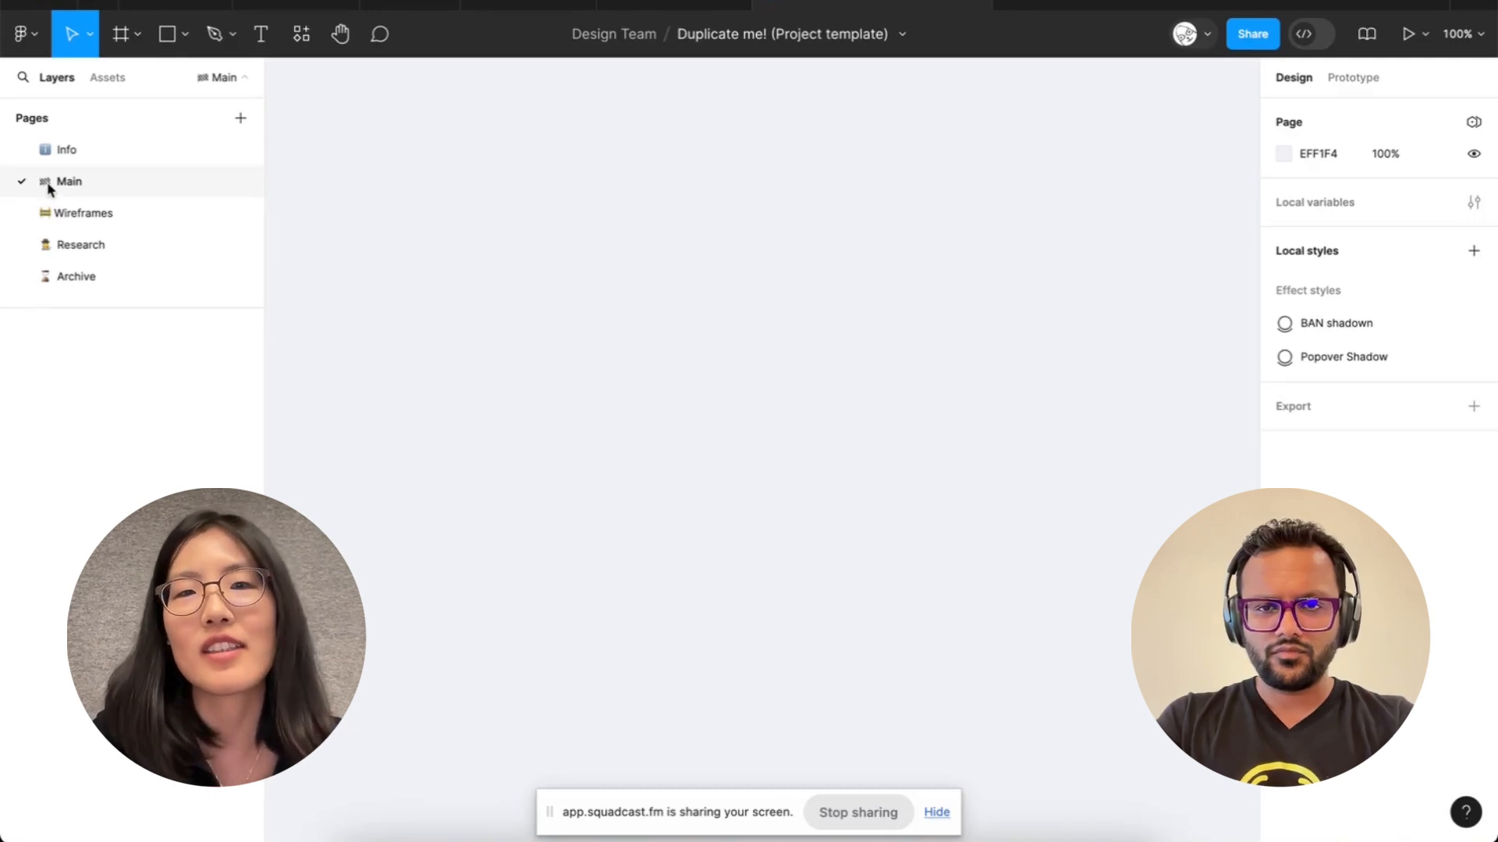
mouse_move(543, 411)
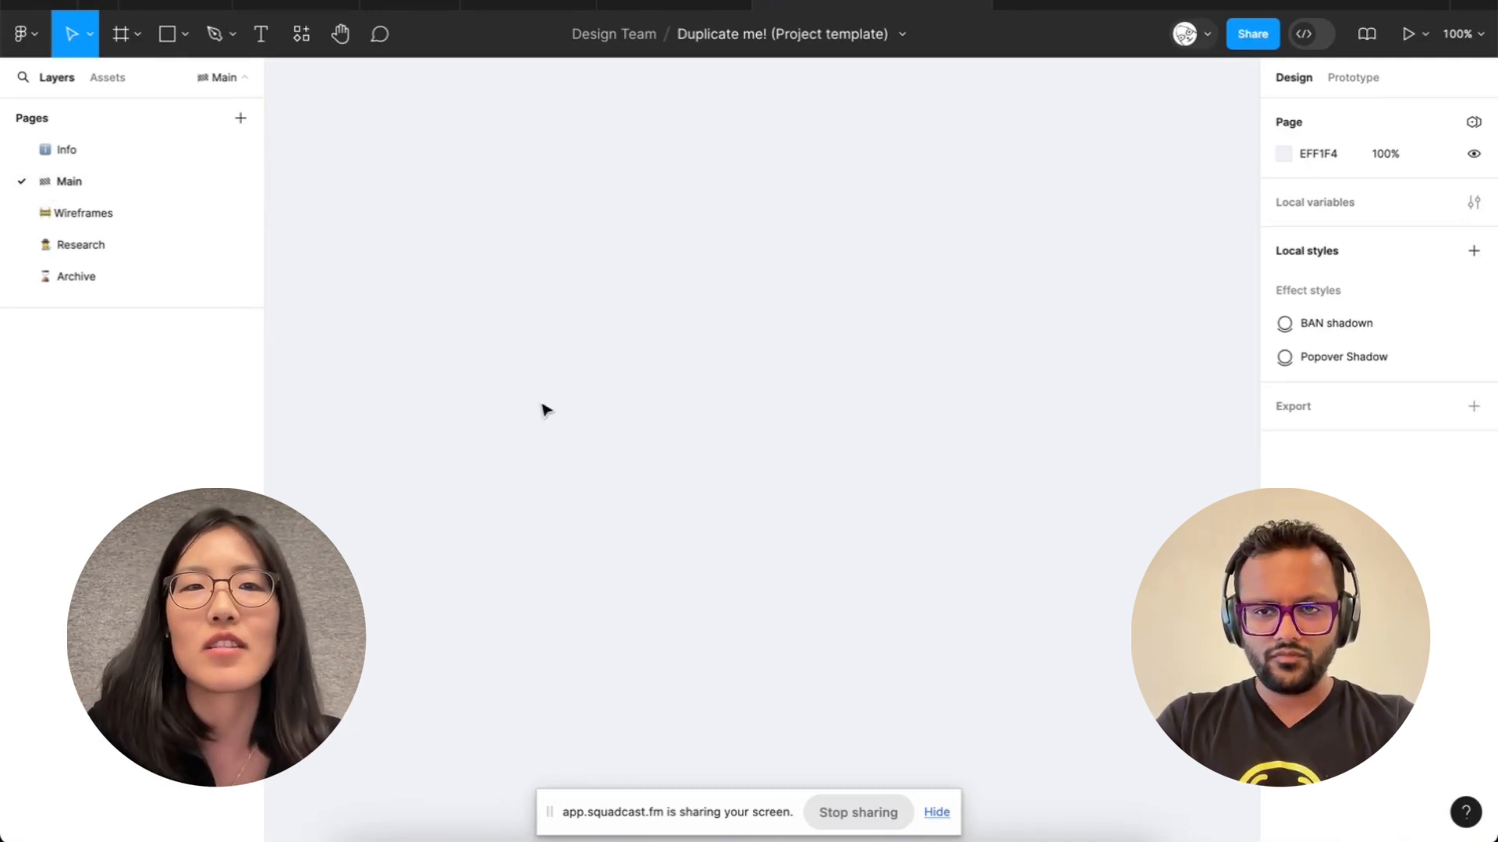
mouse_move(344, 204)
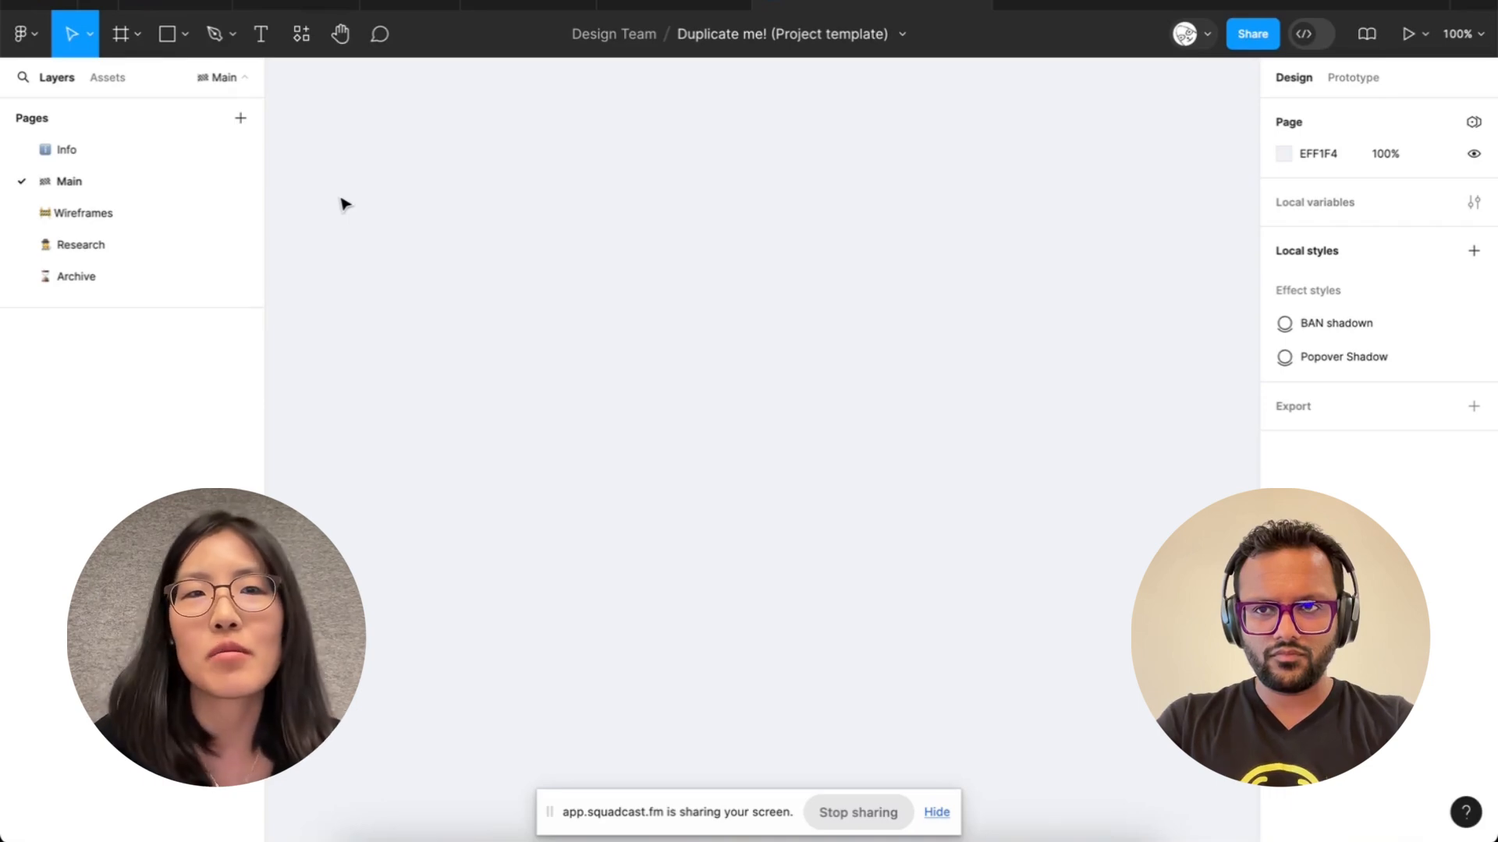
click(84, 212)
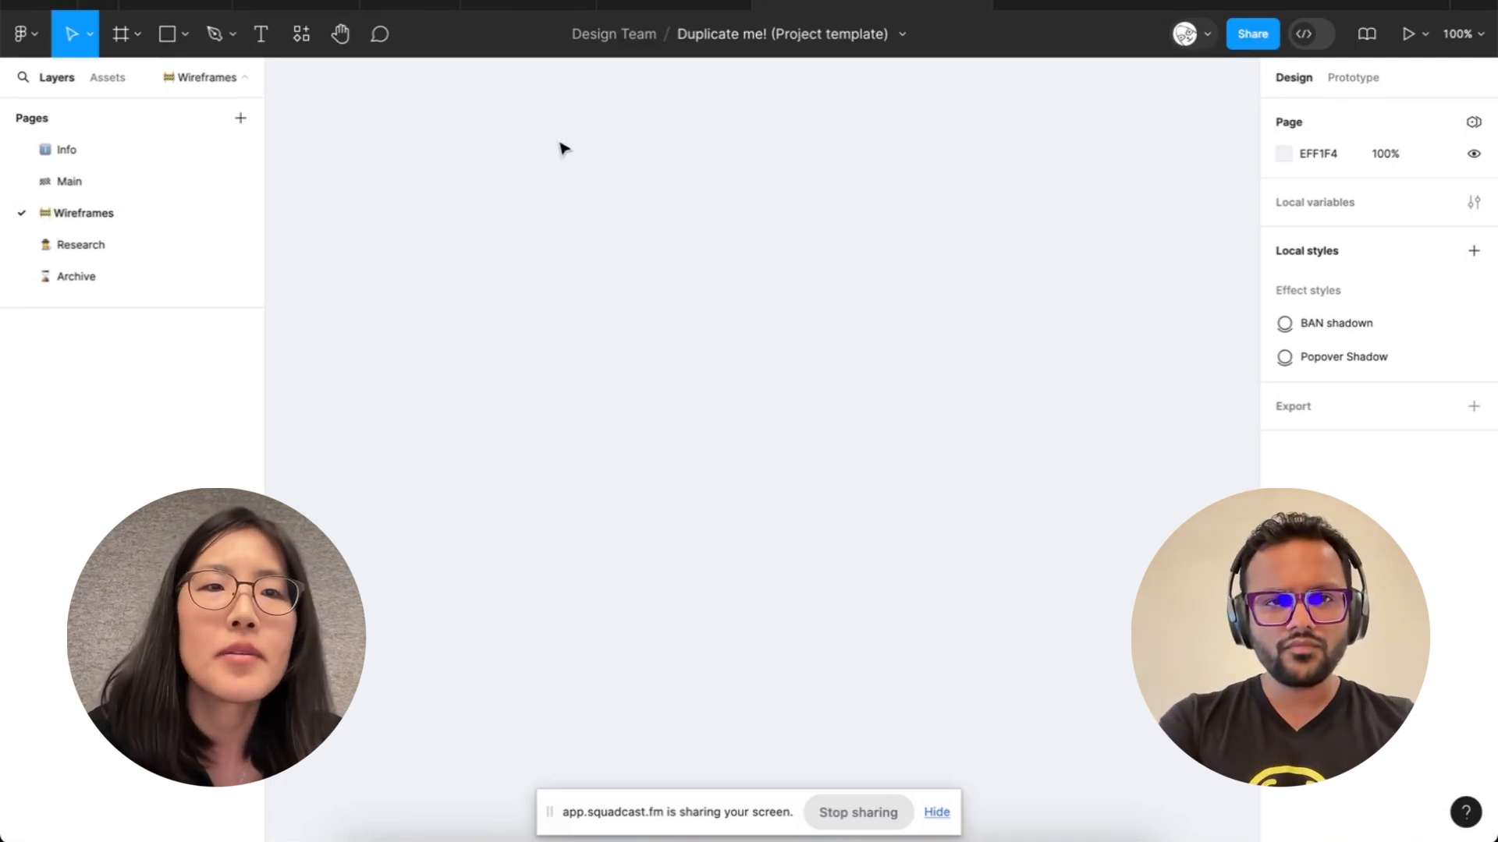
click(80, 244)
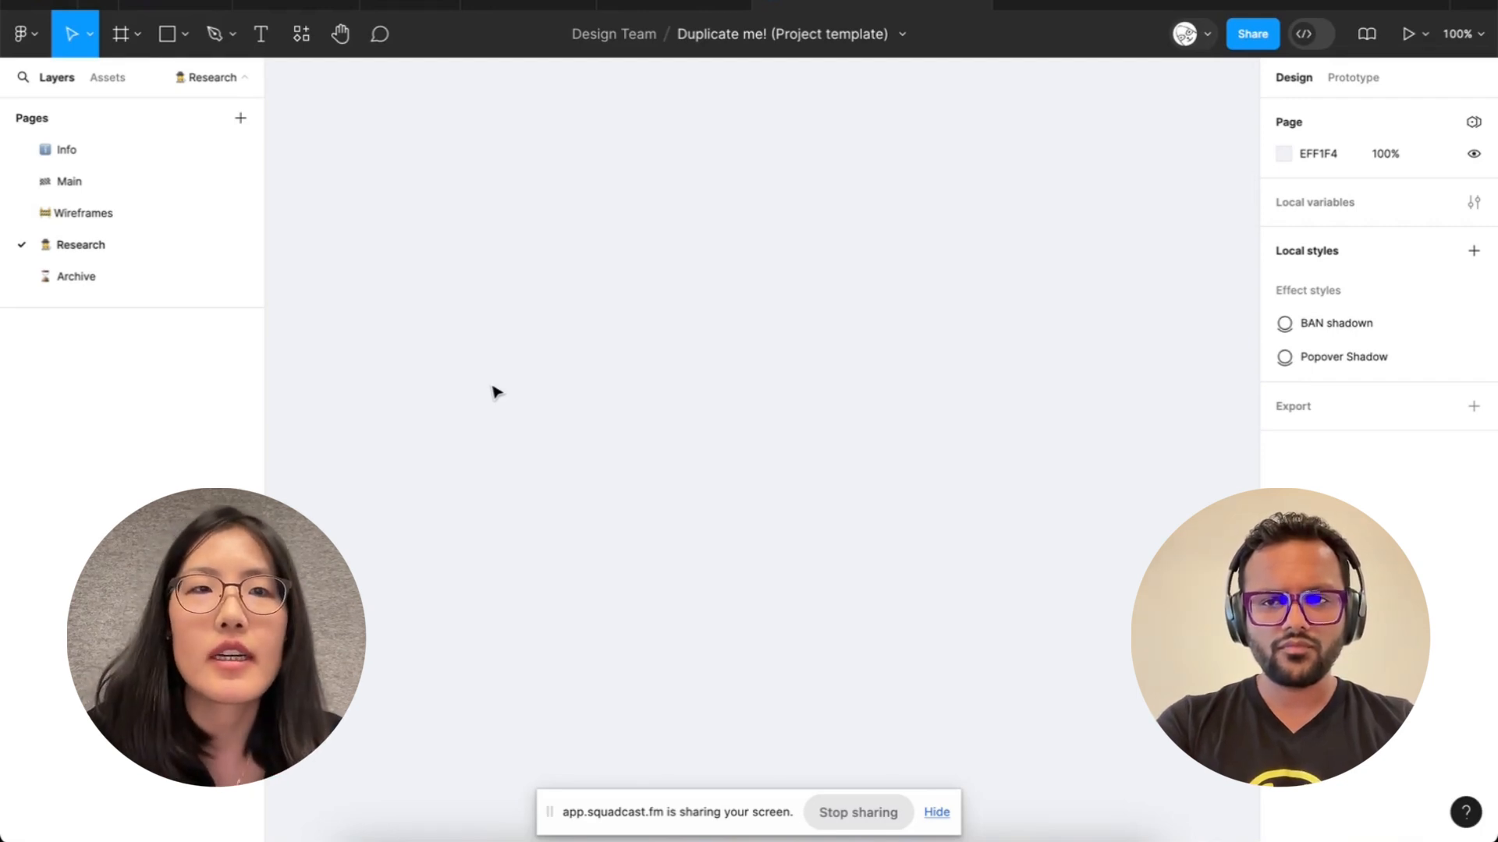
mouse_move(252, 181)
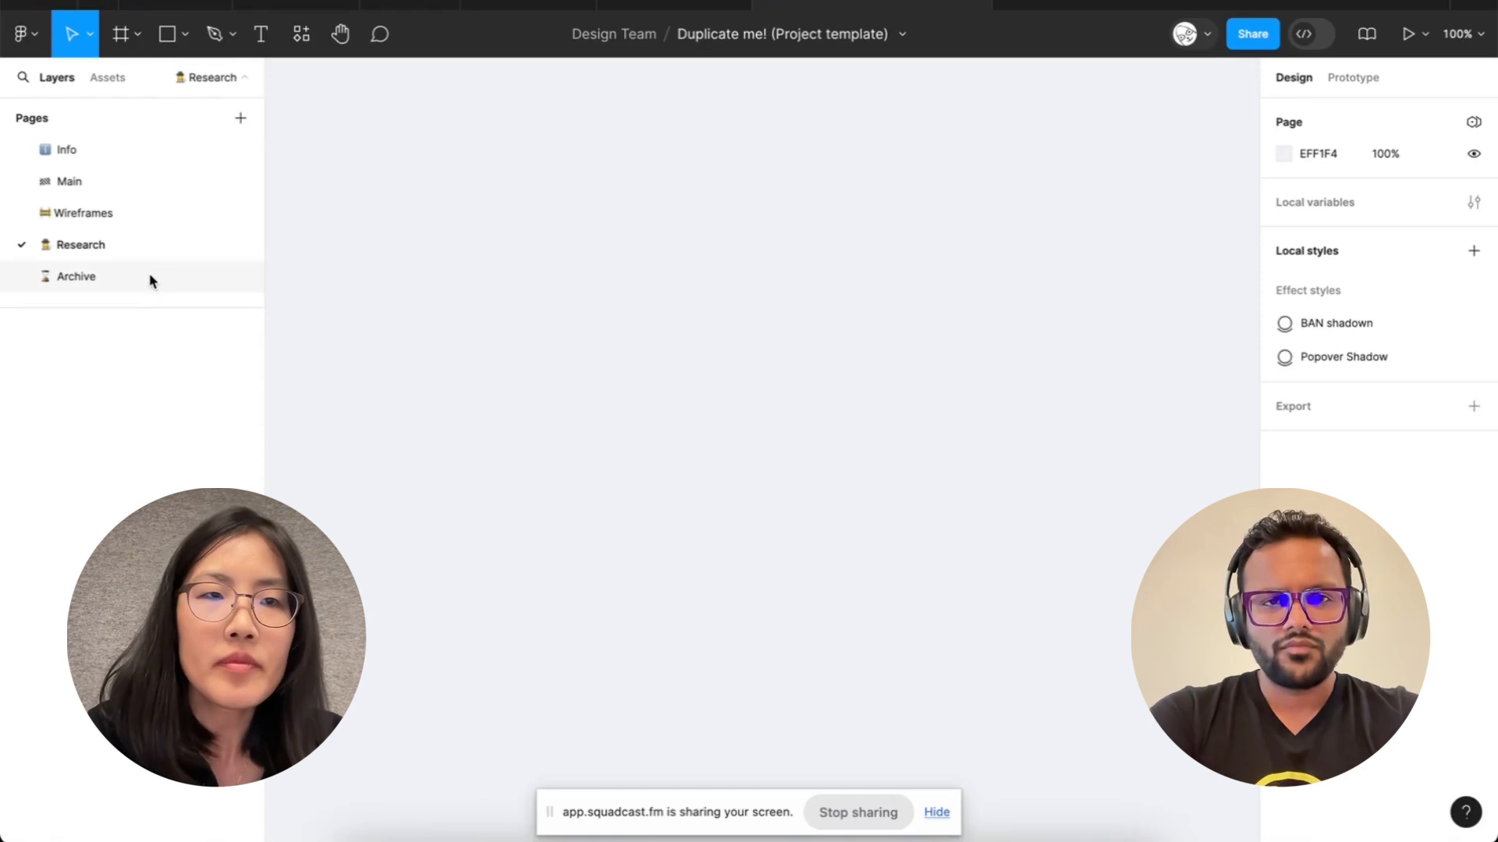
click(76, 276)
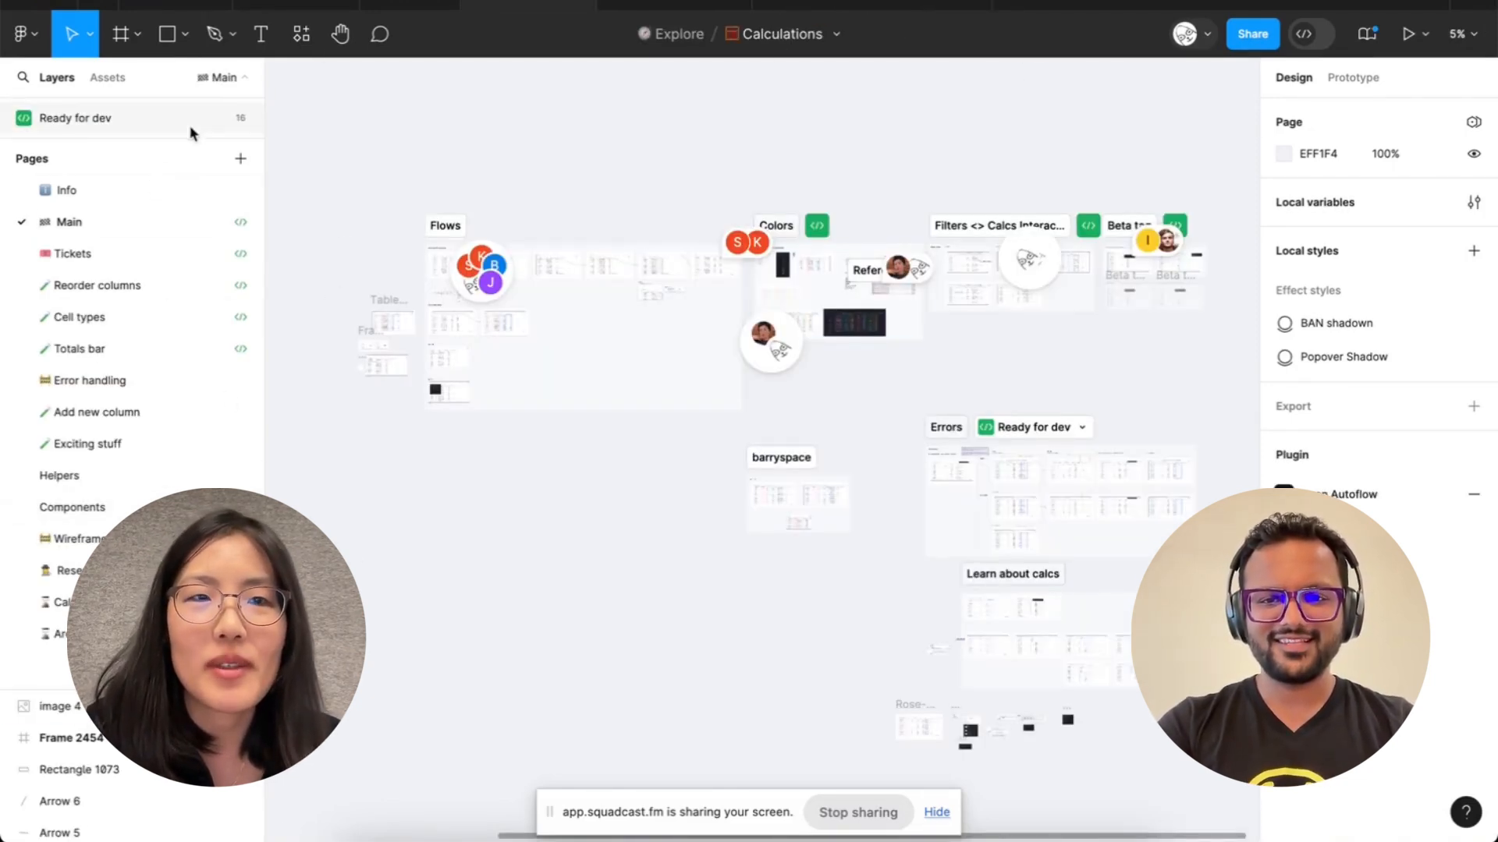
Step: Visit the Info, Main and Research pages, ending on the Tickets page
click(64, 189)
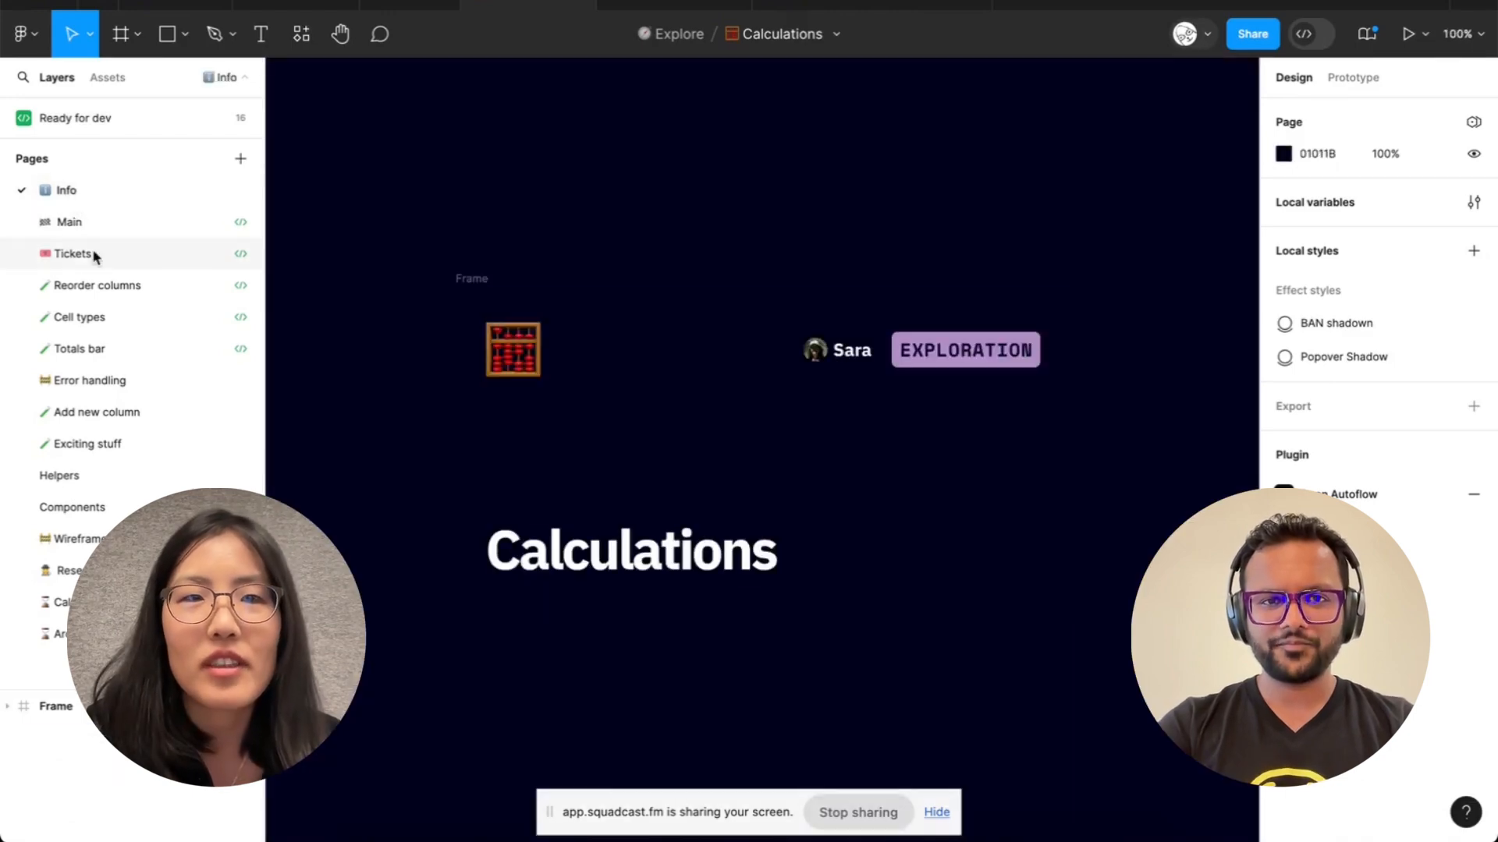
click(68, 221)
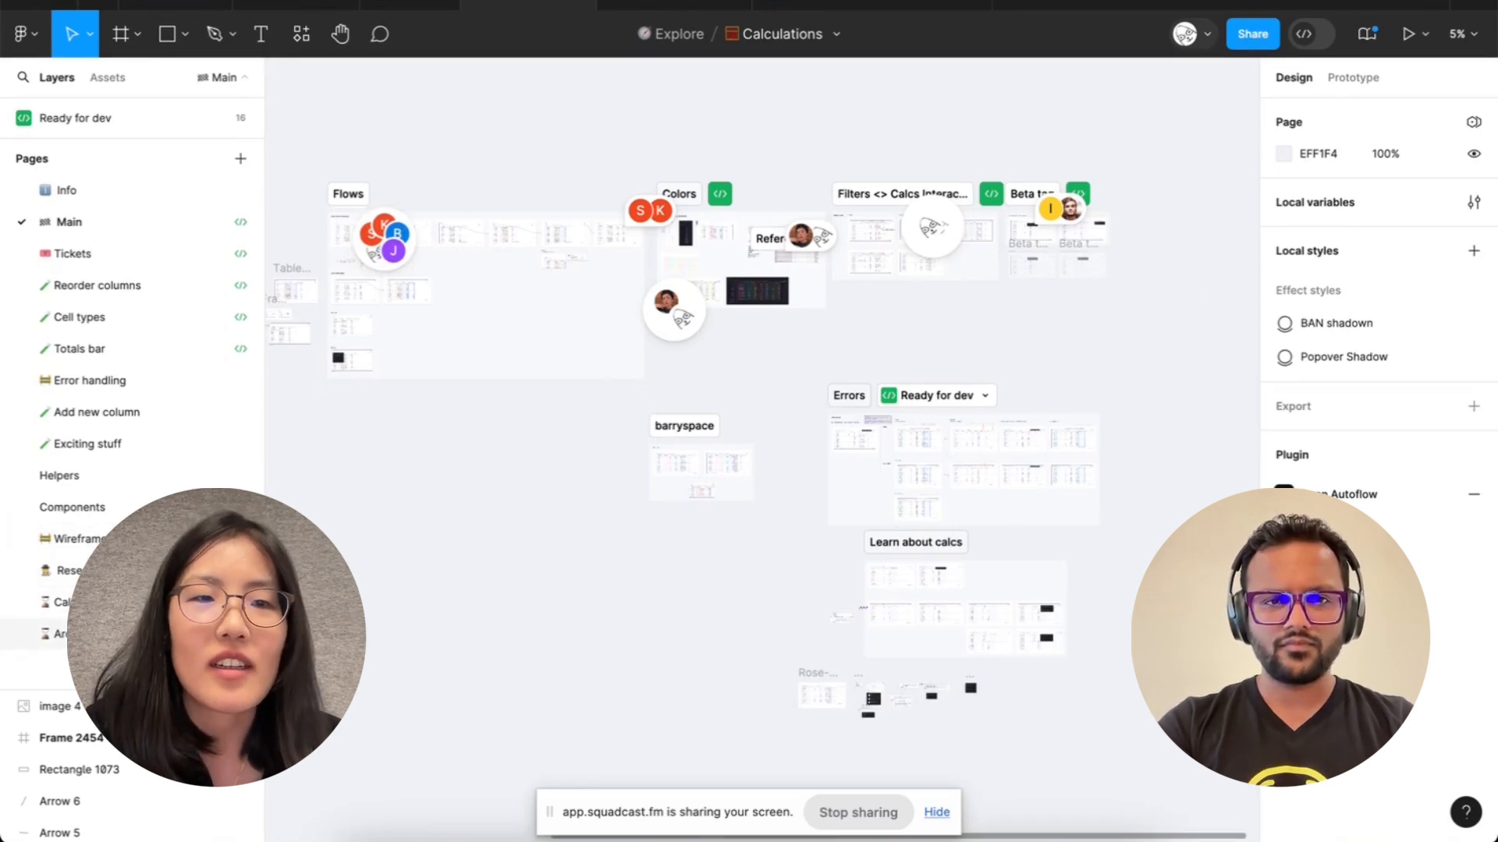
click(72, 571)
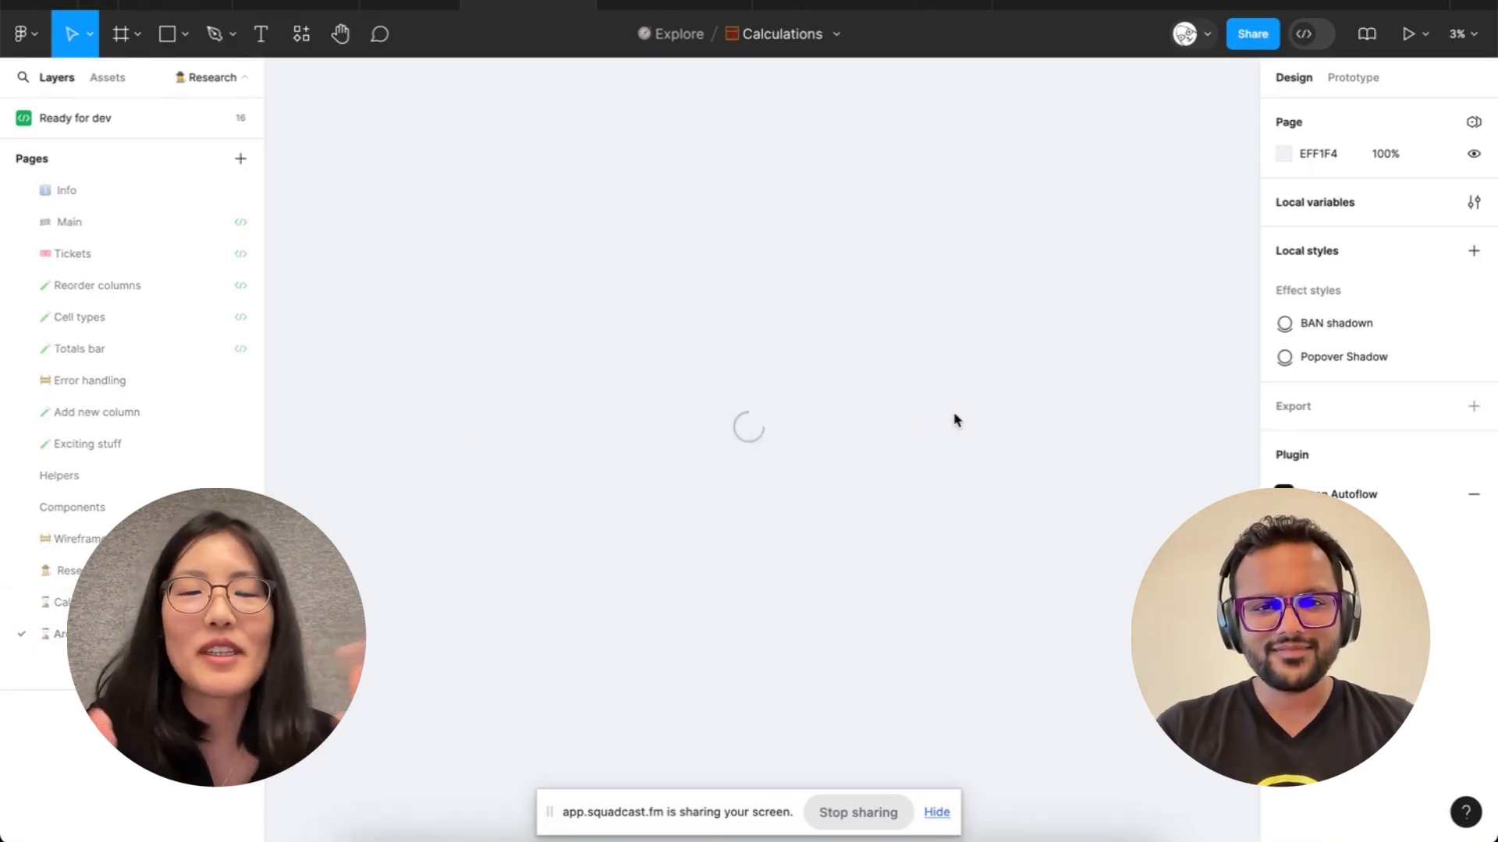
mouse_move(629, 504)
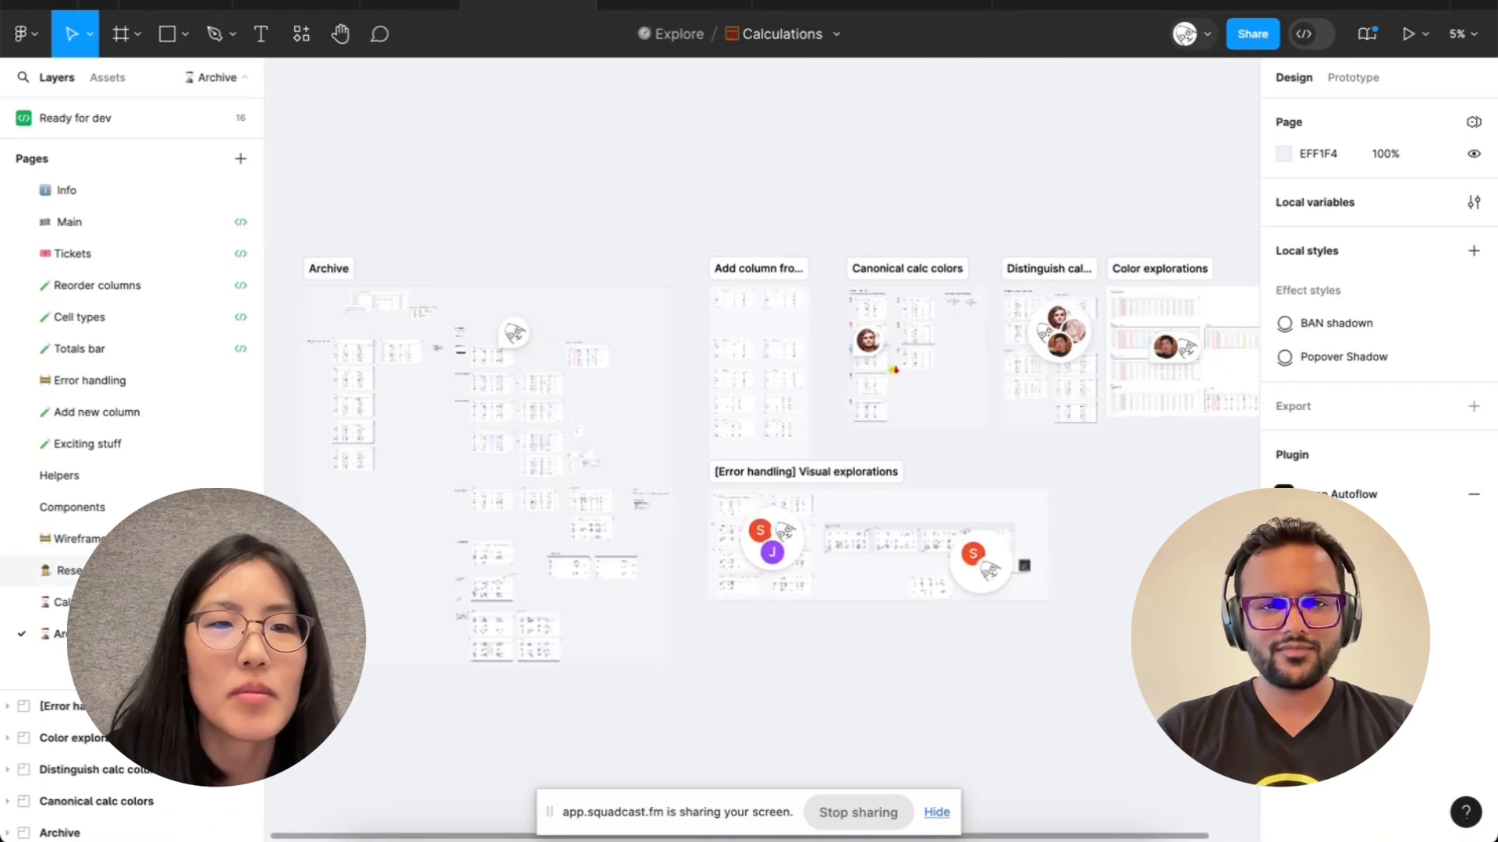
click(67, 221)
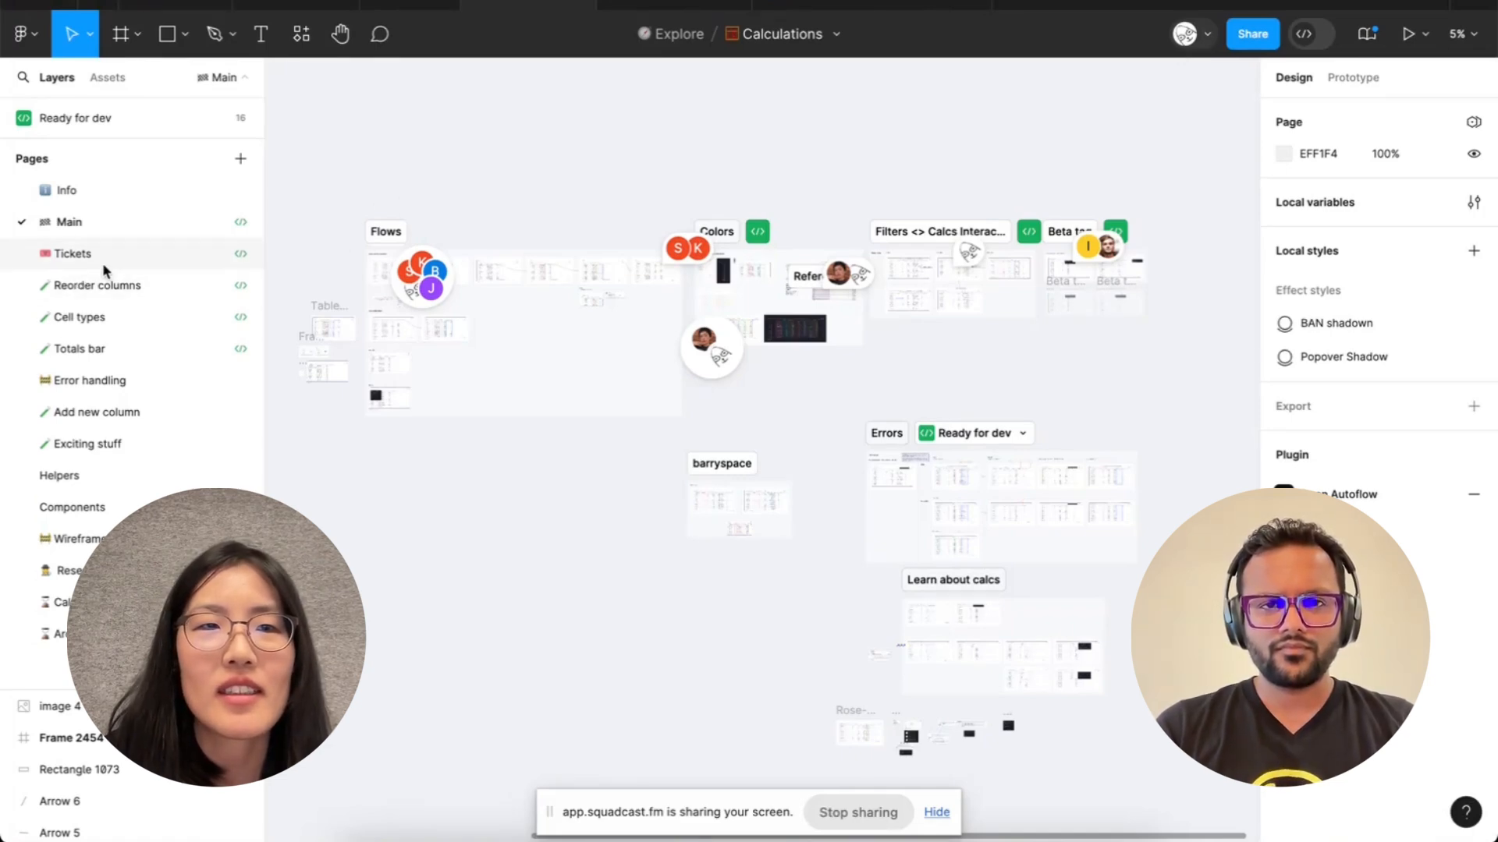
click(71, 252)
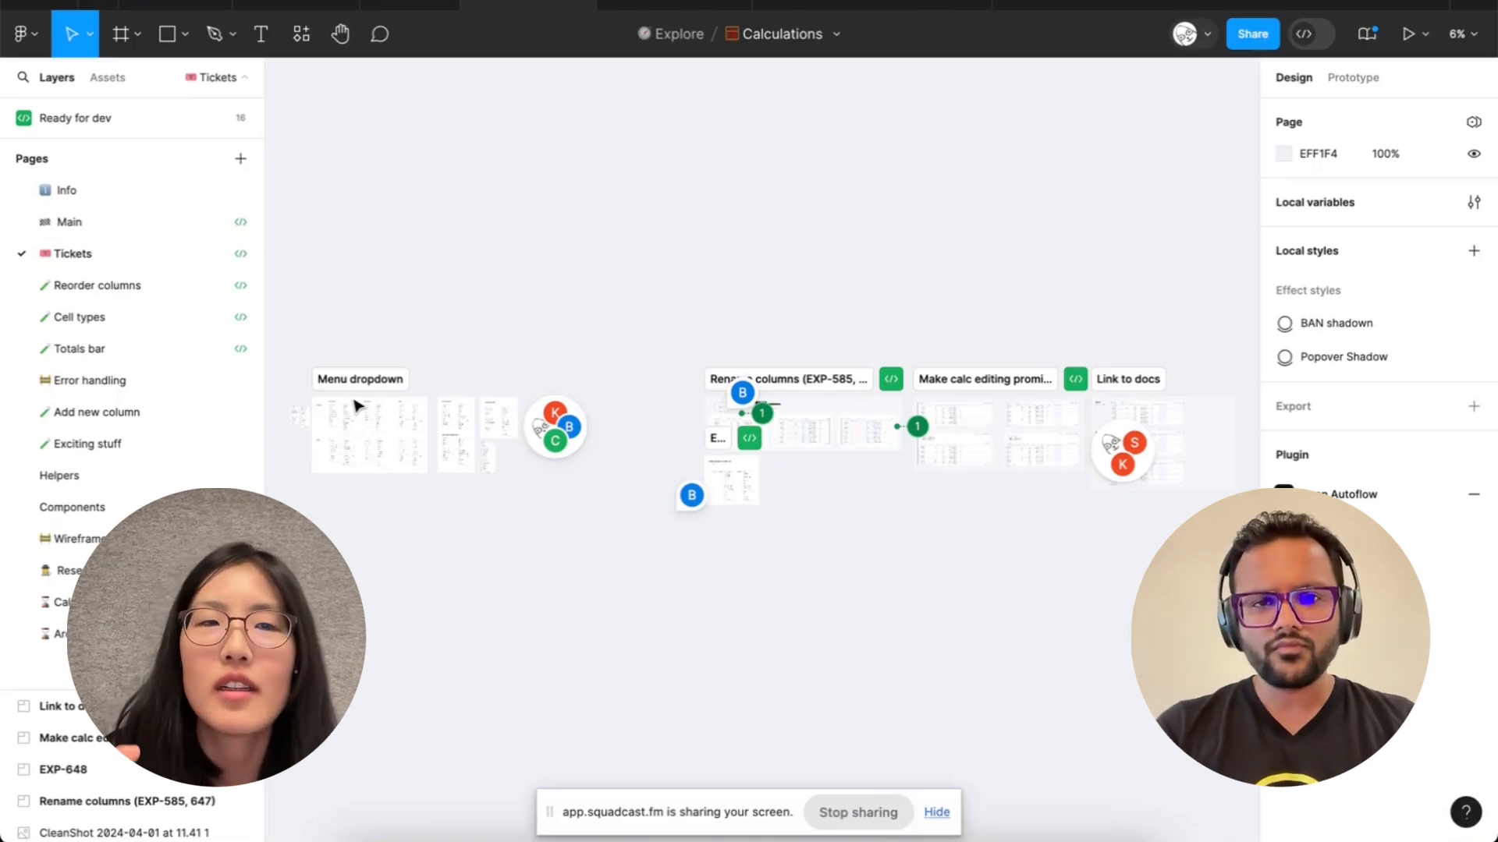
mouse_move(510, 494)
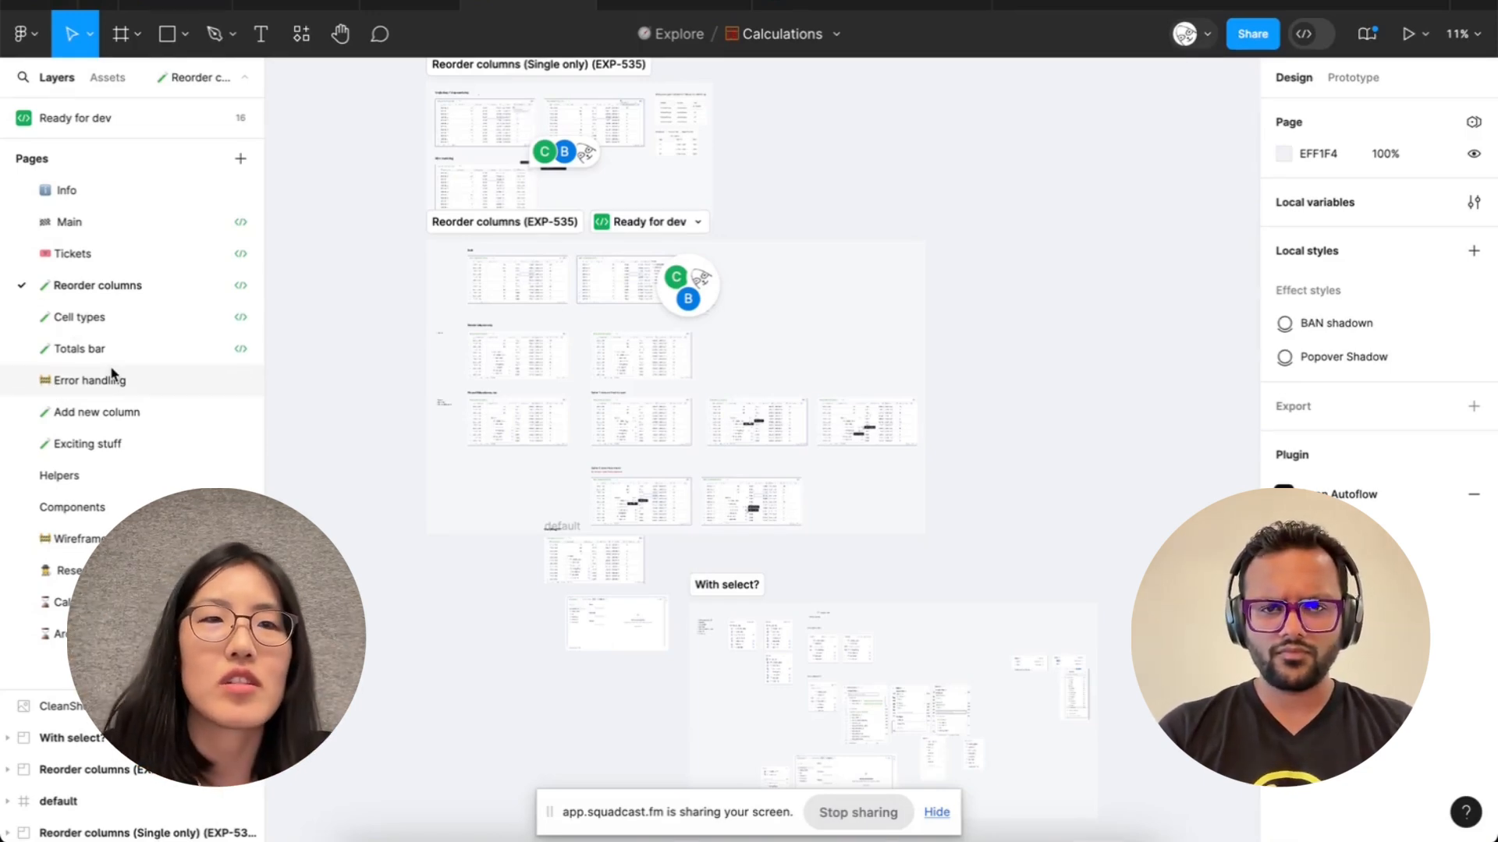
mouse_move(108, 348)
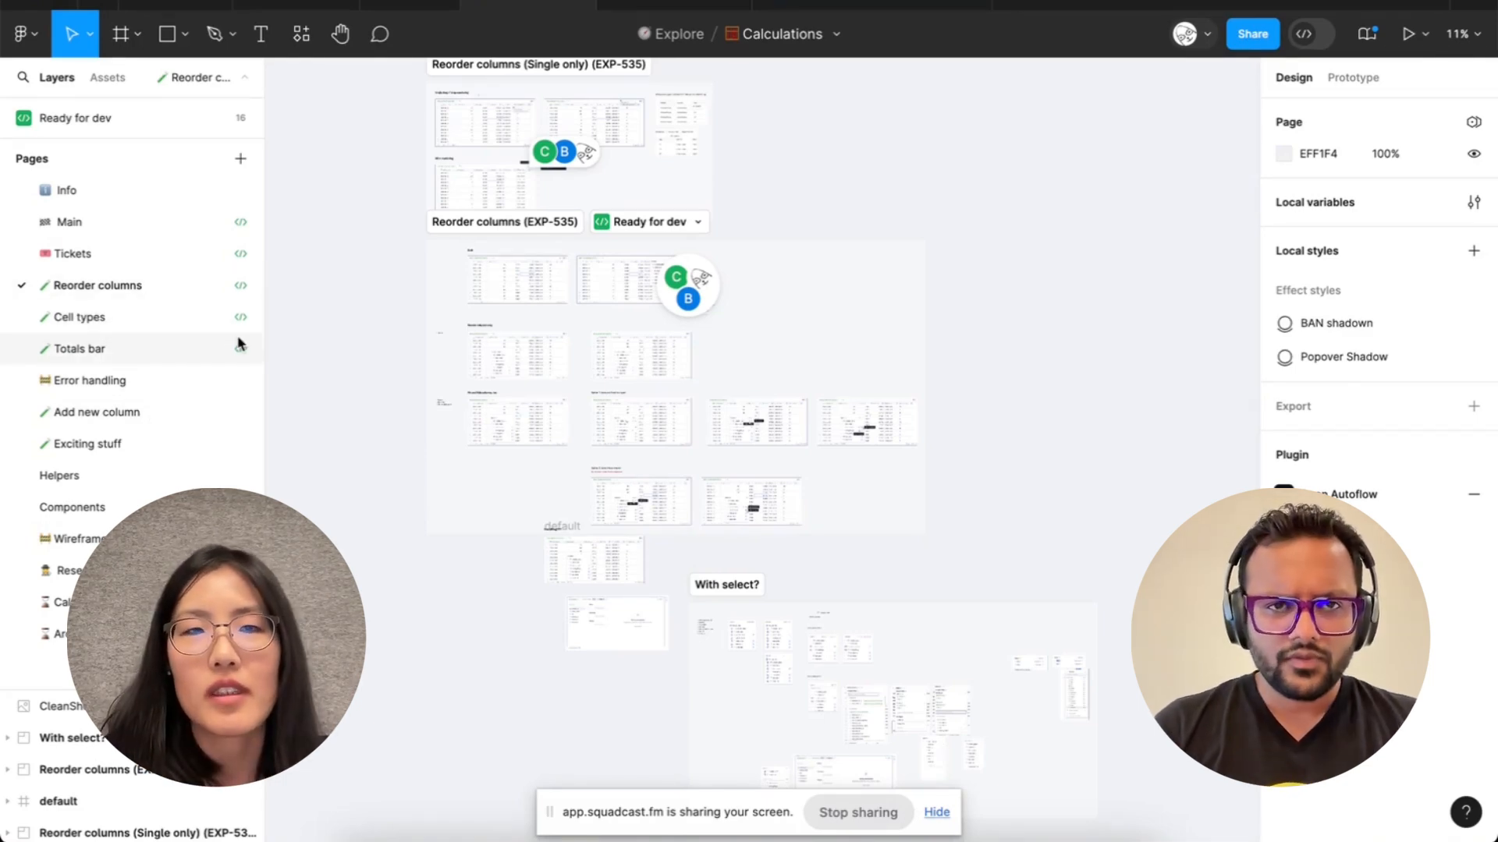
mouse_move(879, 150)
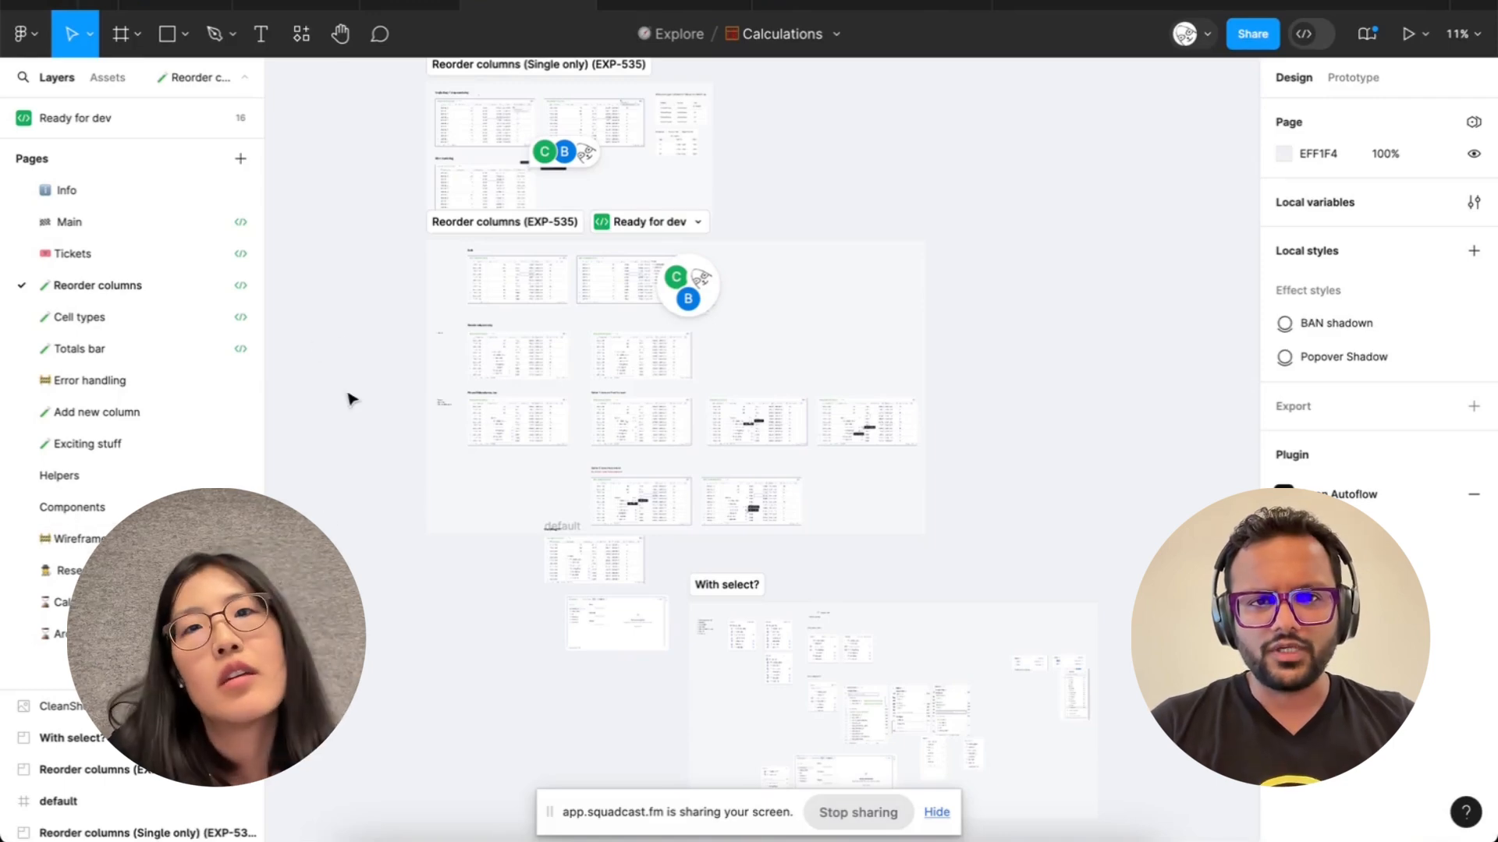
mouse_move(435, 344)
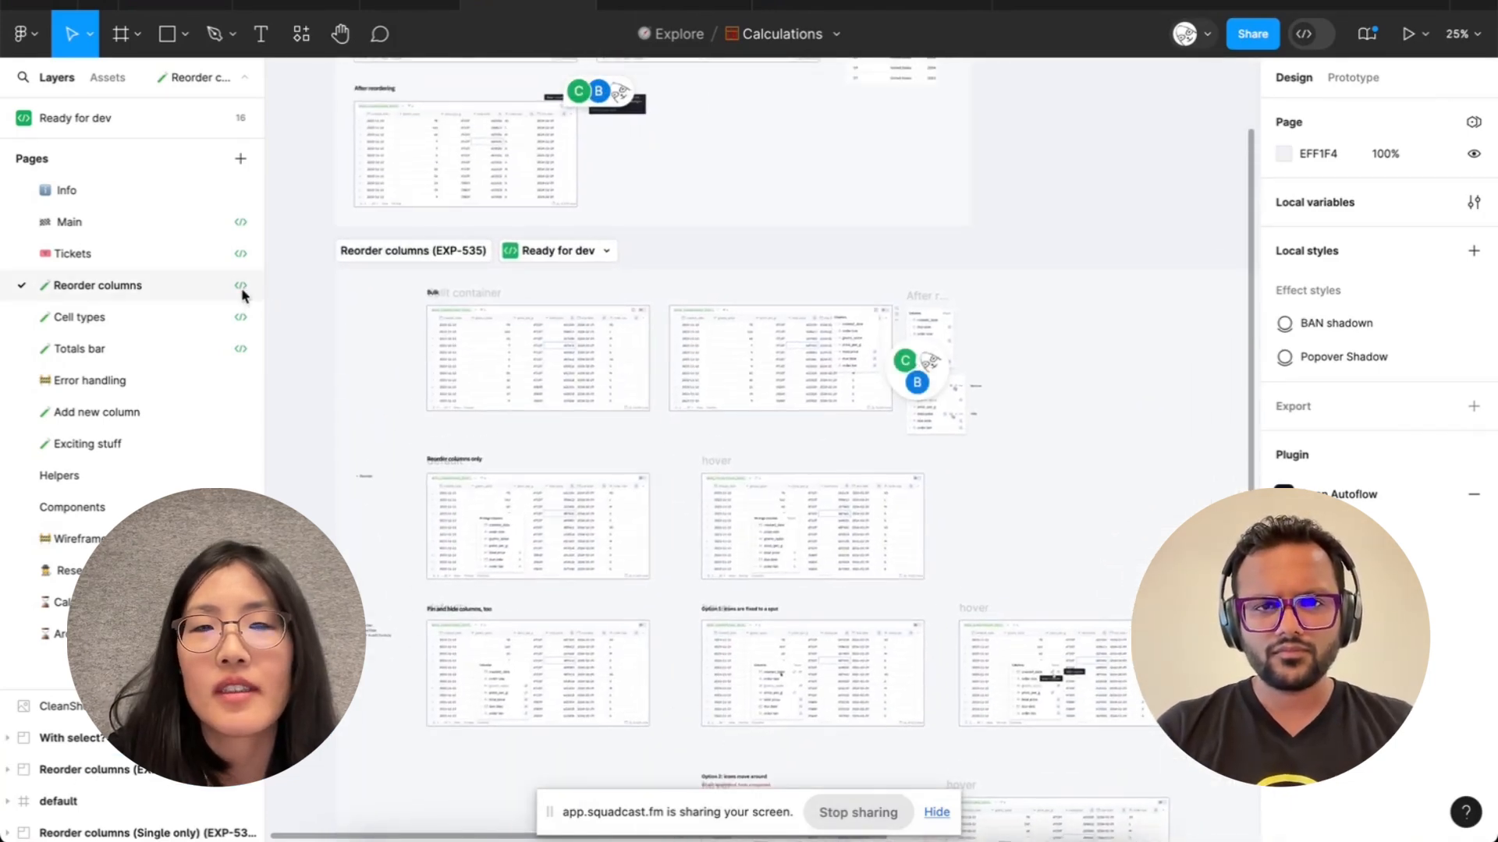
scroll(up, 3)
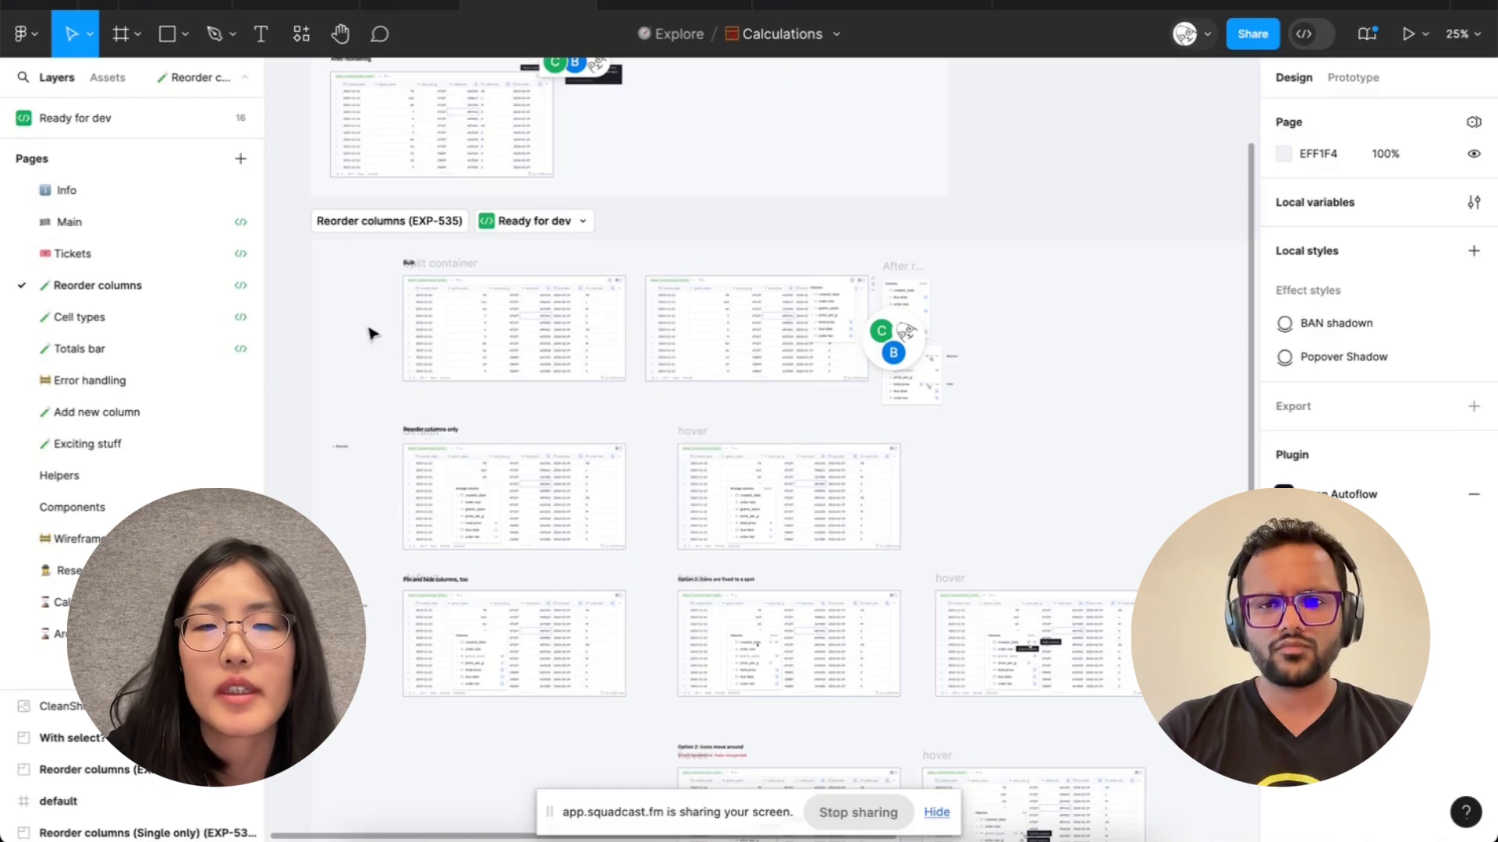
scroll(down, 3)
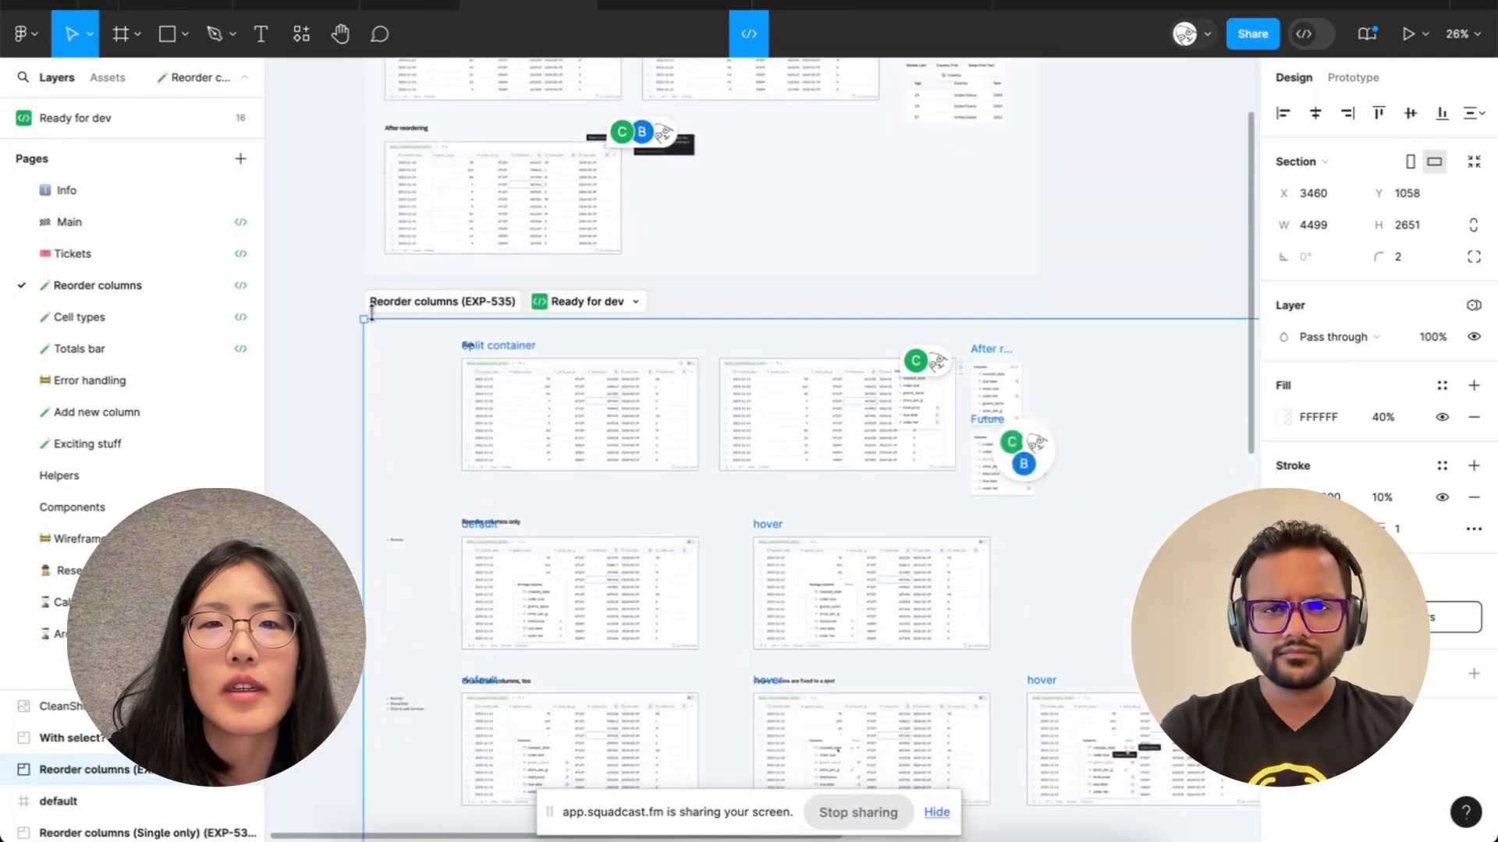
scroll(up, 3)
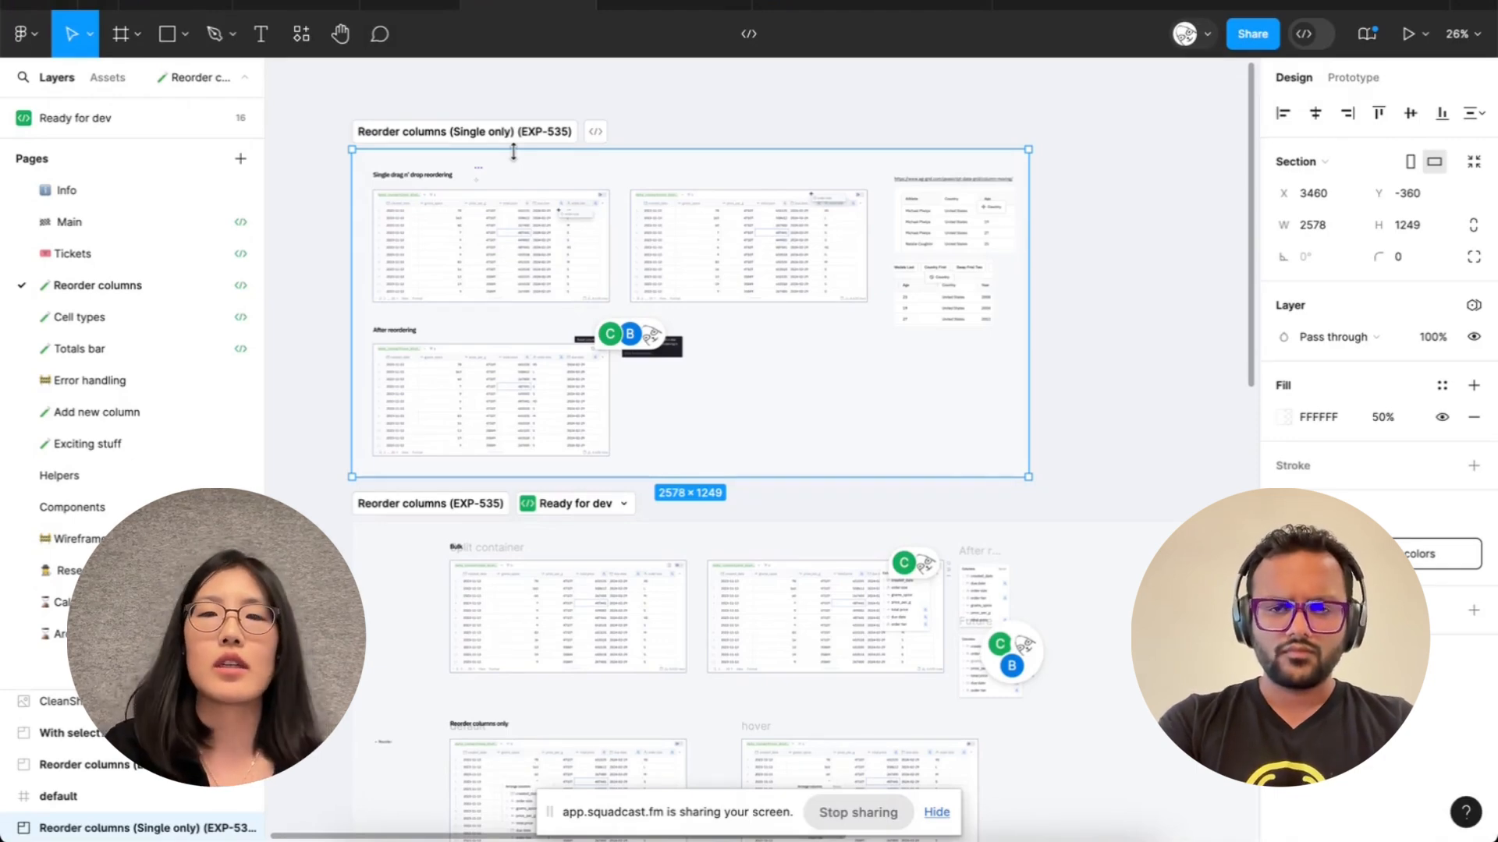
scroll(down, 3)
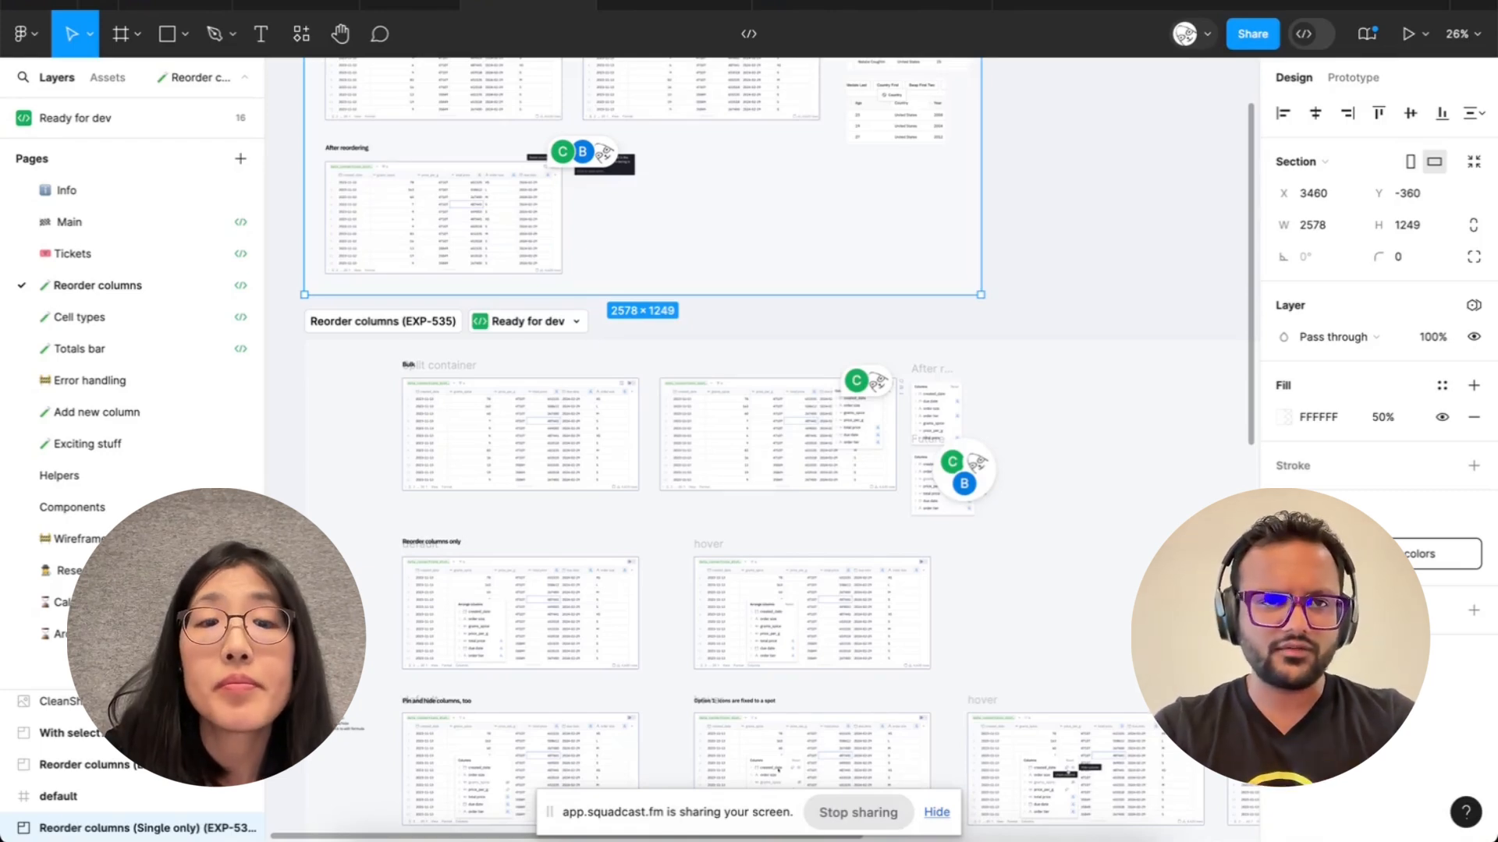
scroll(down, 3)
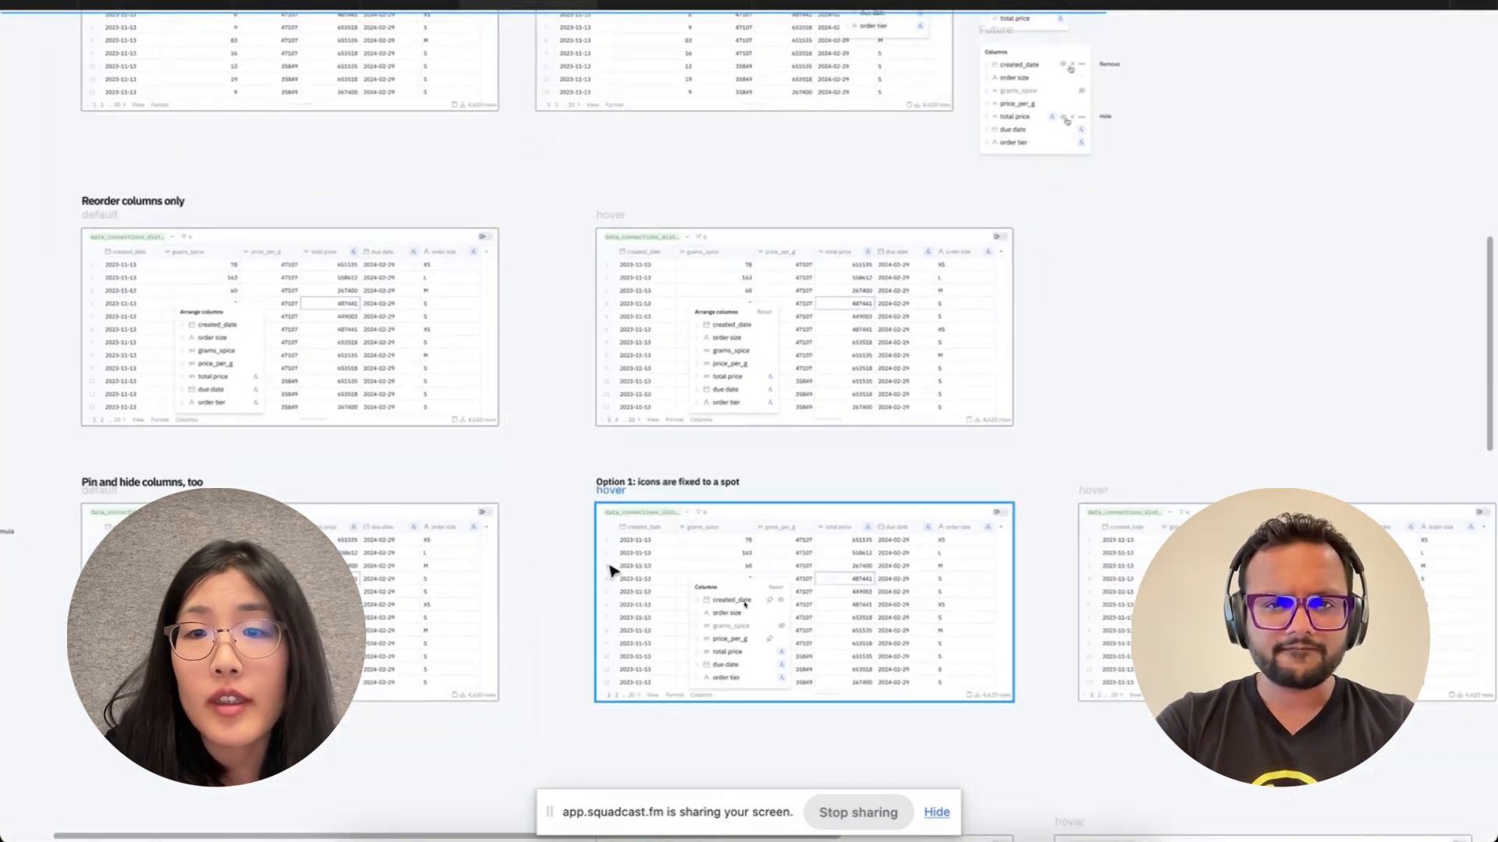
scroll(down, 3)
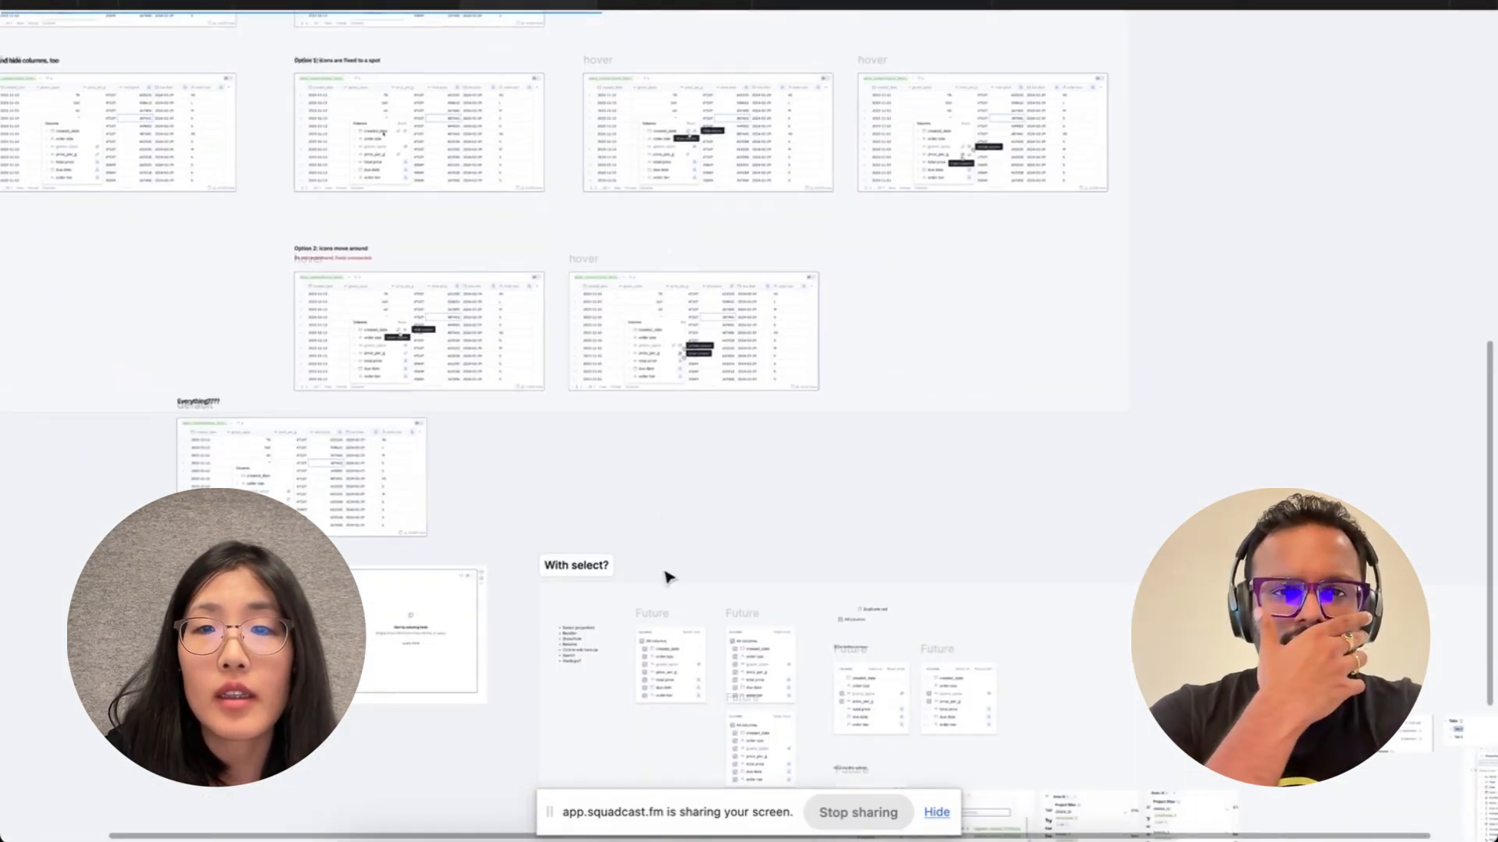
scroll(up, 3)
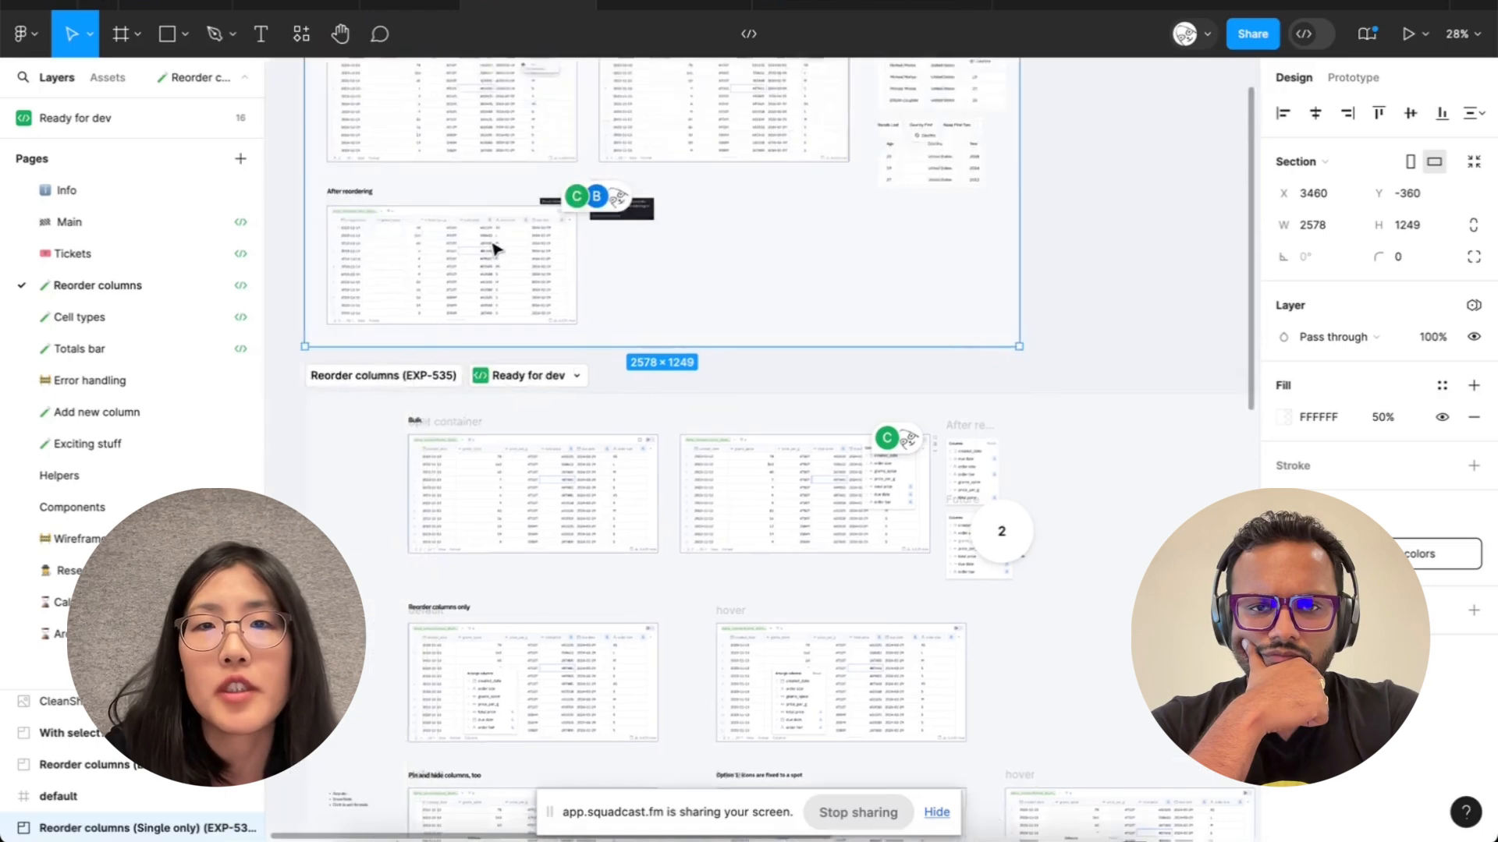
scroll(down, 3)
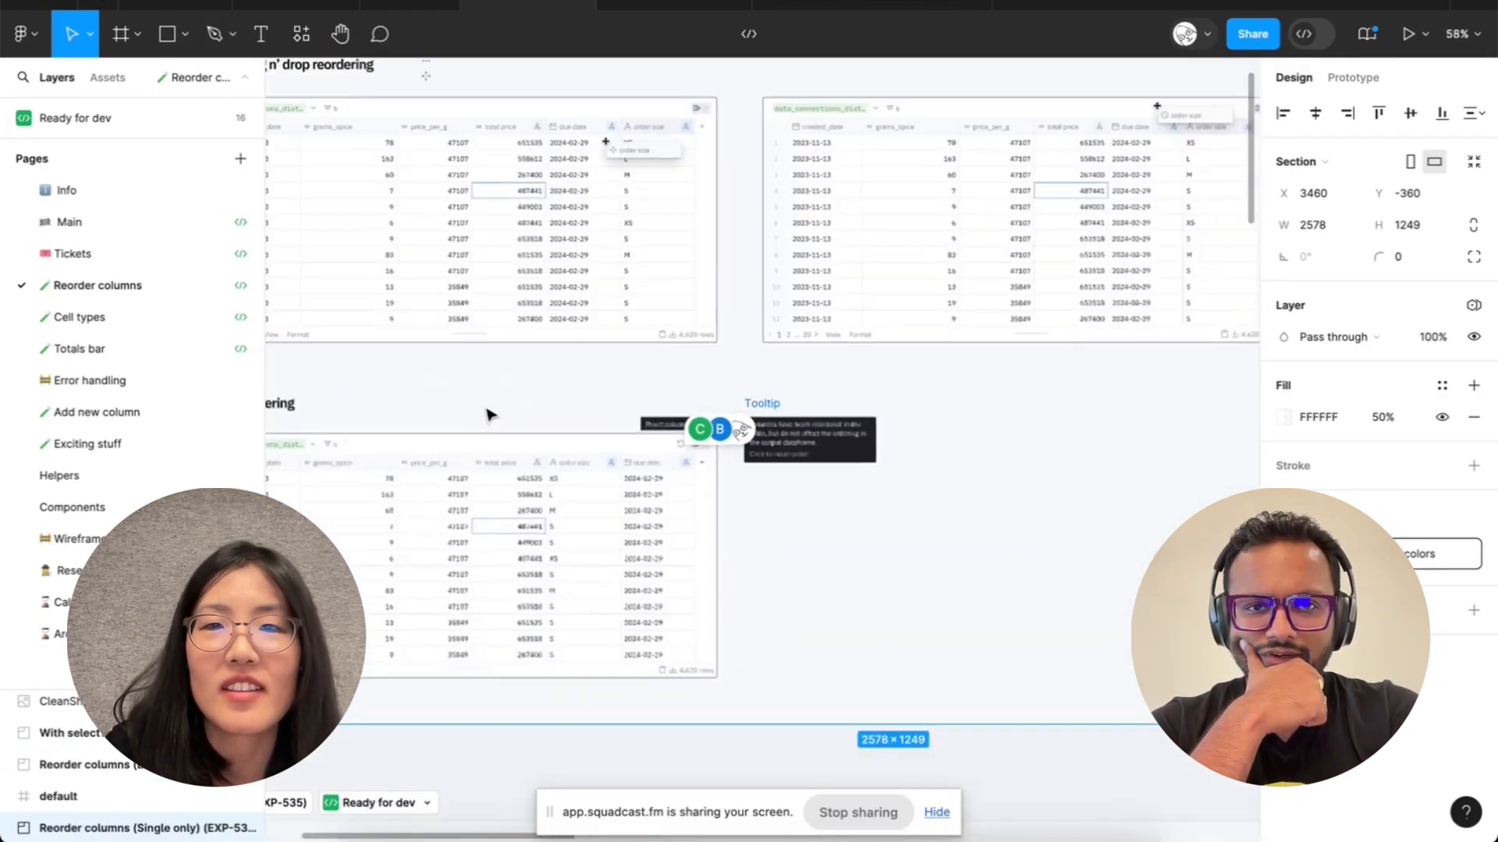
scroll(down, 3)
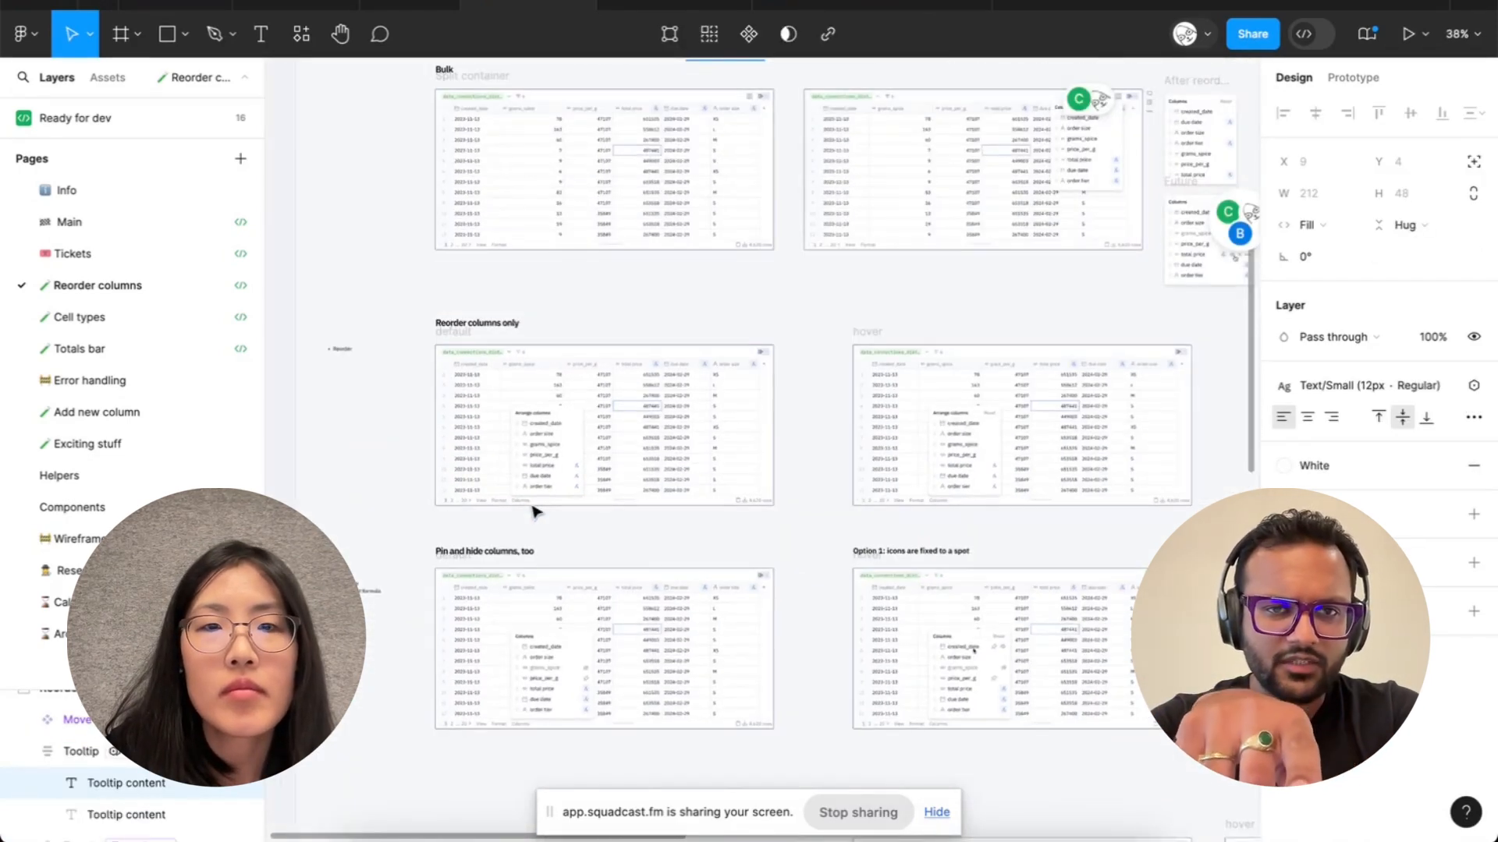
click(477, 323)
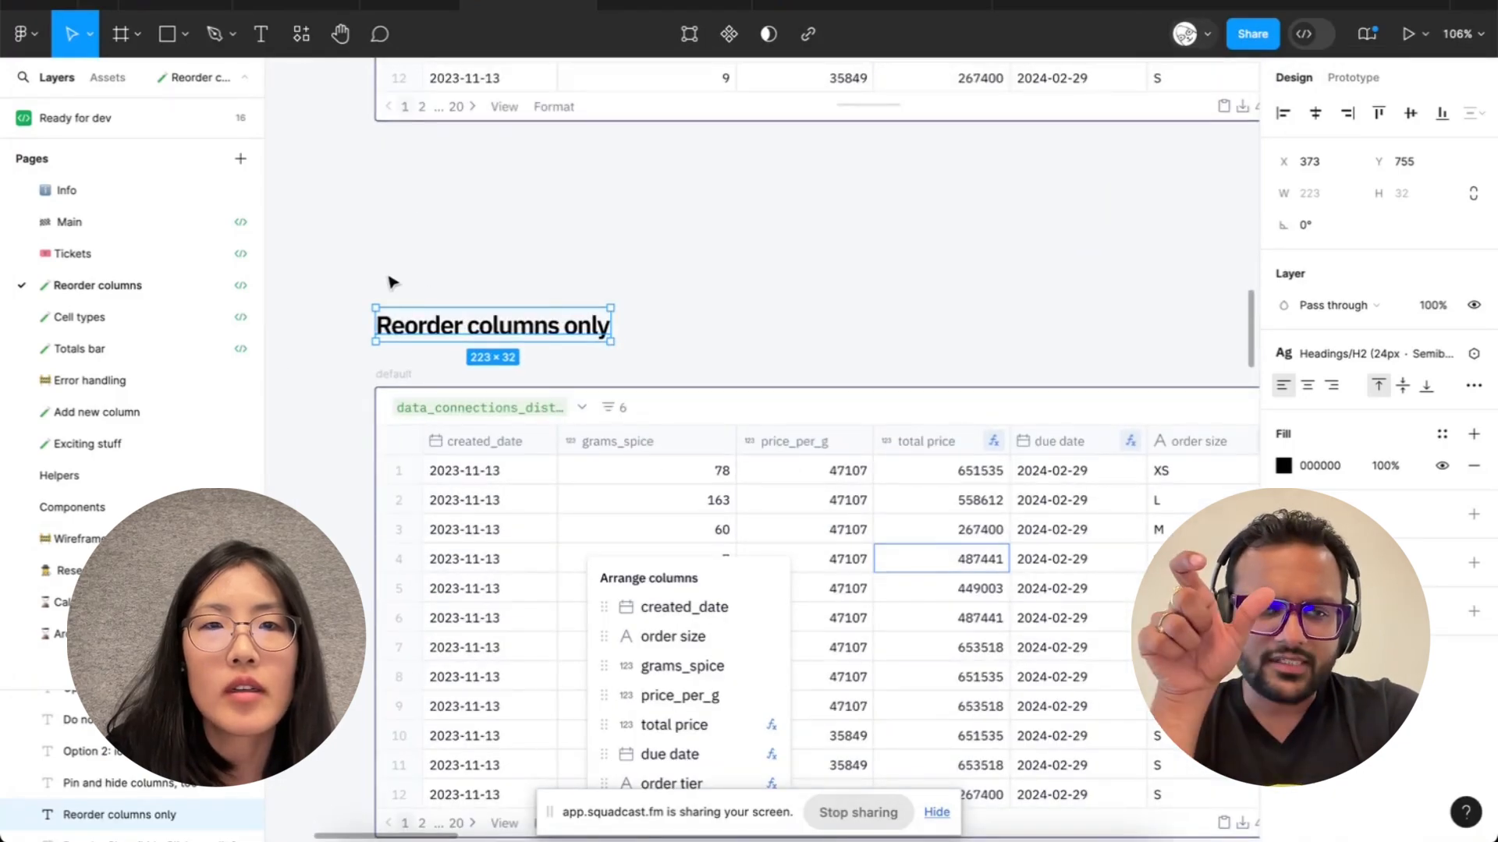
scroll(down, 3)
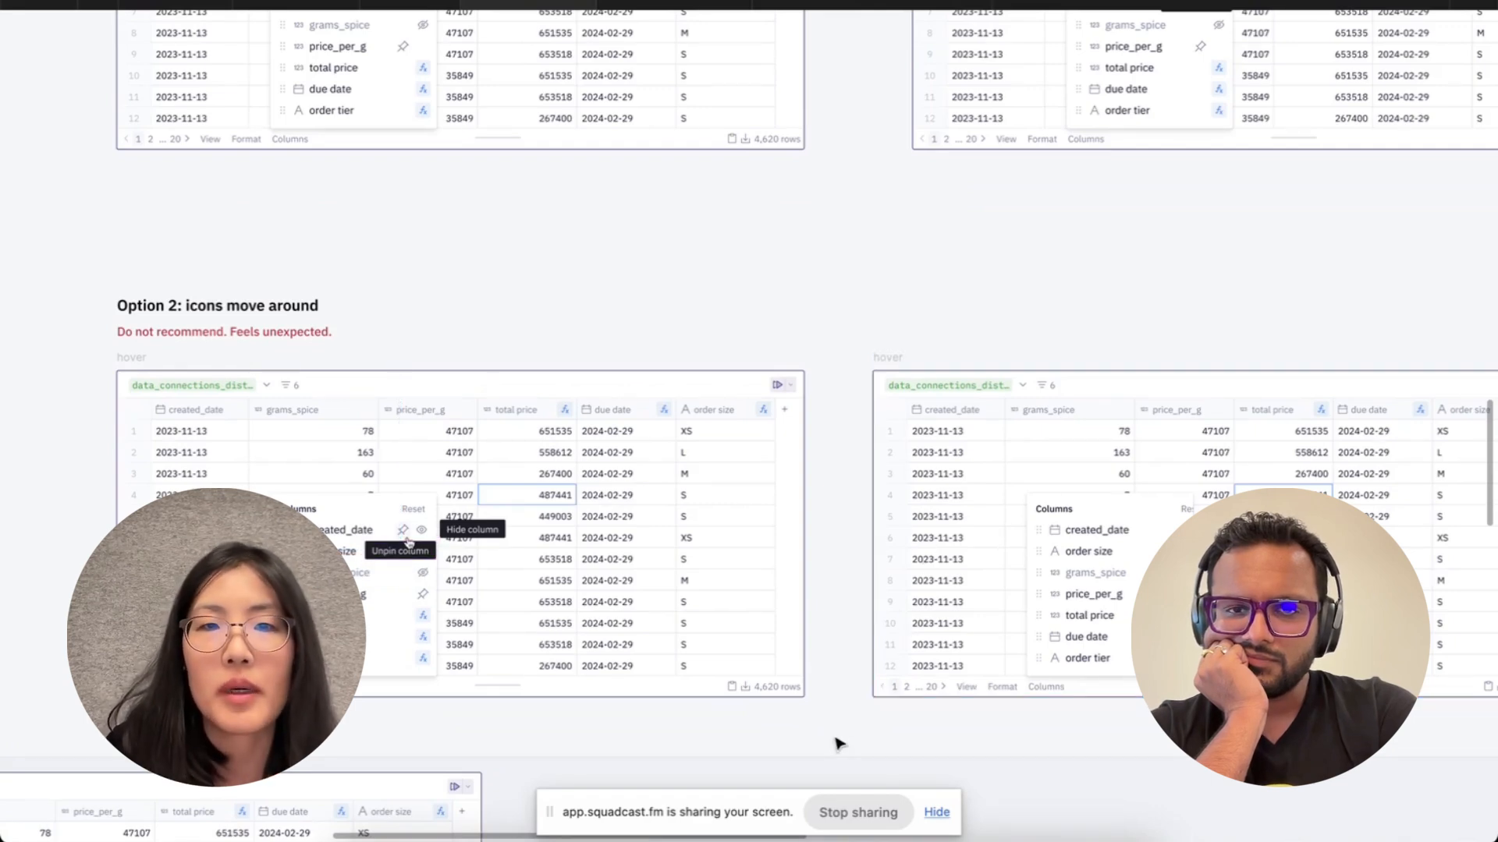
scroll(down, 3)
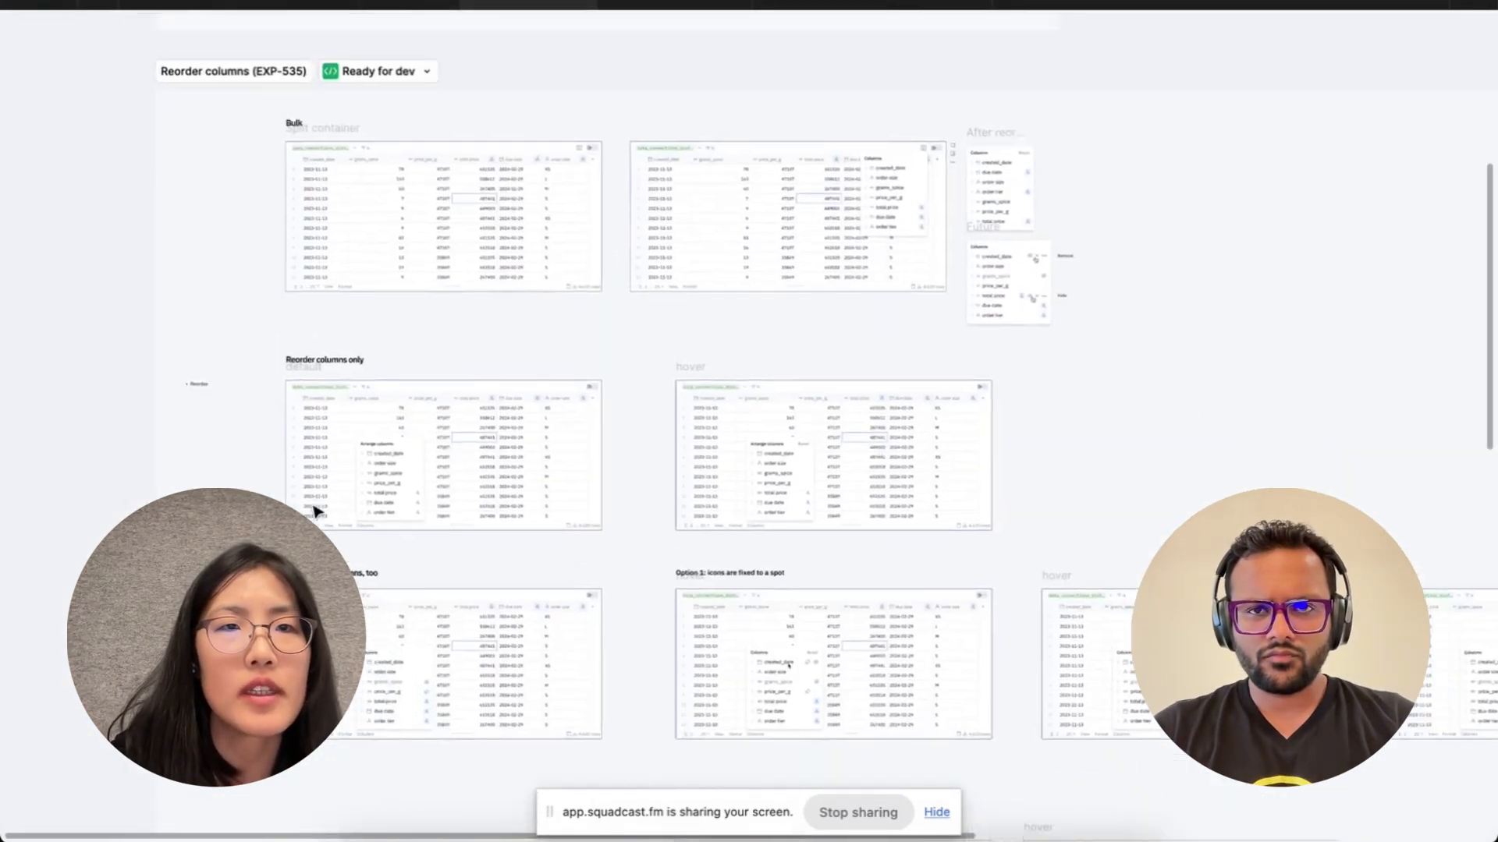
scroll(down, 3)
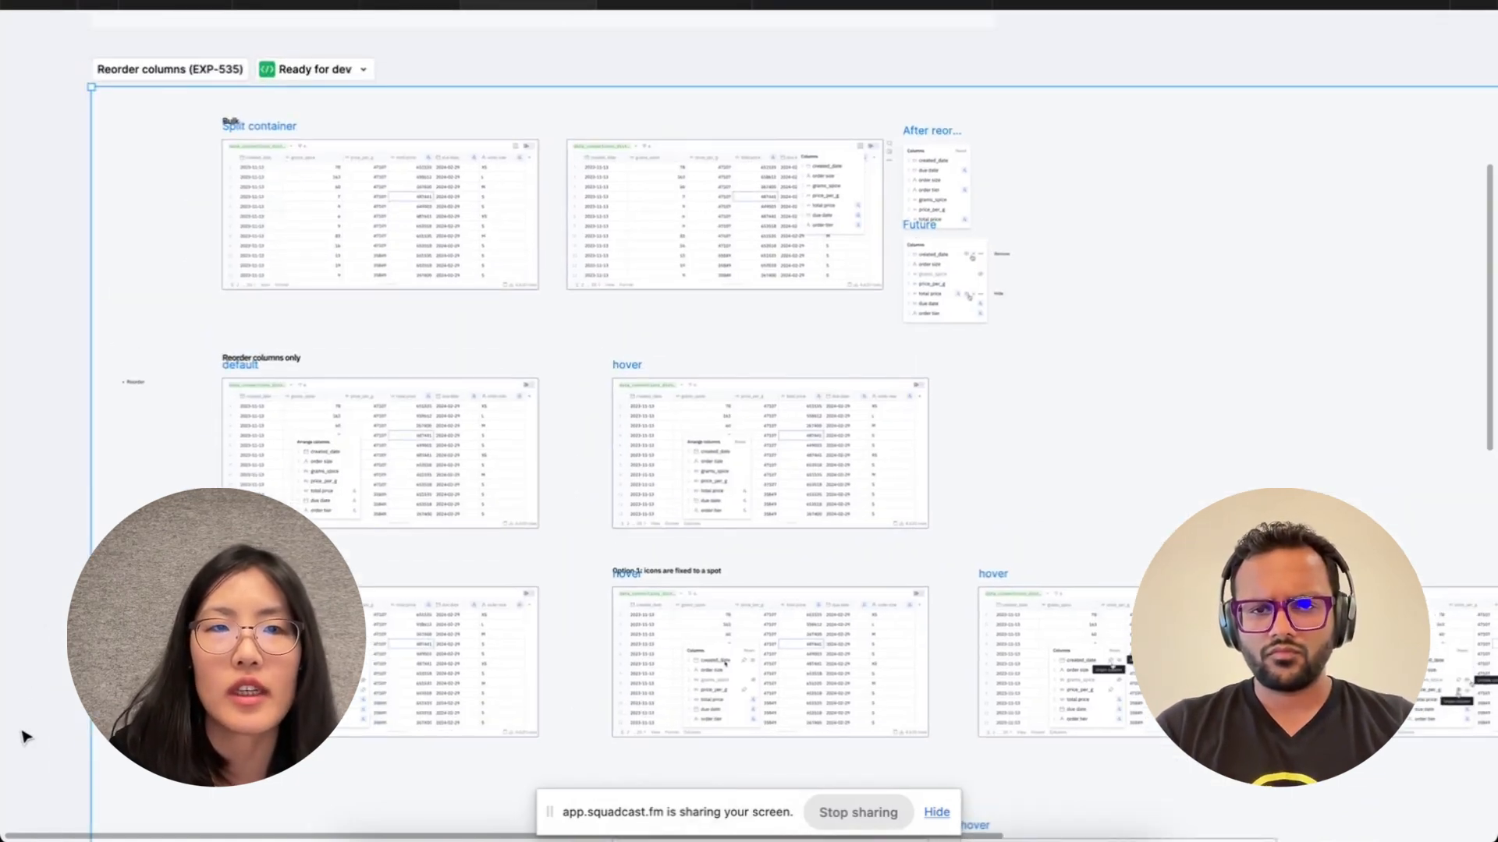
scroll(down, 3)
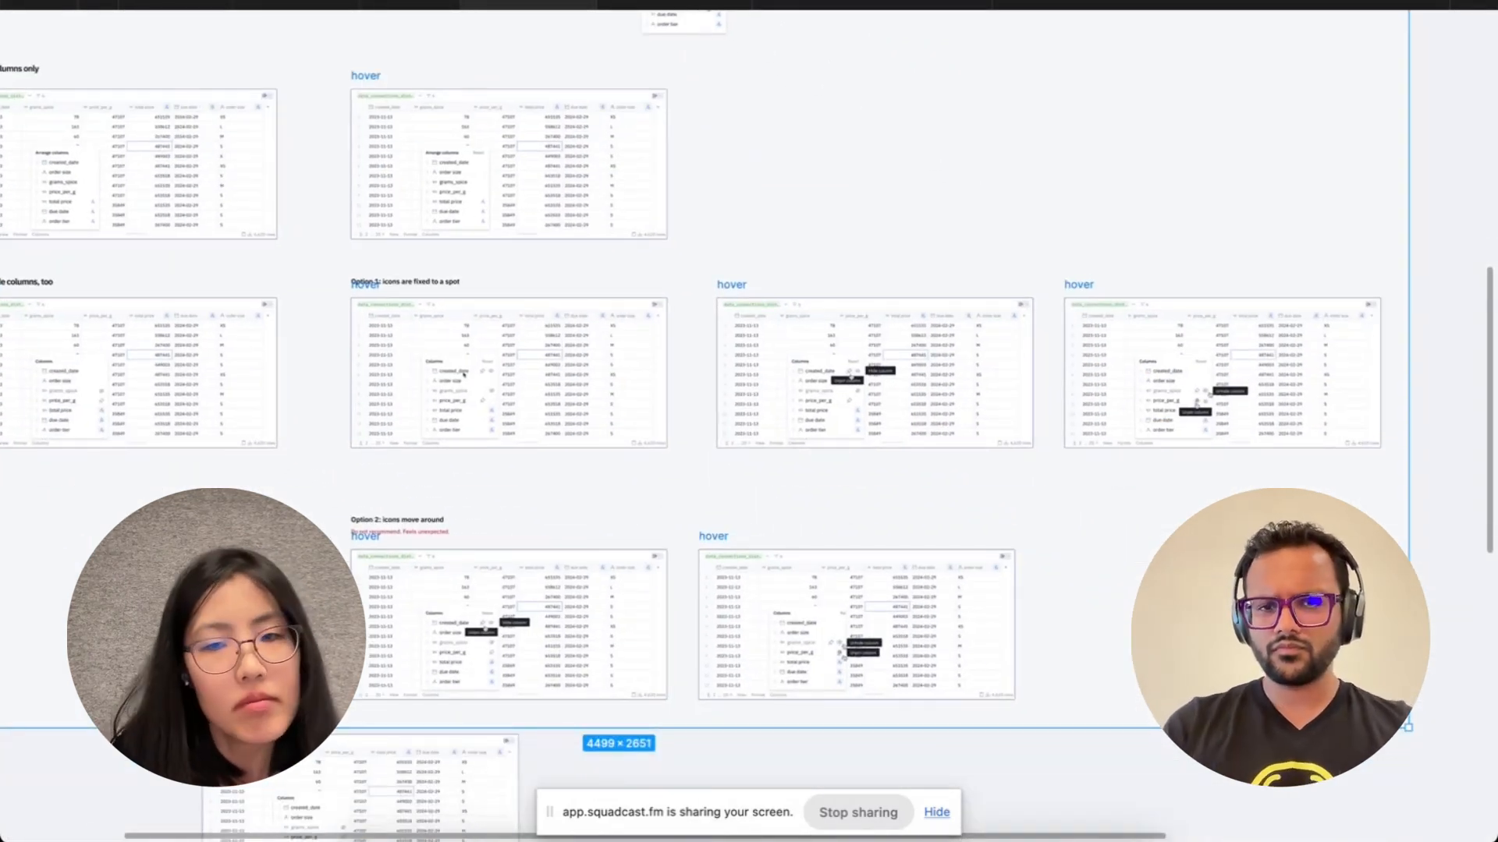
scroll(down, 3)
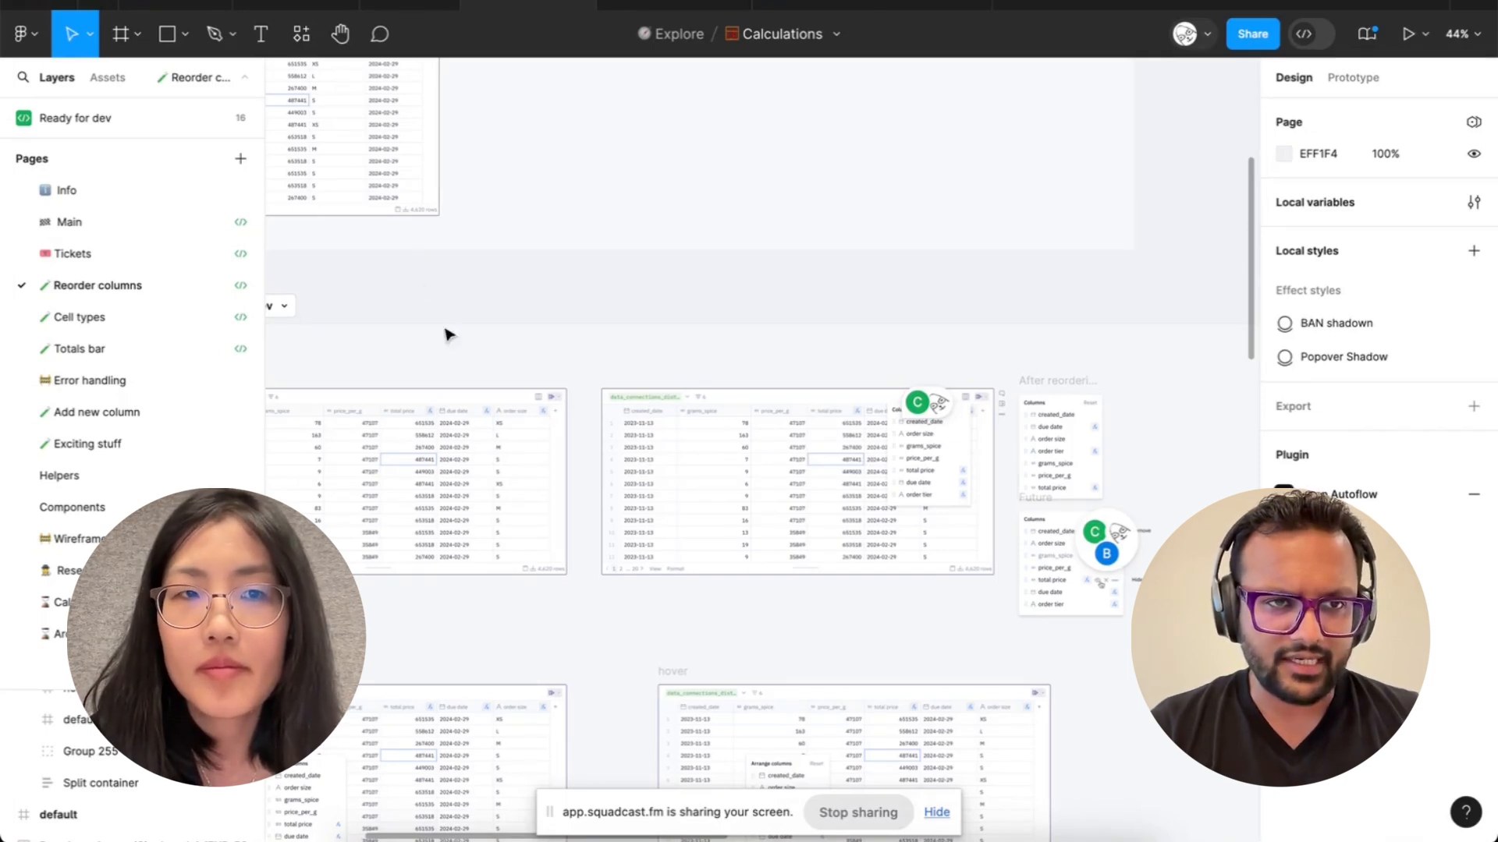
Step: Open the Error handling page and browse its Errors (Scratchpad) and Types of errors sections
click(90, 379)
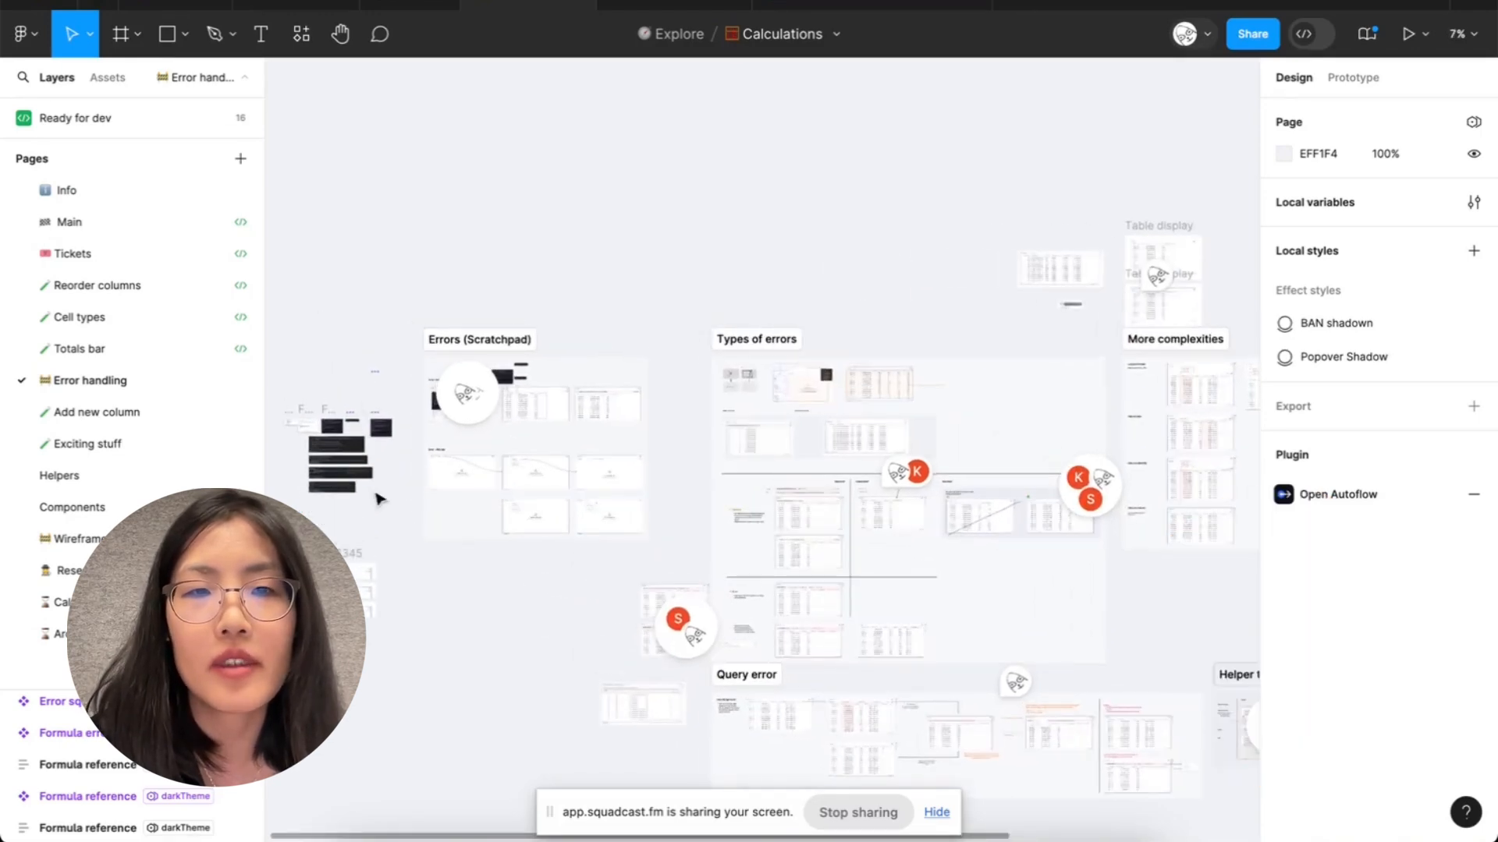
scroll(up, 3)
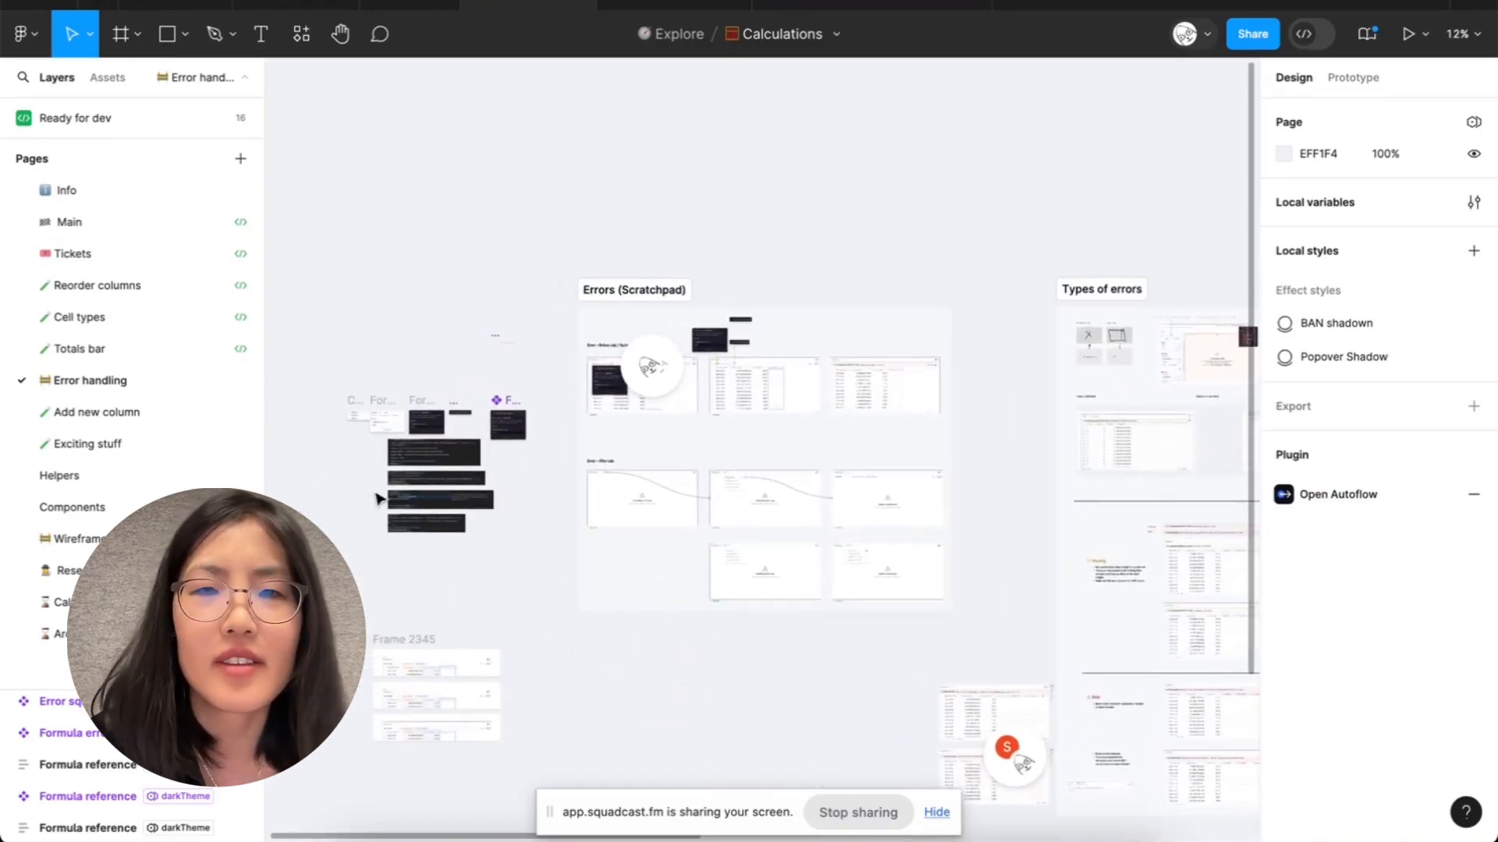
mouse_move(511, 561)
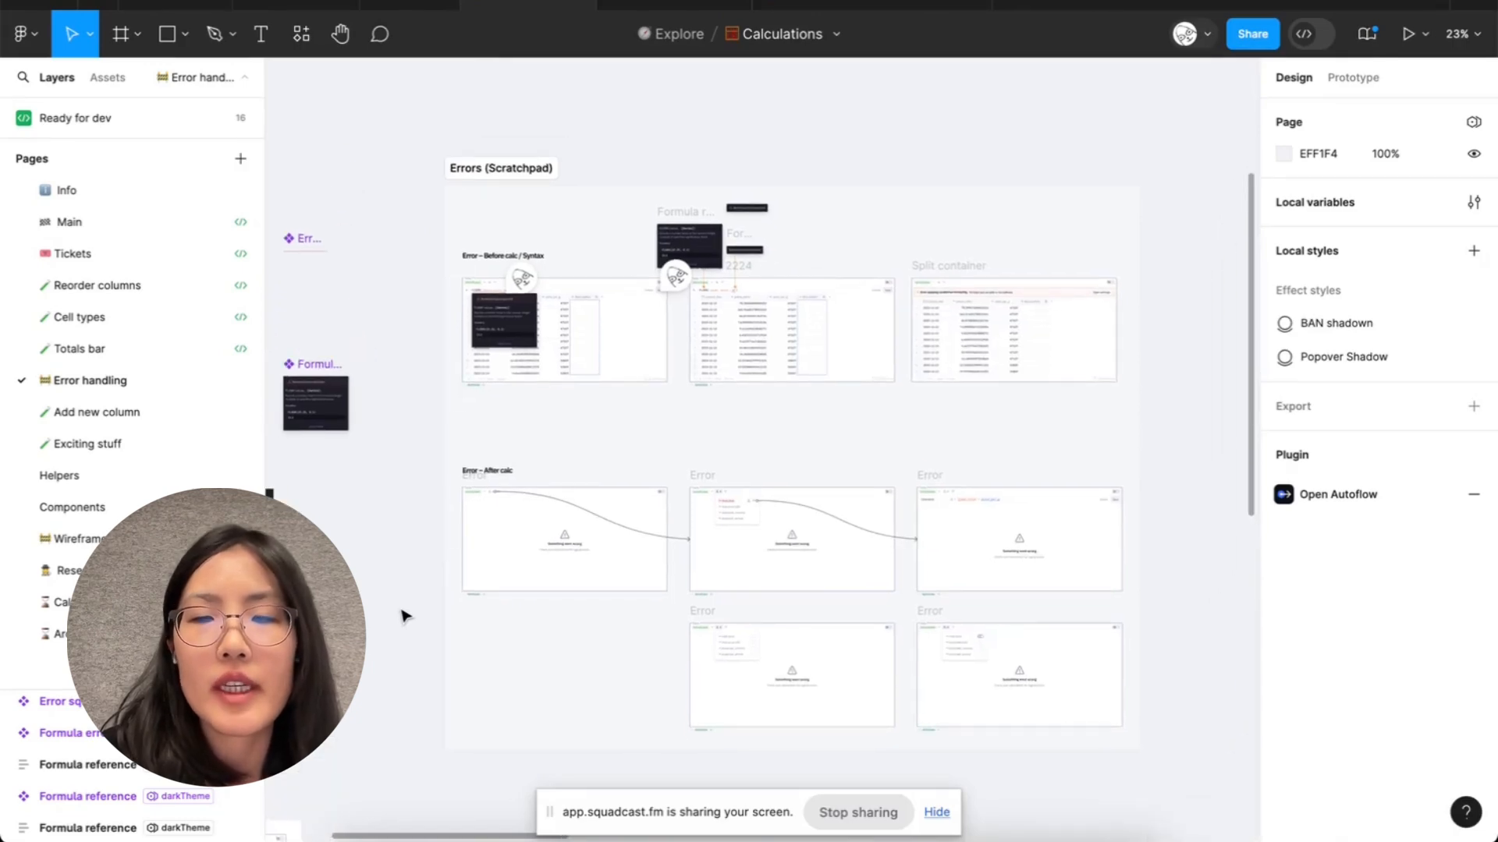
scroll(up, 3)
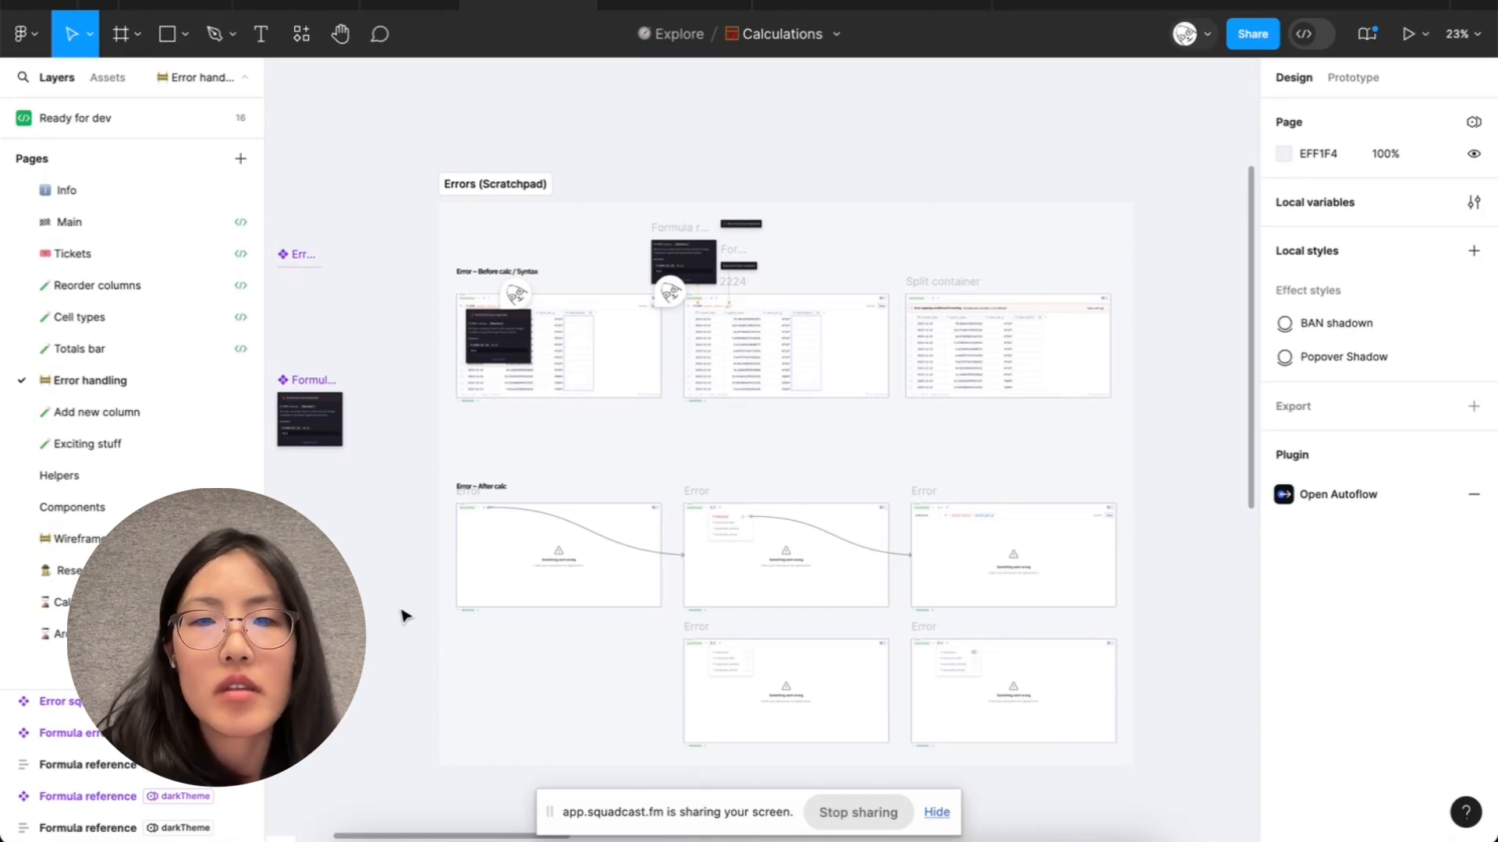
scroll(down, 3)
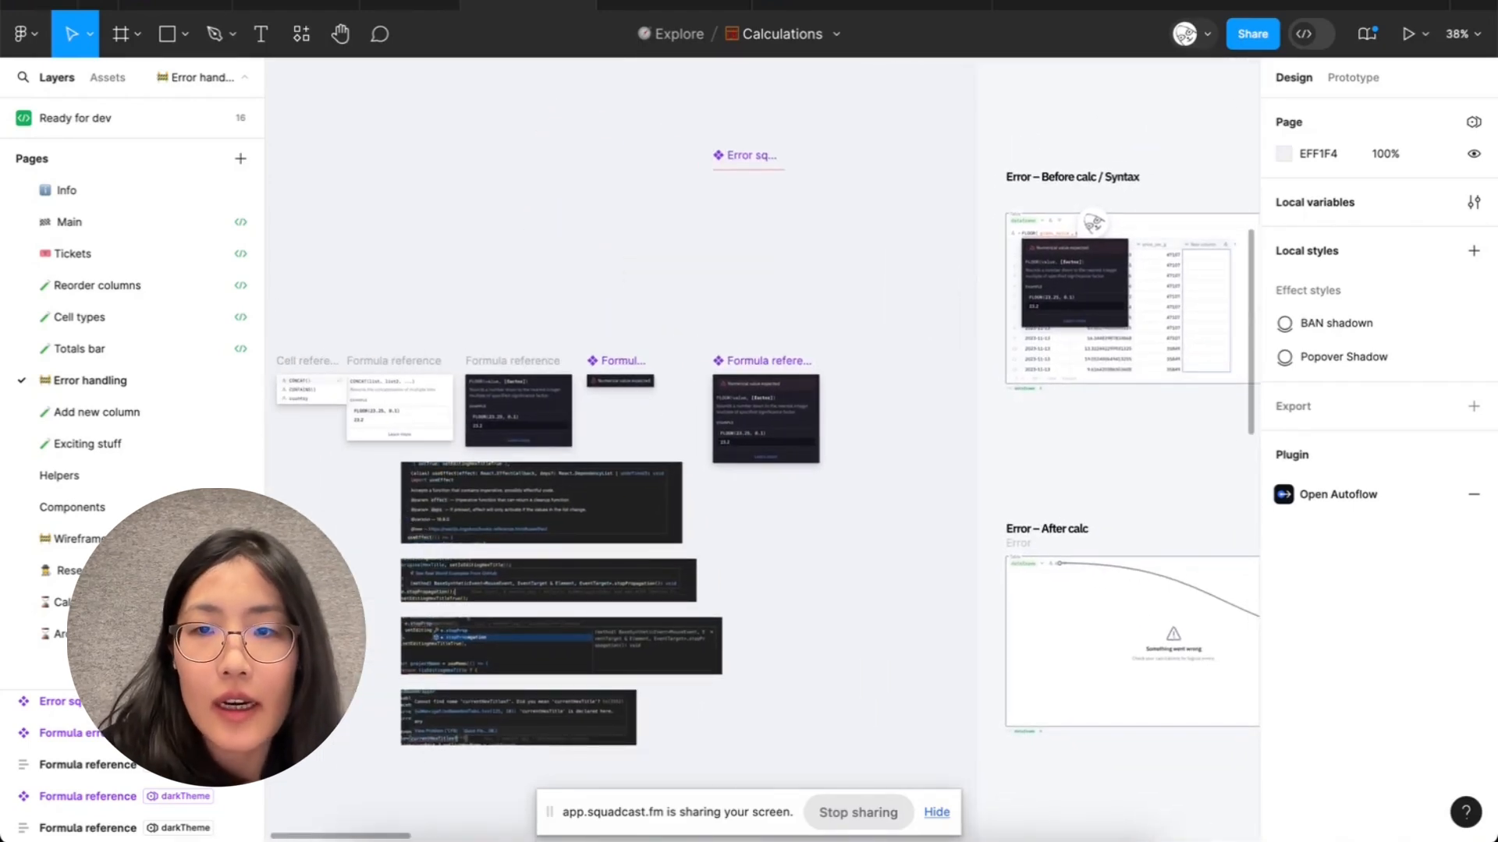
scroll(down, 3)
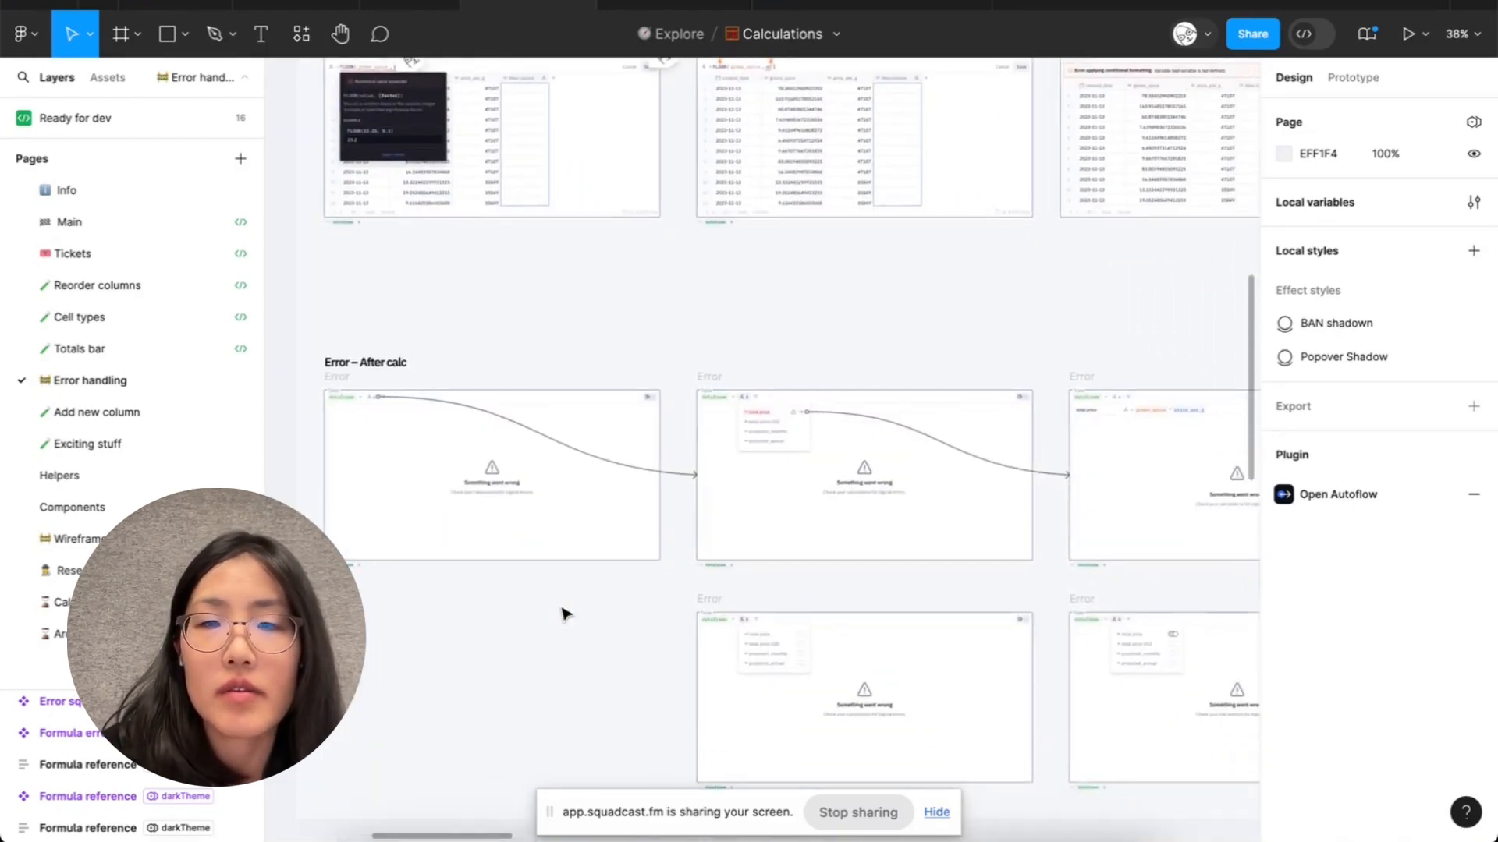
scroll(up, 3)
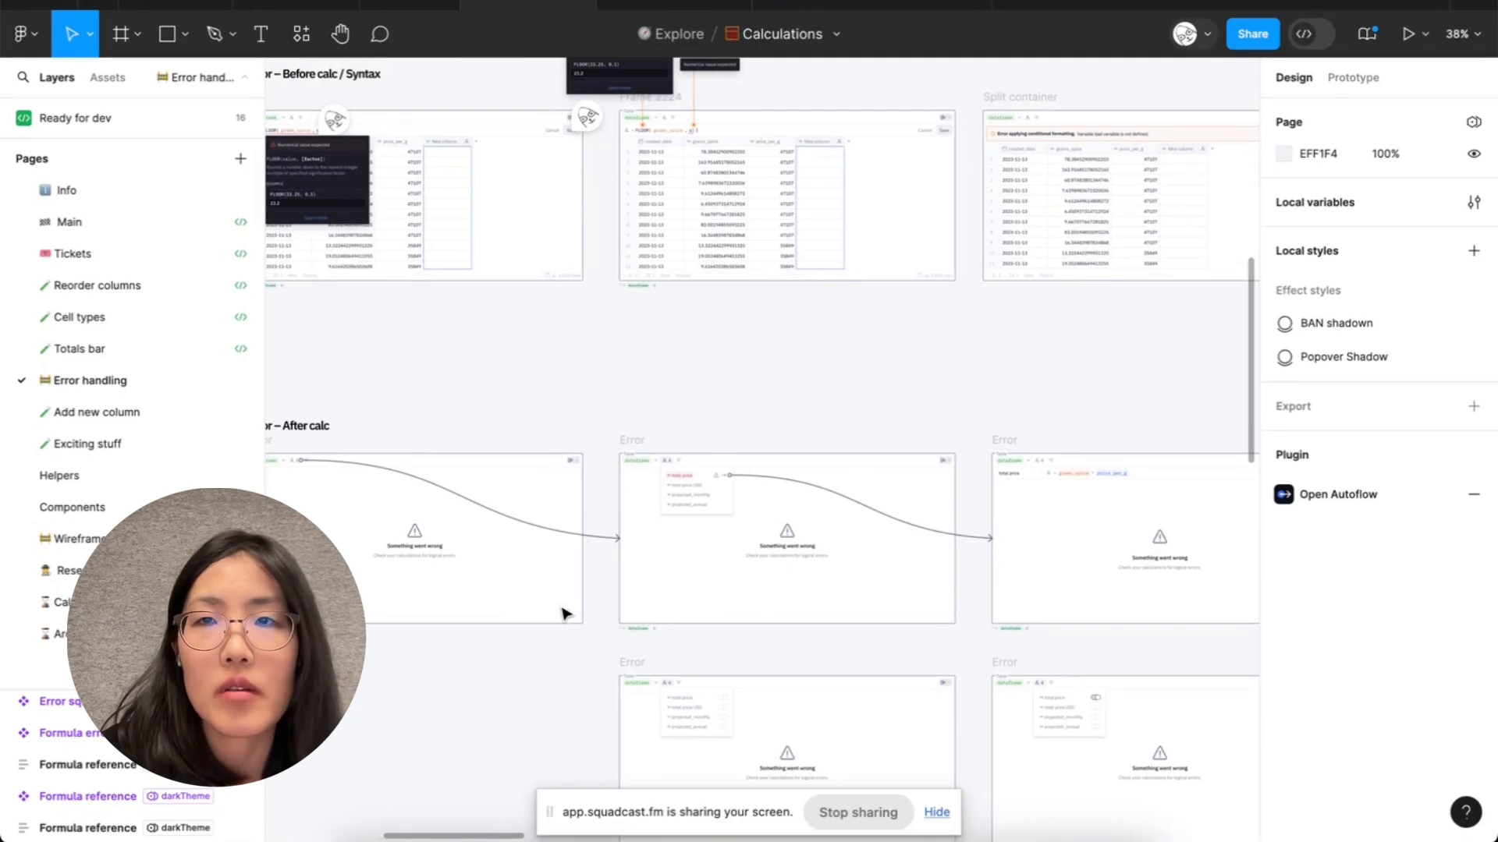
scroll(down, 3)
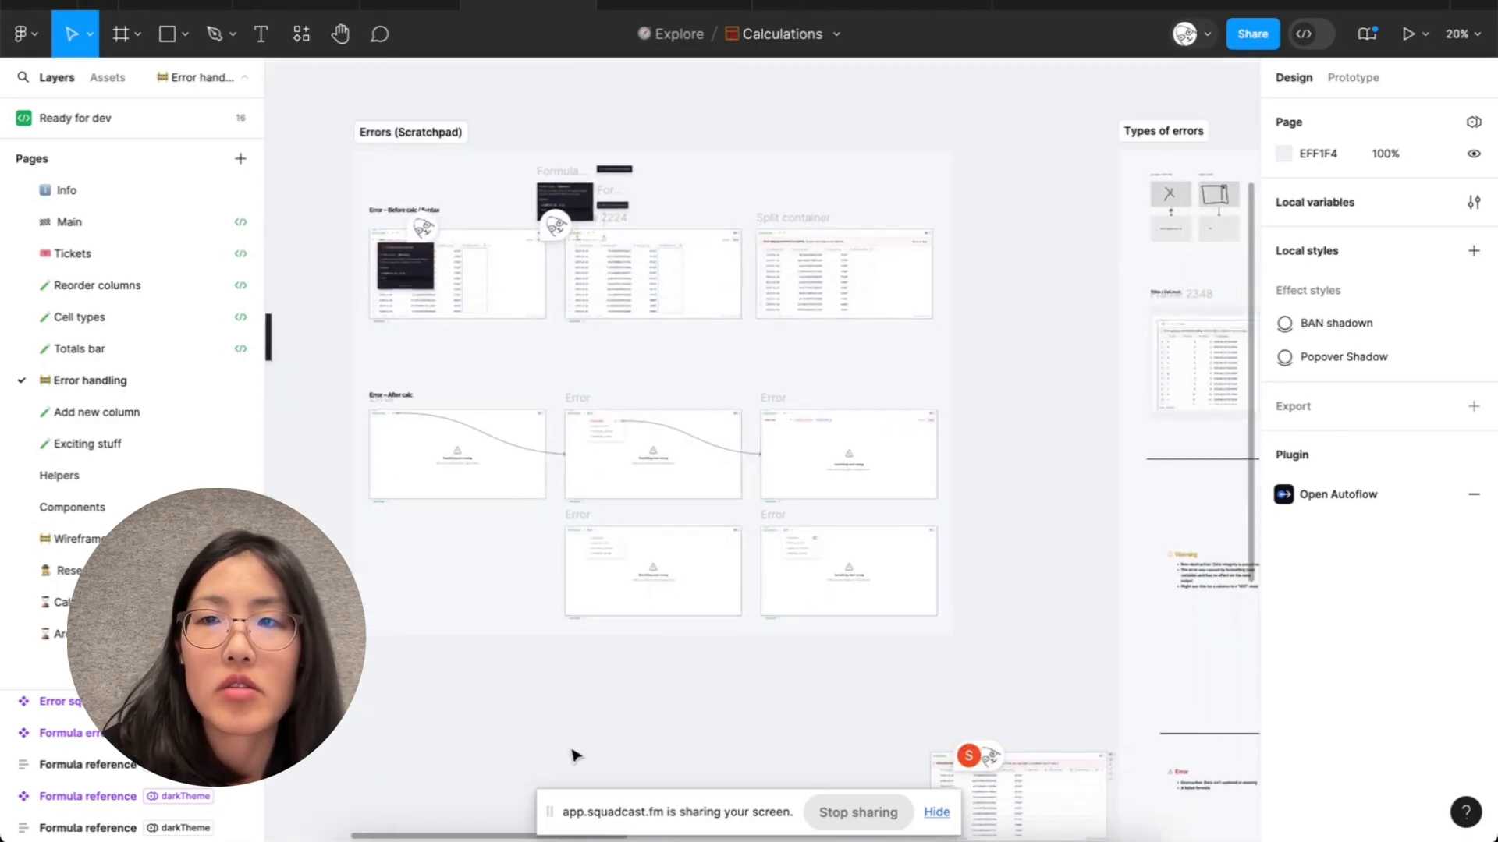
scroll(down, 3)
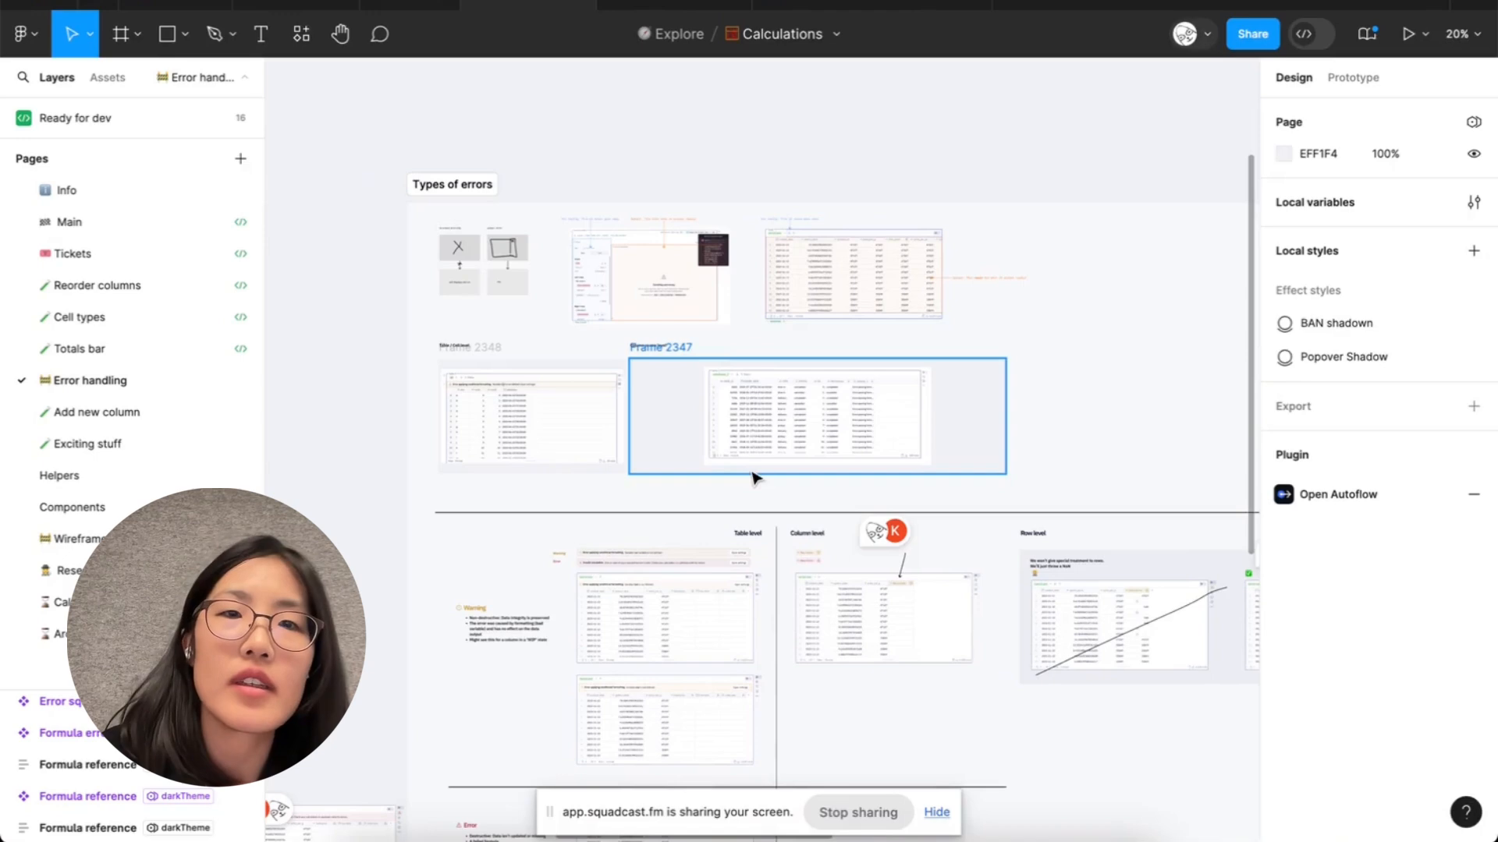
Step: Pan down the Error handling canvas to the Query error section
scroll(down, 3)
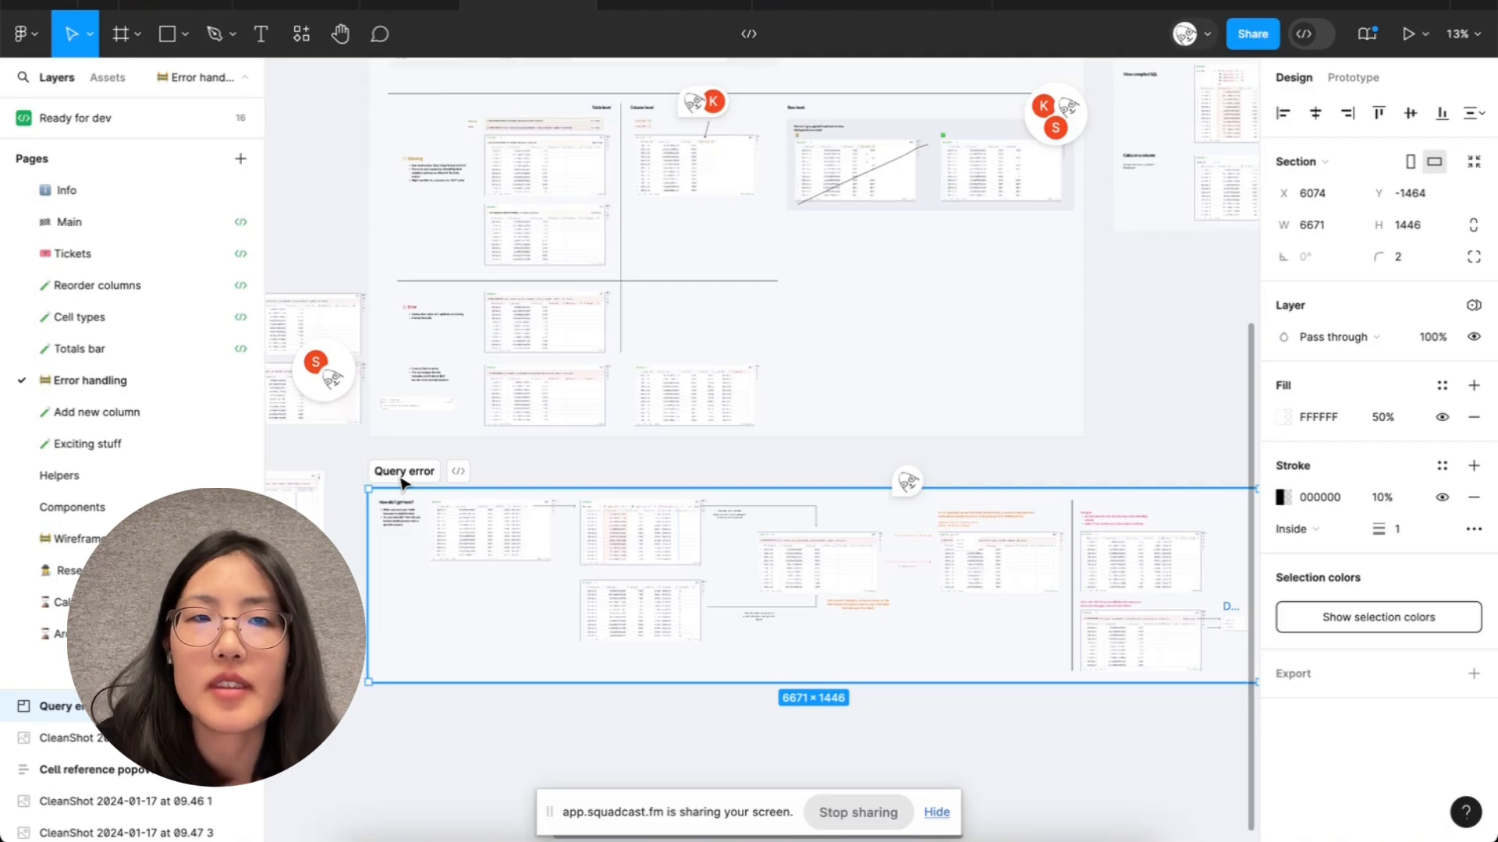
mouse_move(406, 650)
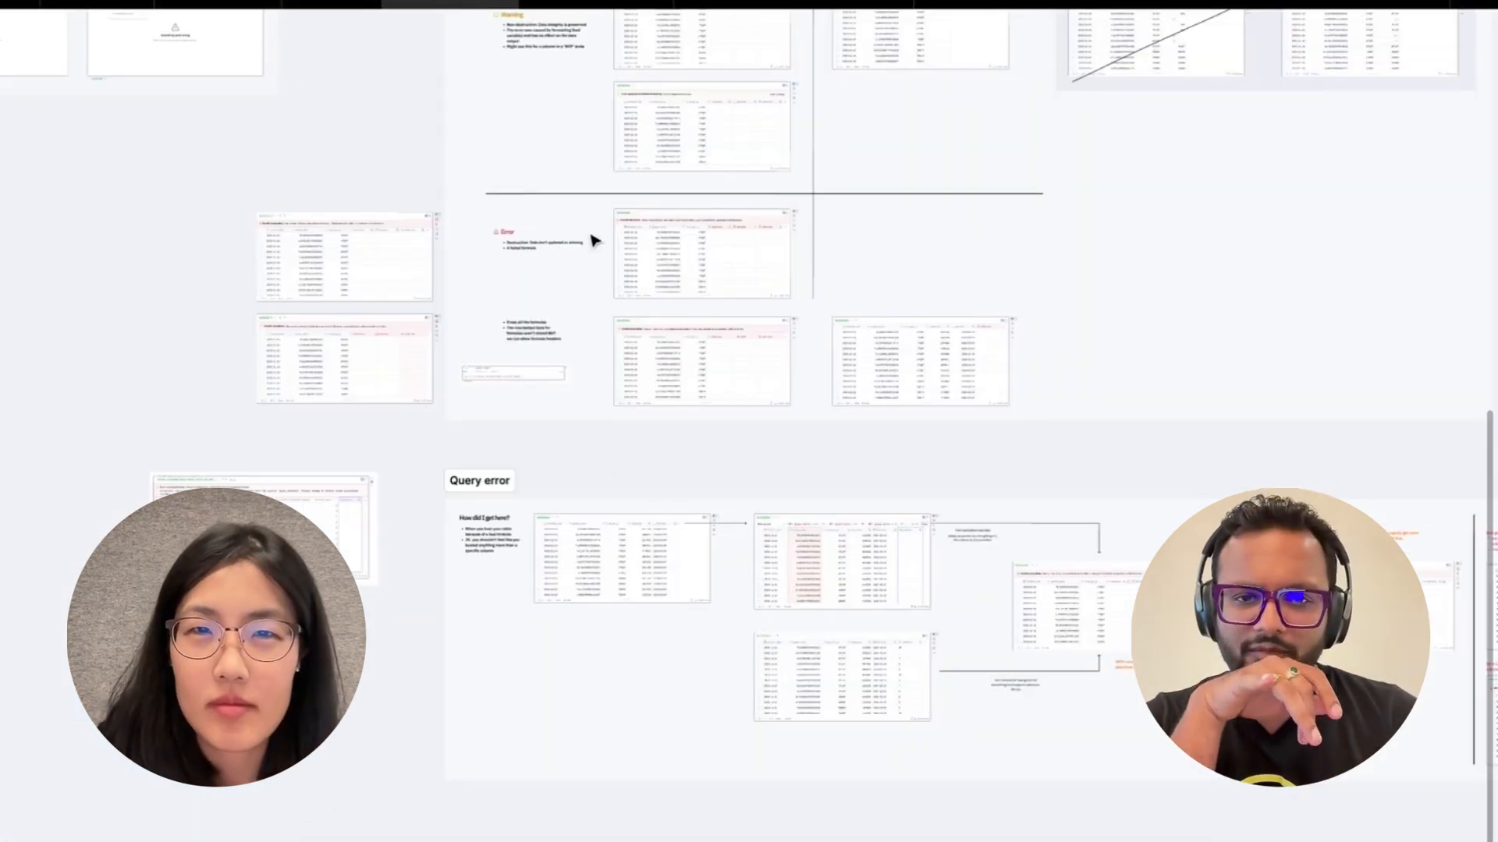
mouse_move(315, 129)
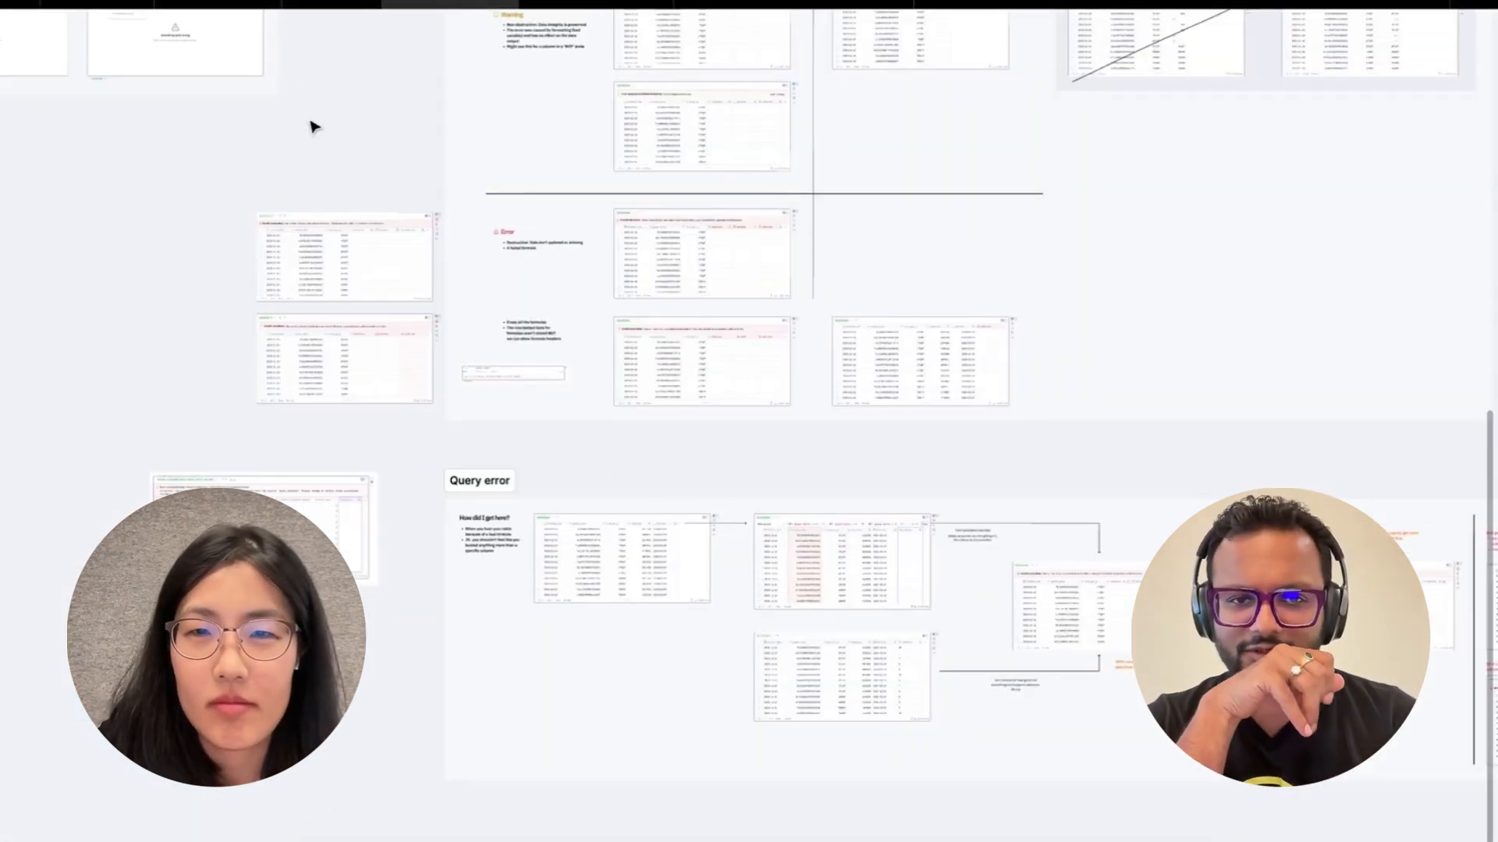
mouse_move(408, 552)
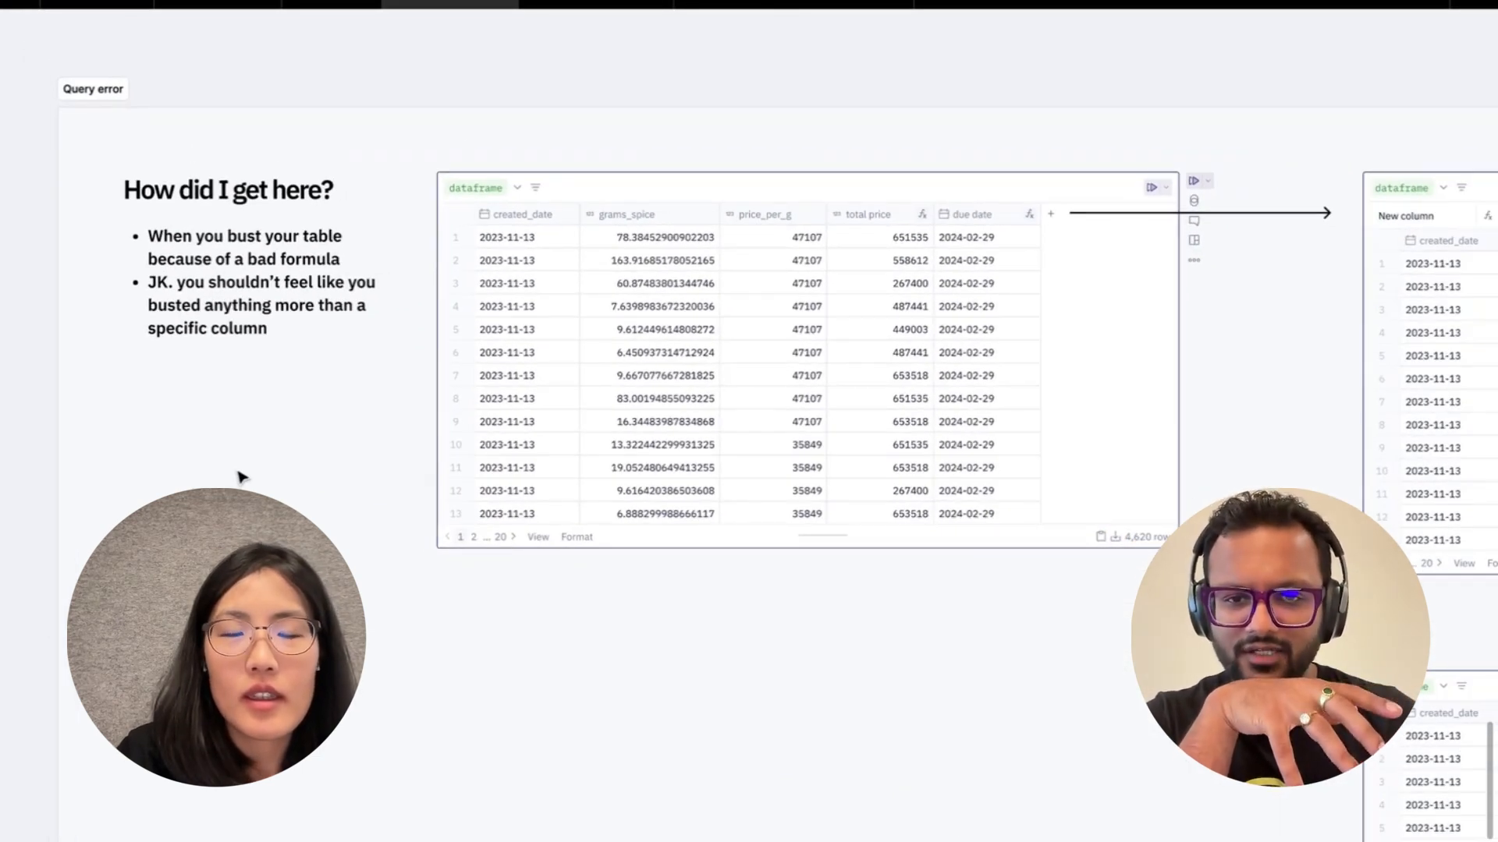
mouse_move(31, 470)
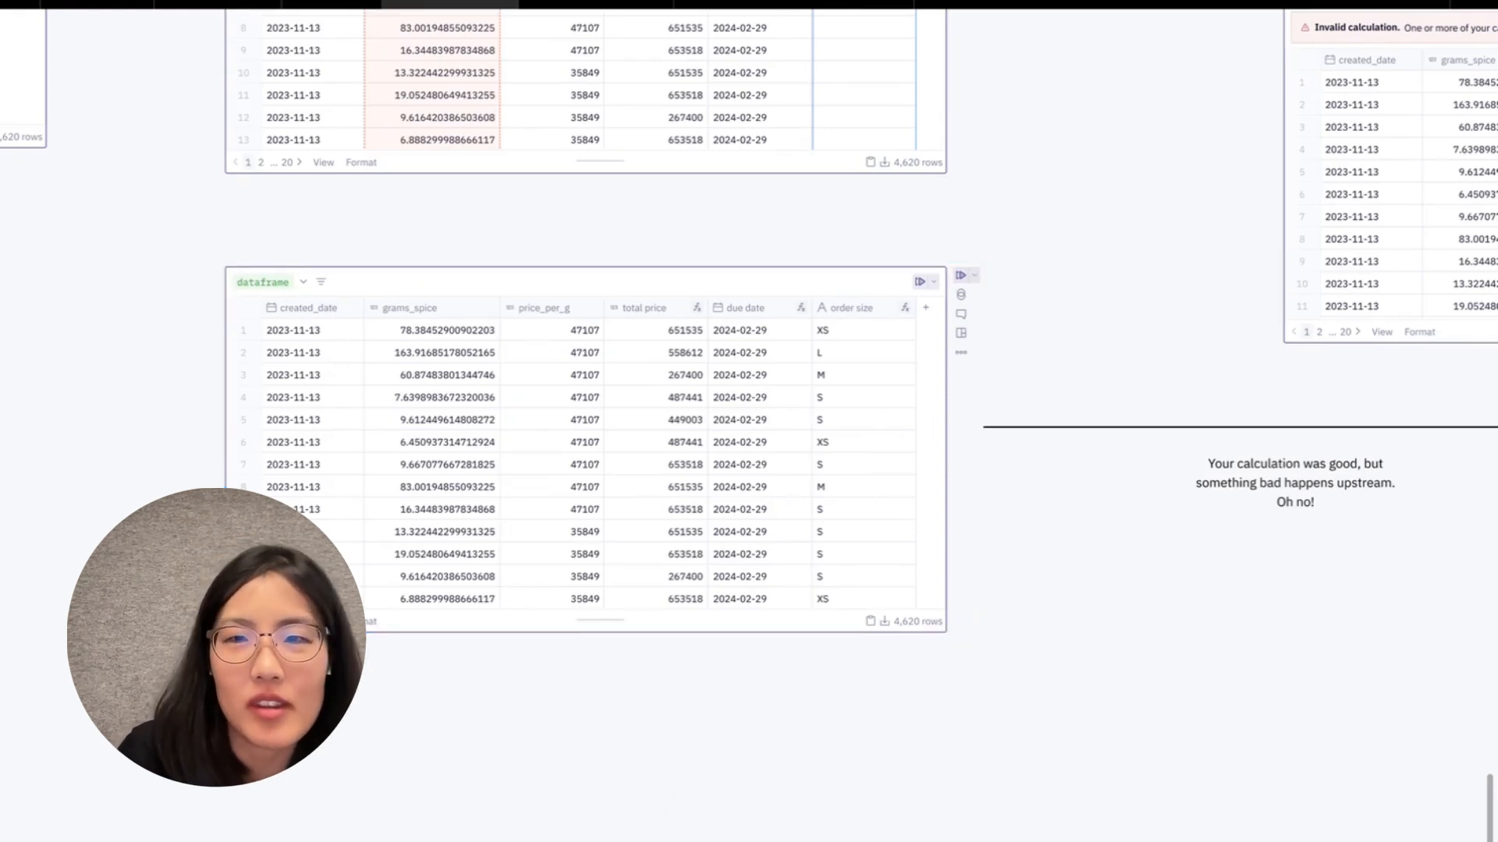
Step: Select the order-size table mockup in the Query error section
click(584, 450)
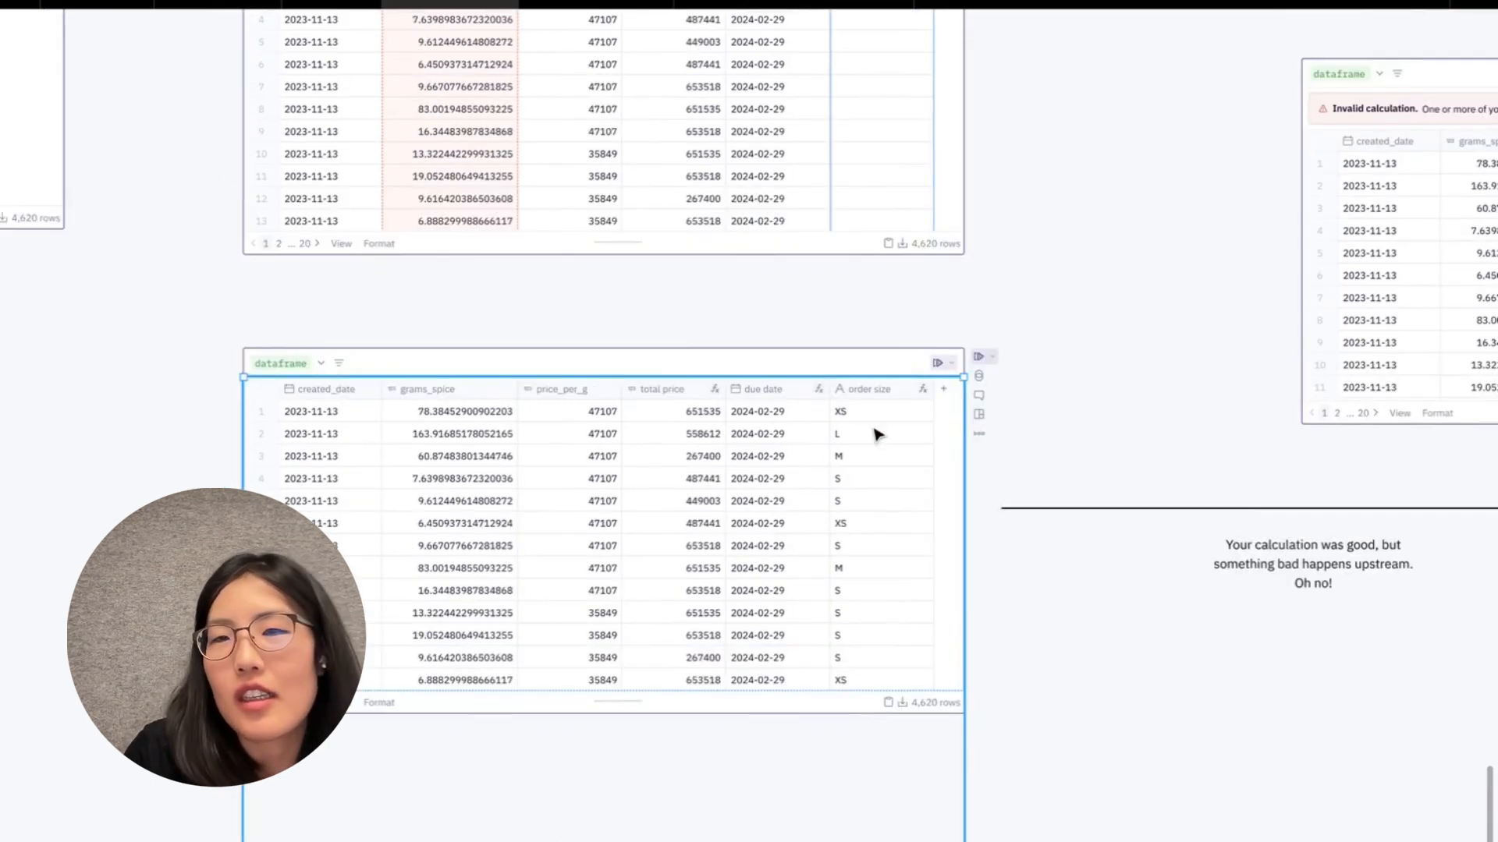
mouse_move(877, 405)
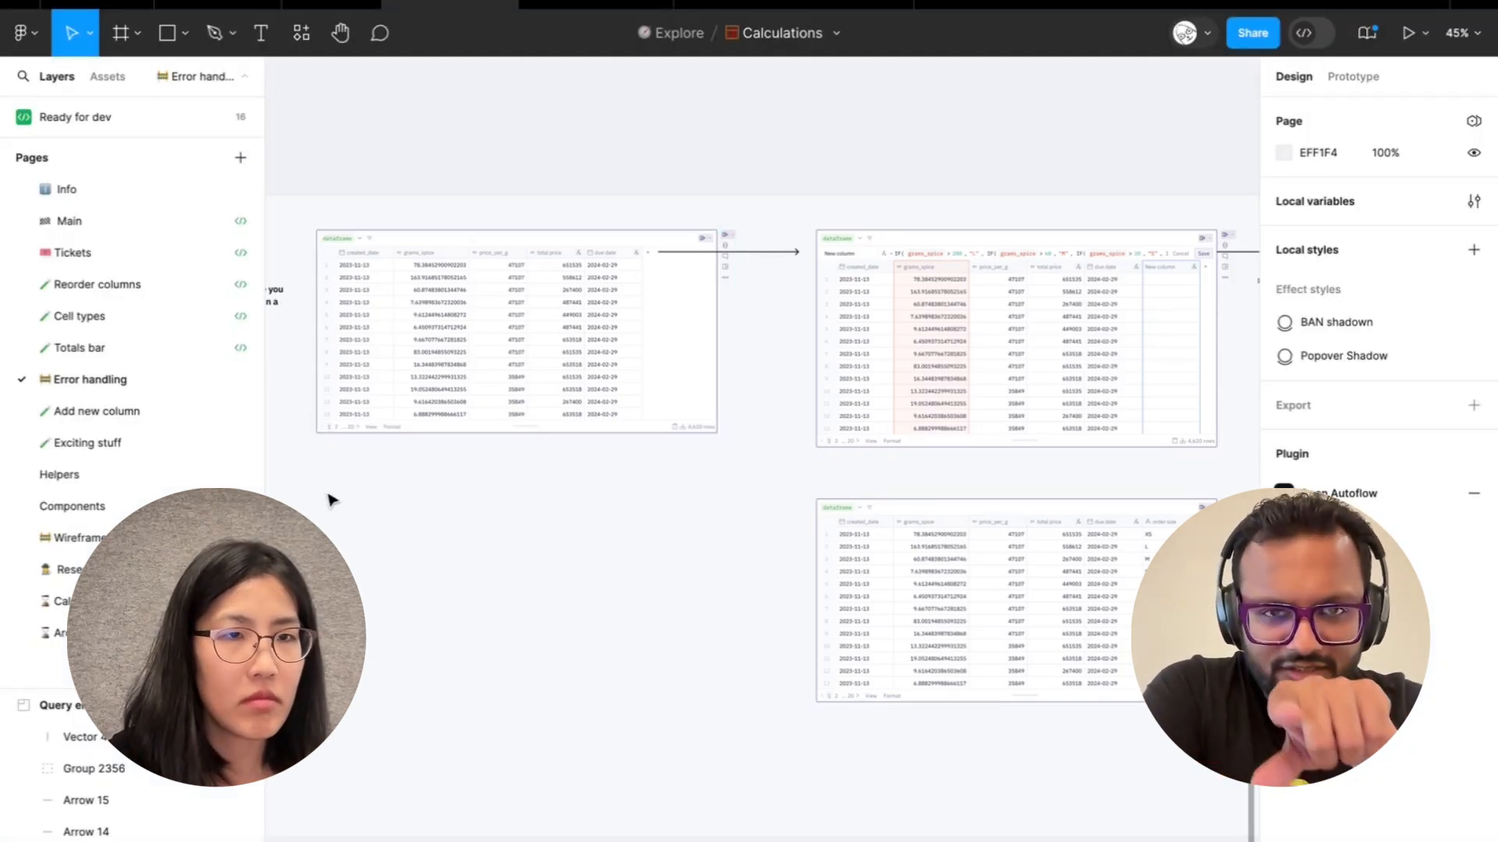
Step: Zoom out to about 8%, showing Types of errors, More complexities, Query error and Helper tips
scroll(down, 3)
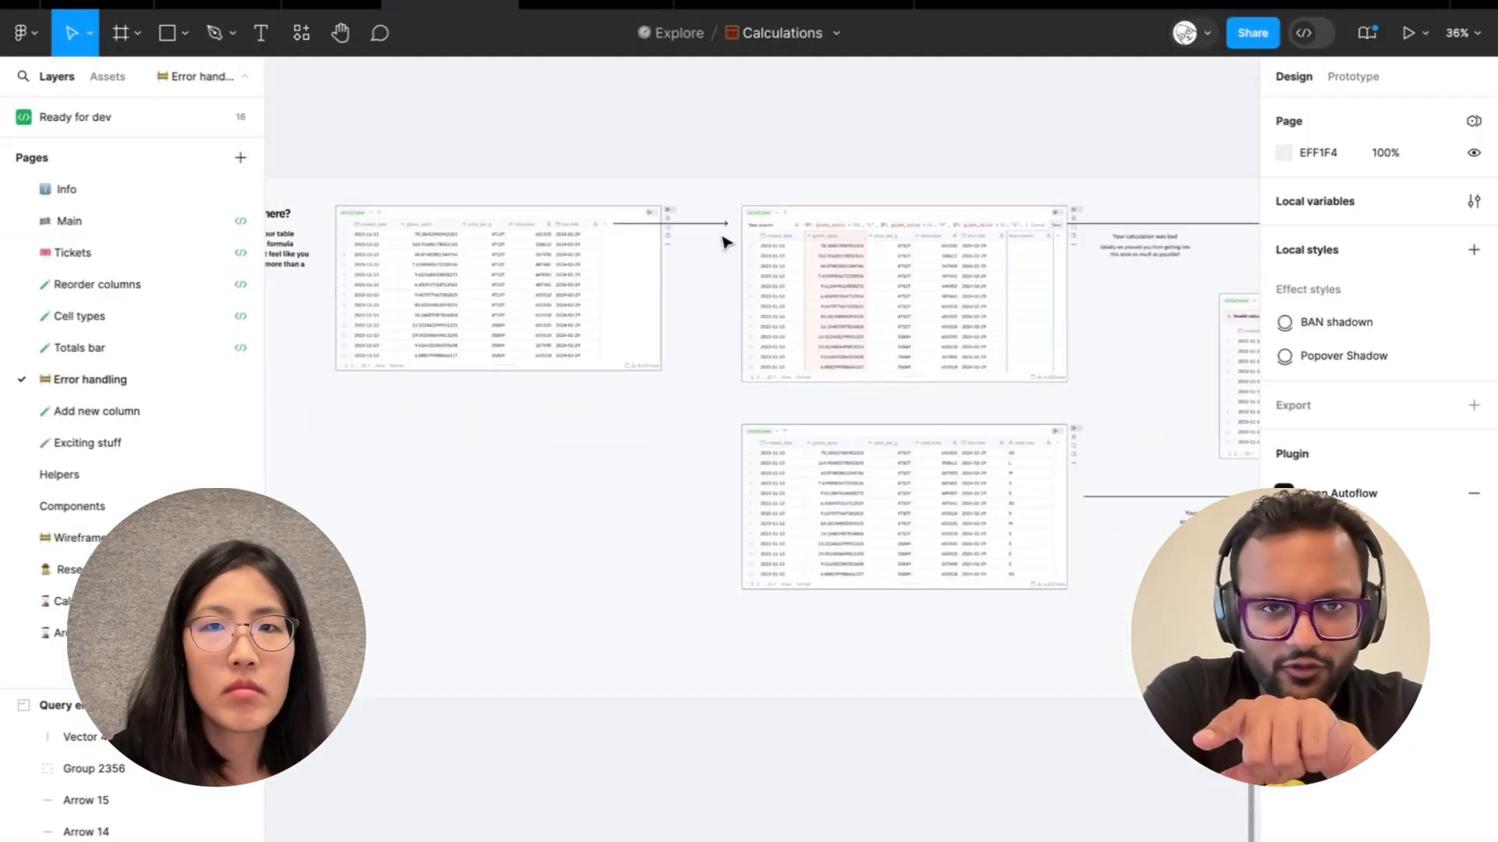
click(669, 225)
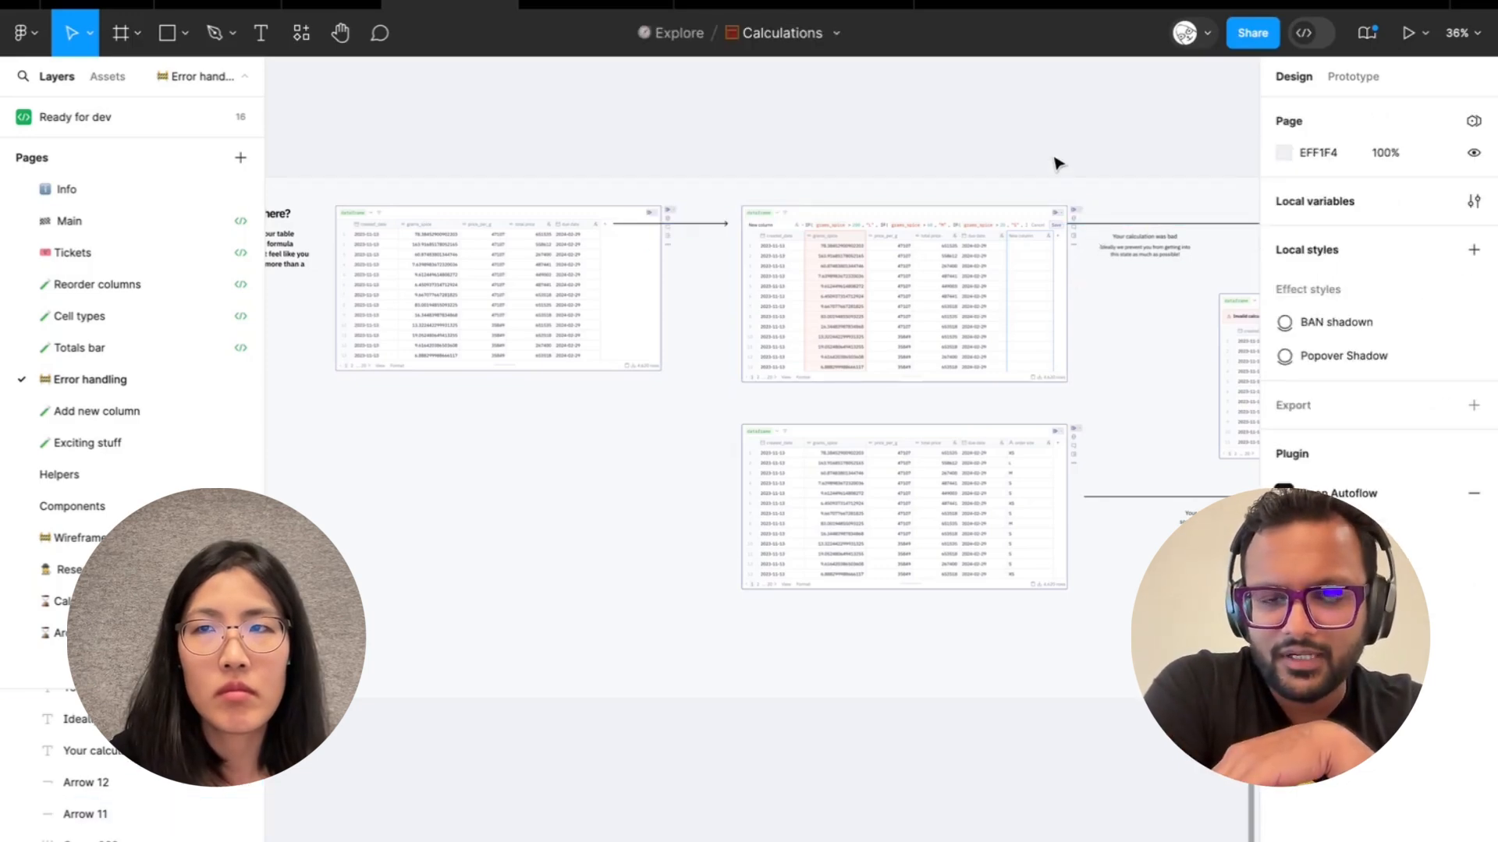
click(1352, 76)
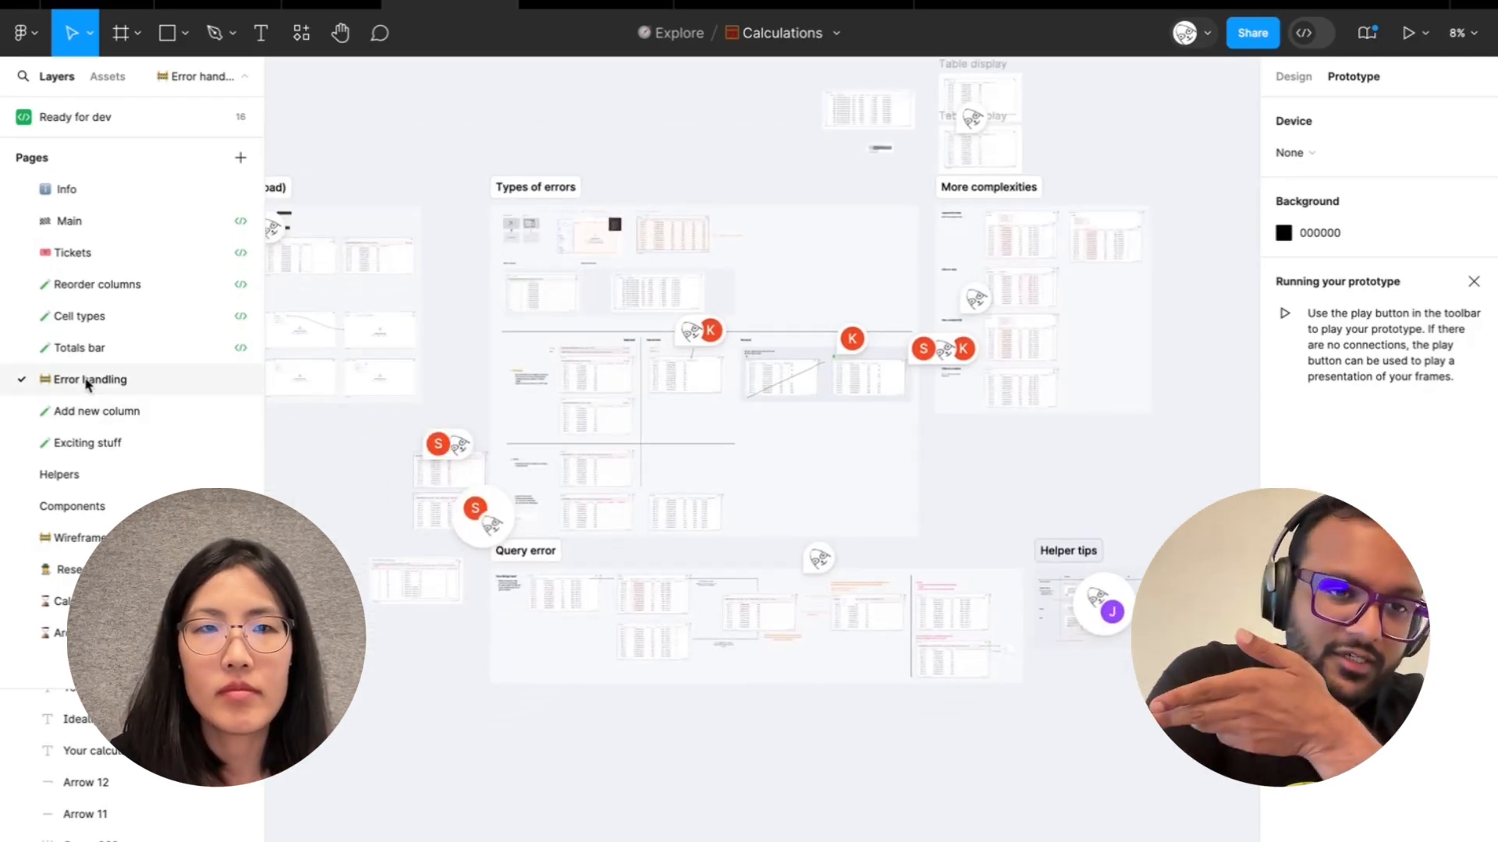
Step: On the Main page, show prototype flows and select the Filters open table mockup
click(68, 221)
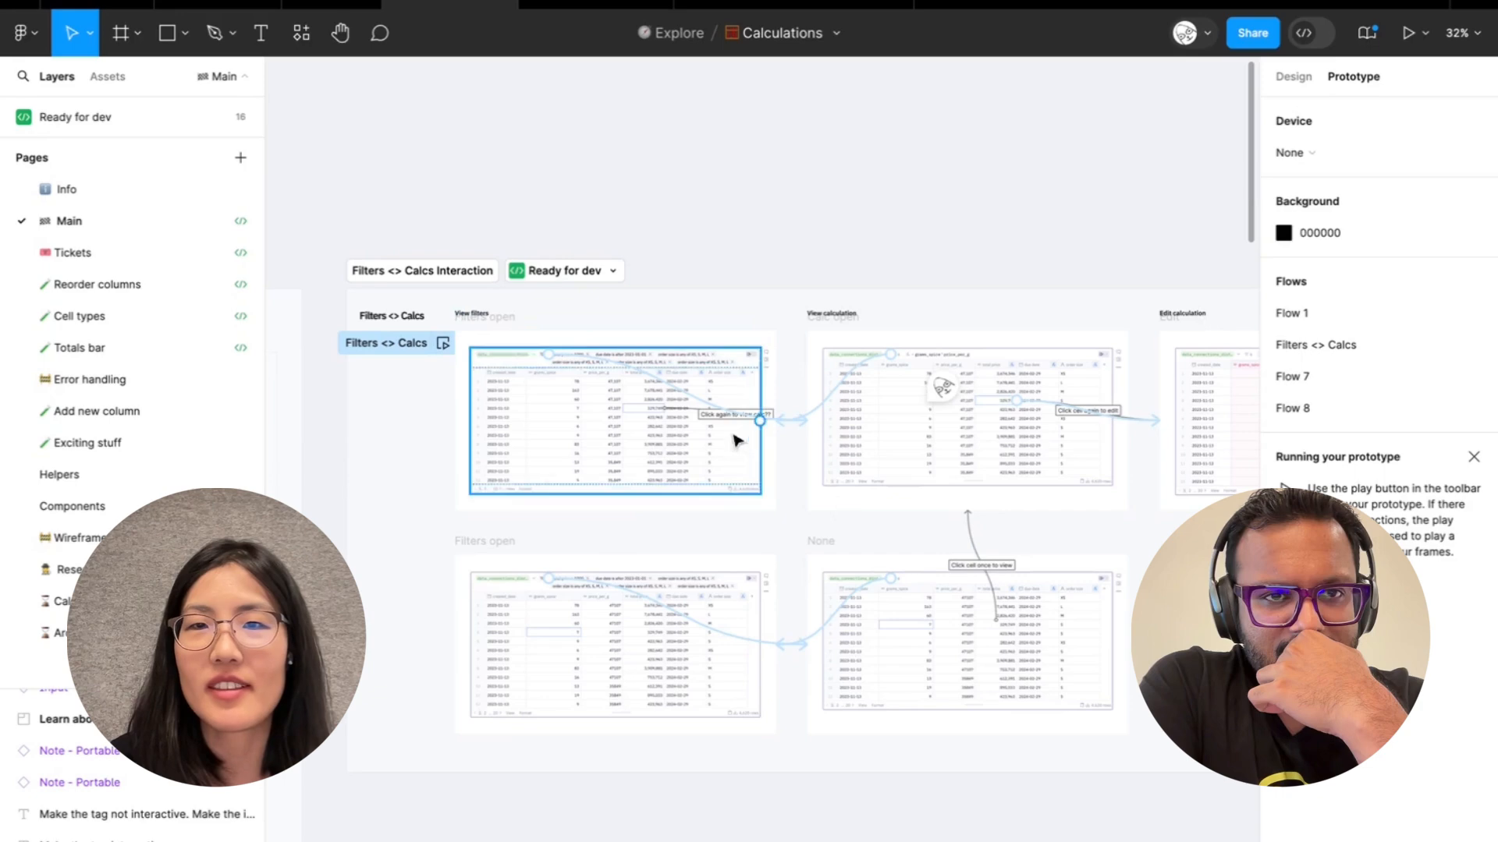
click(1293, 76)
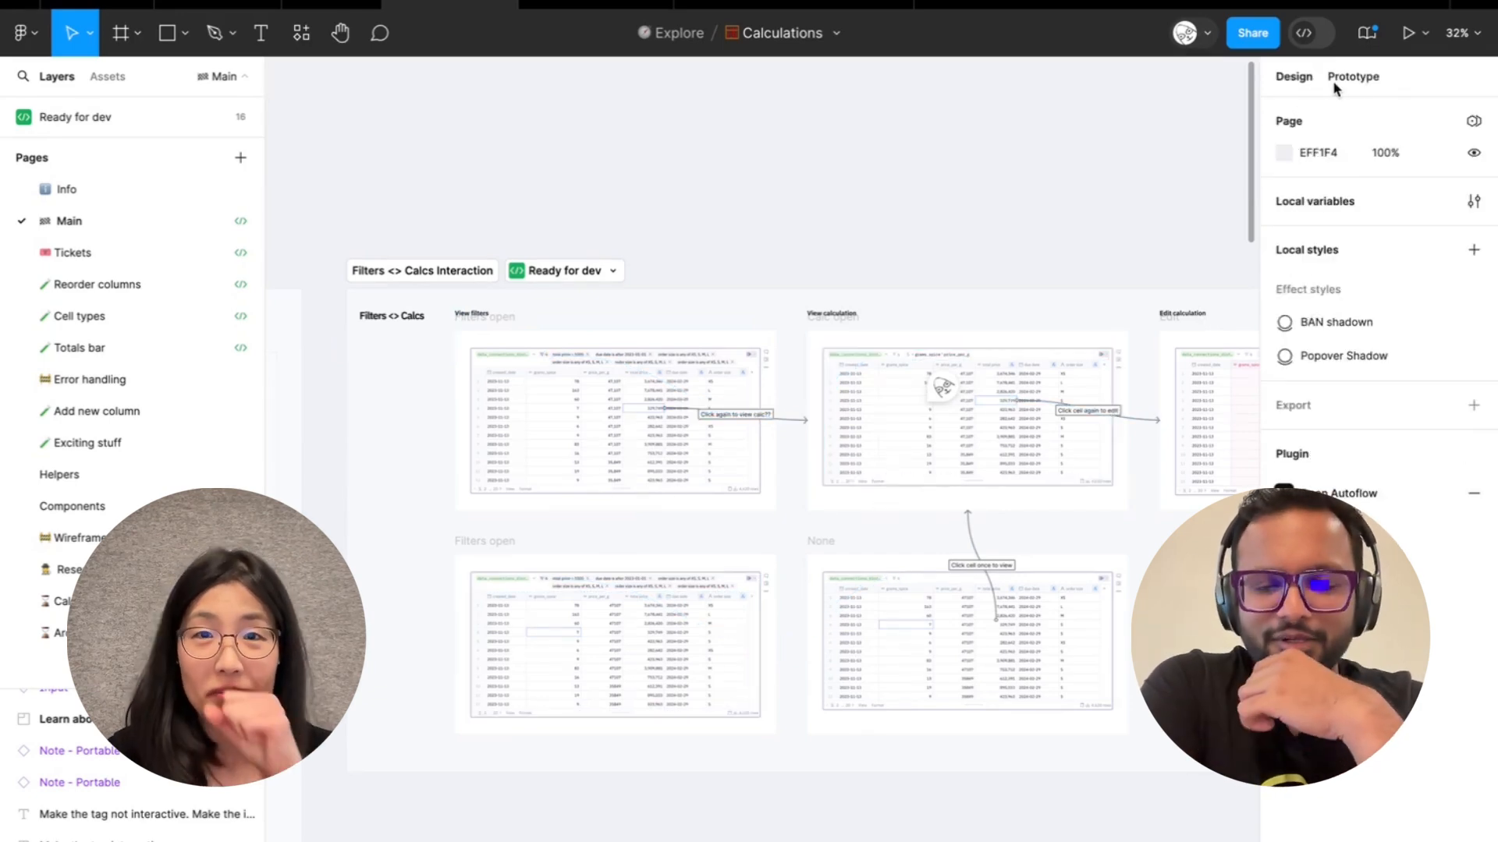
click(1353, 76)
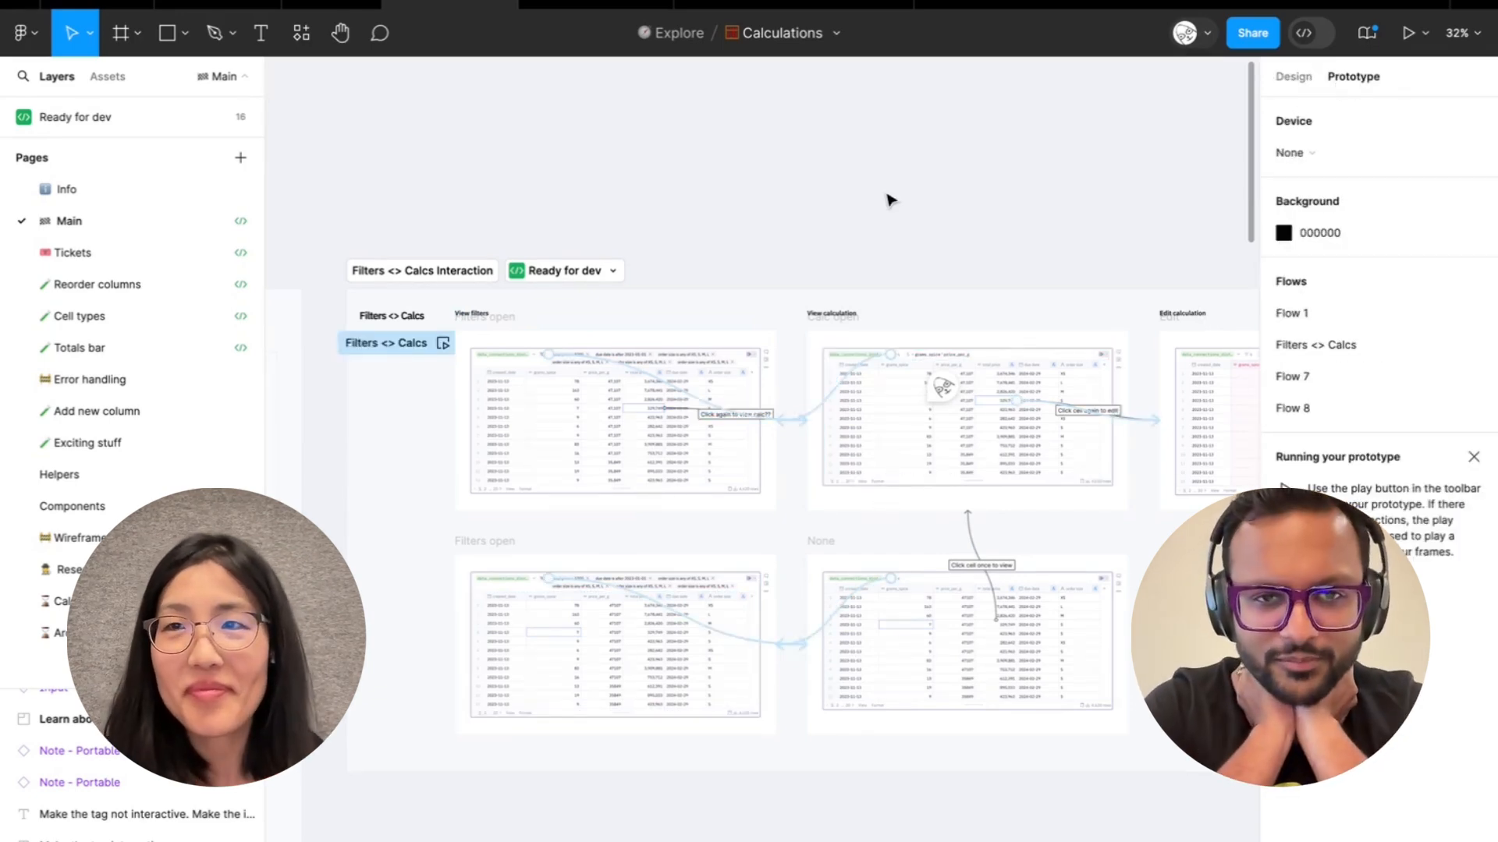
click(614, 645)
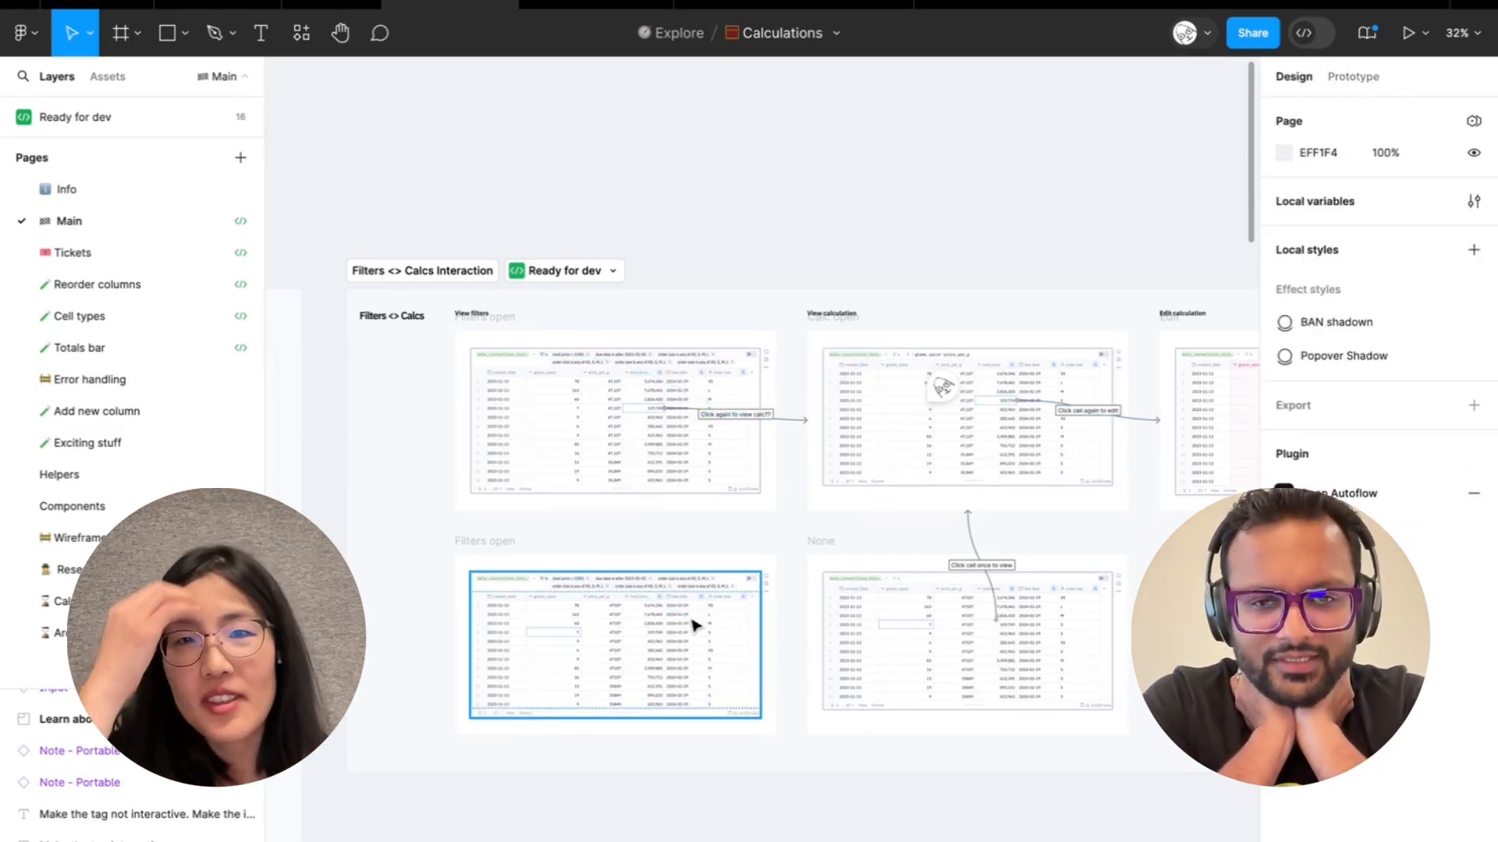
click(601, 443)
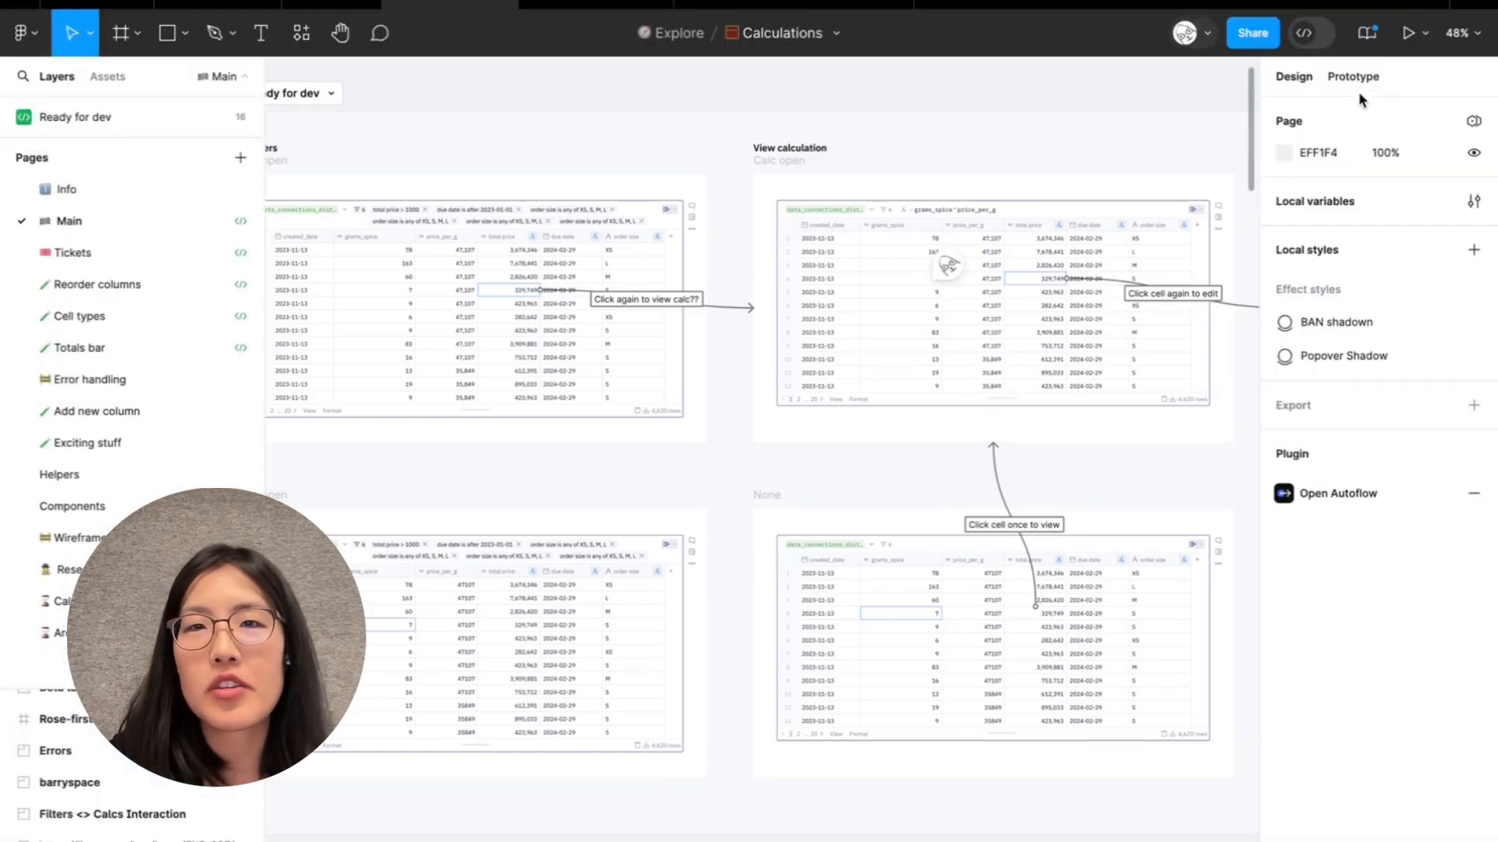
Step: Play the prototype and enter the new column formula 'grams_spice * p'
click(1411, 33)
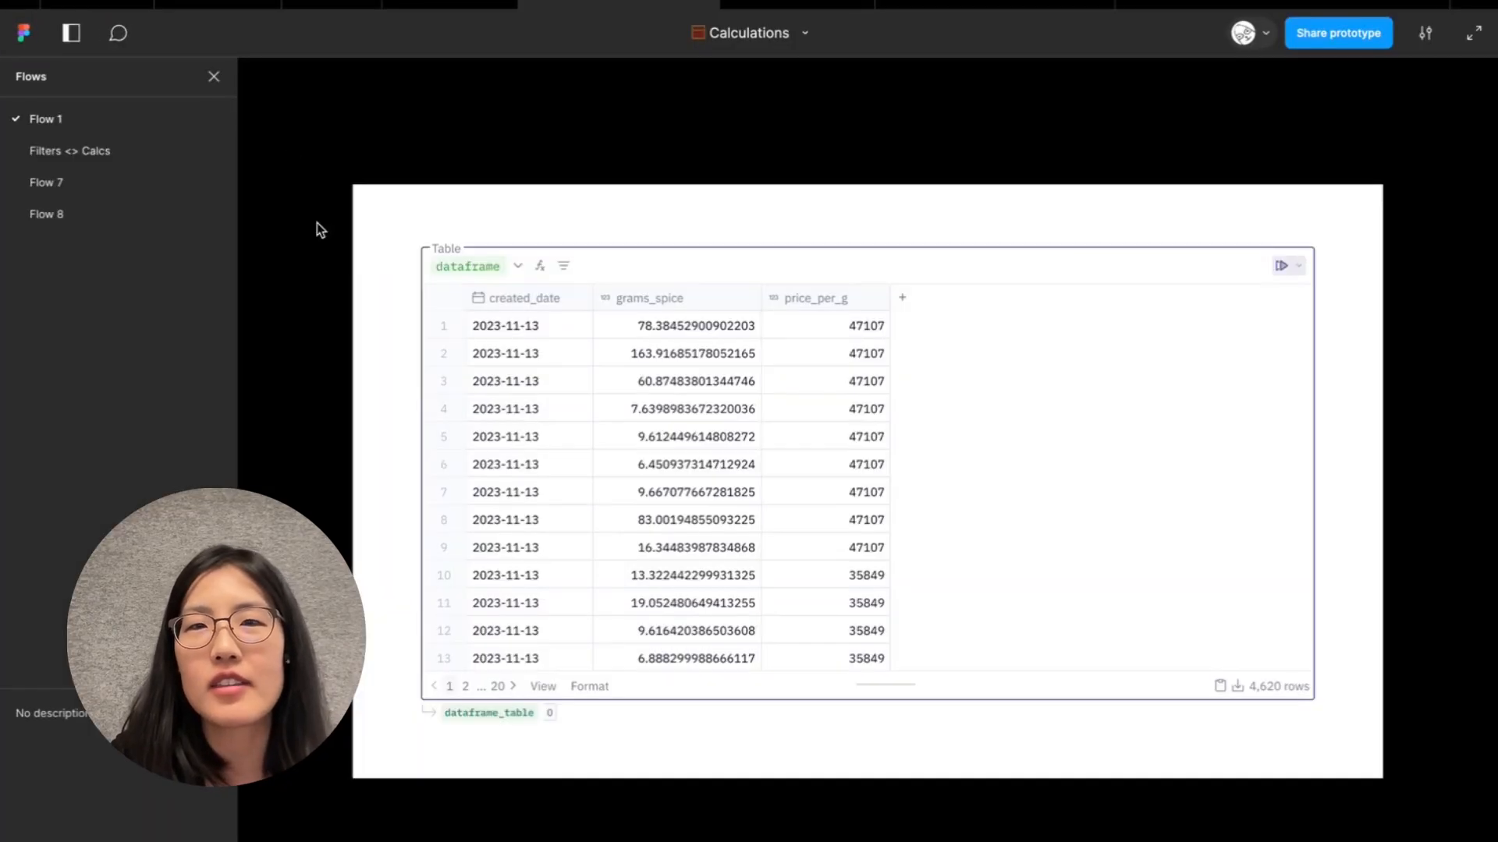
mouse_move(908, 297)
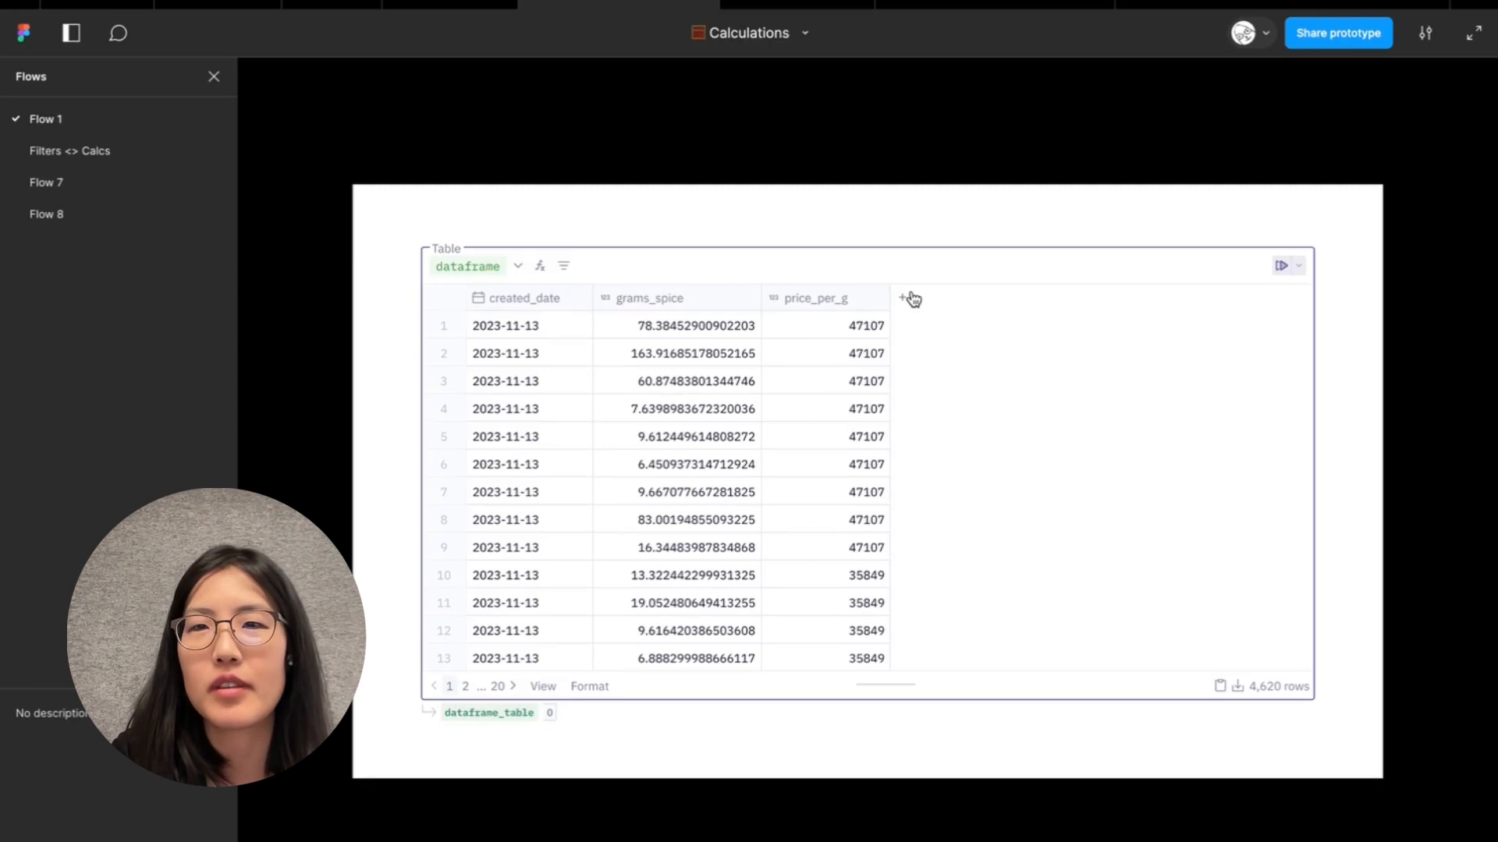
mouse_move(903, 314)
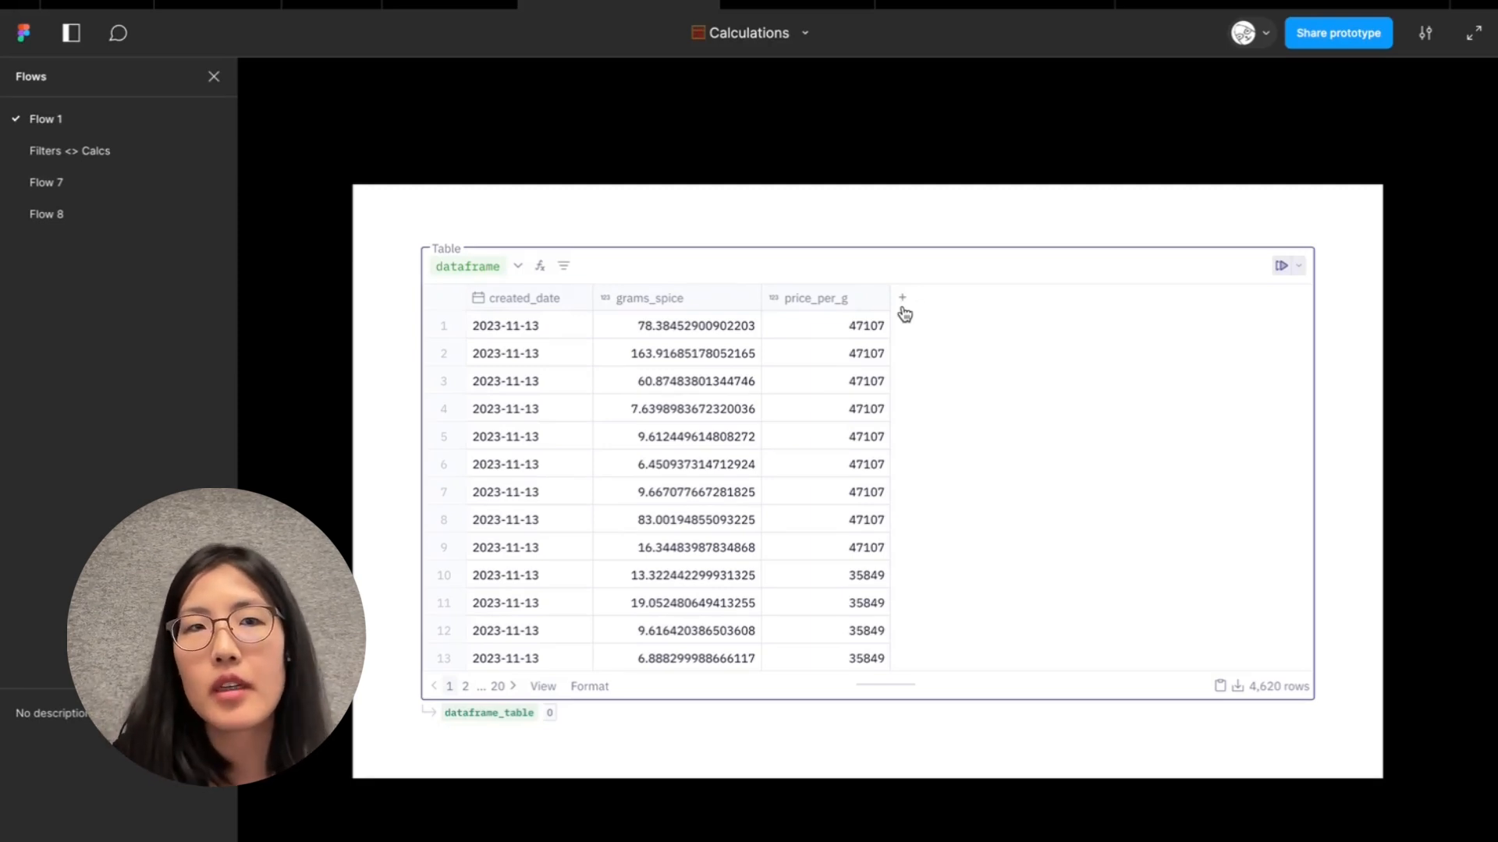
mouse_move(816, 348)
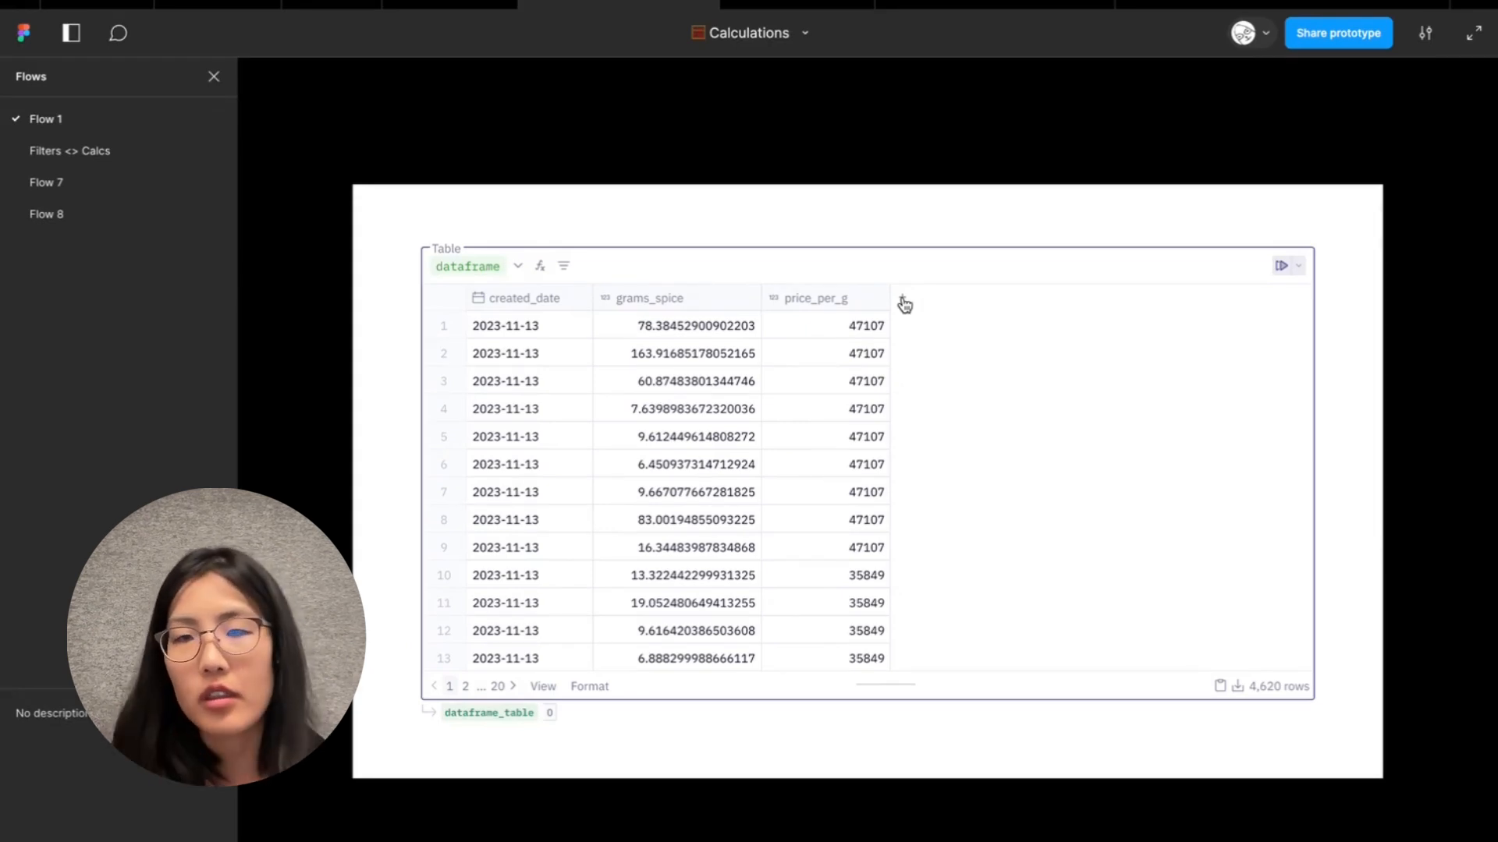
click(902, 301)
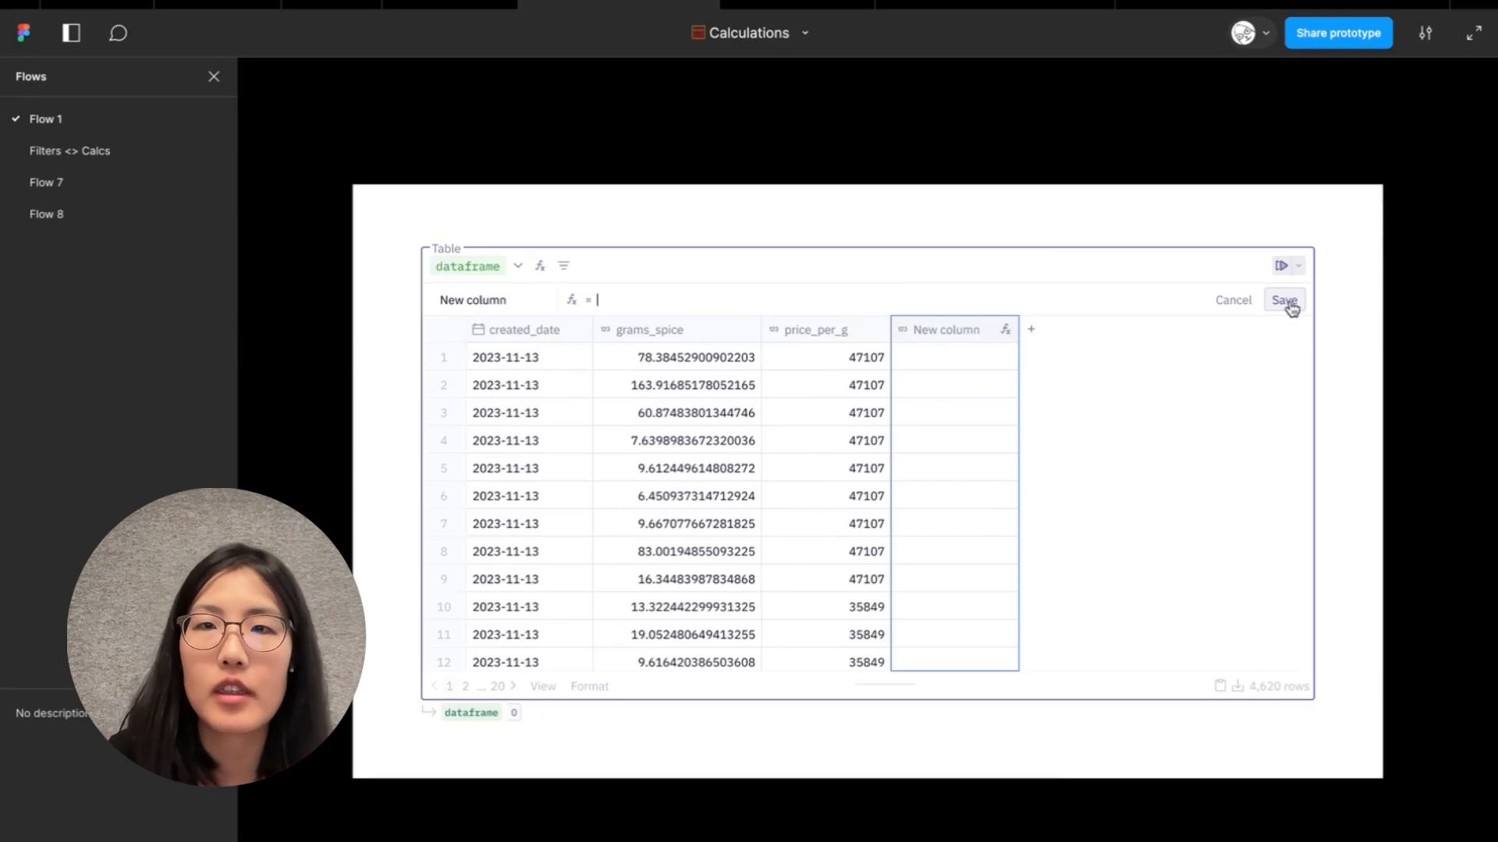
text(g)
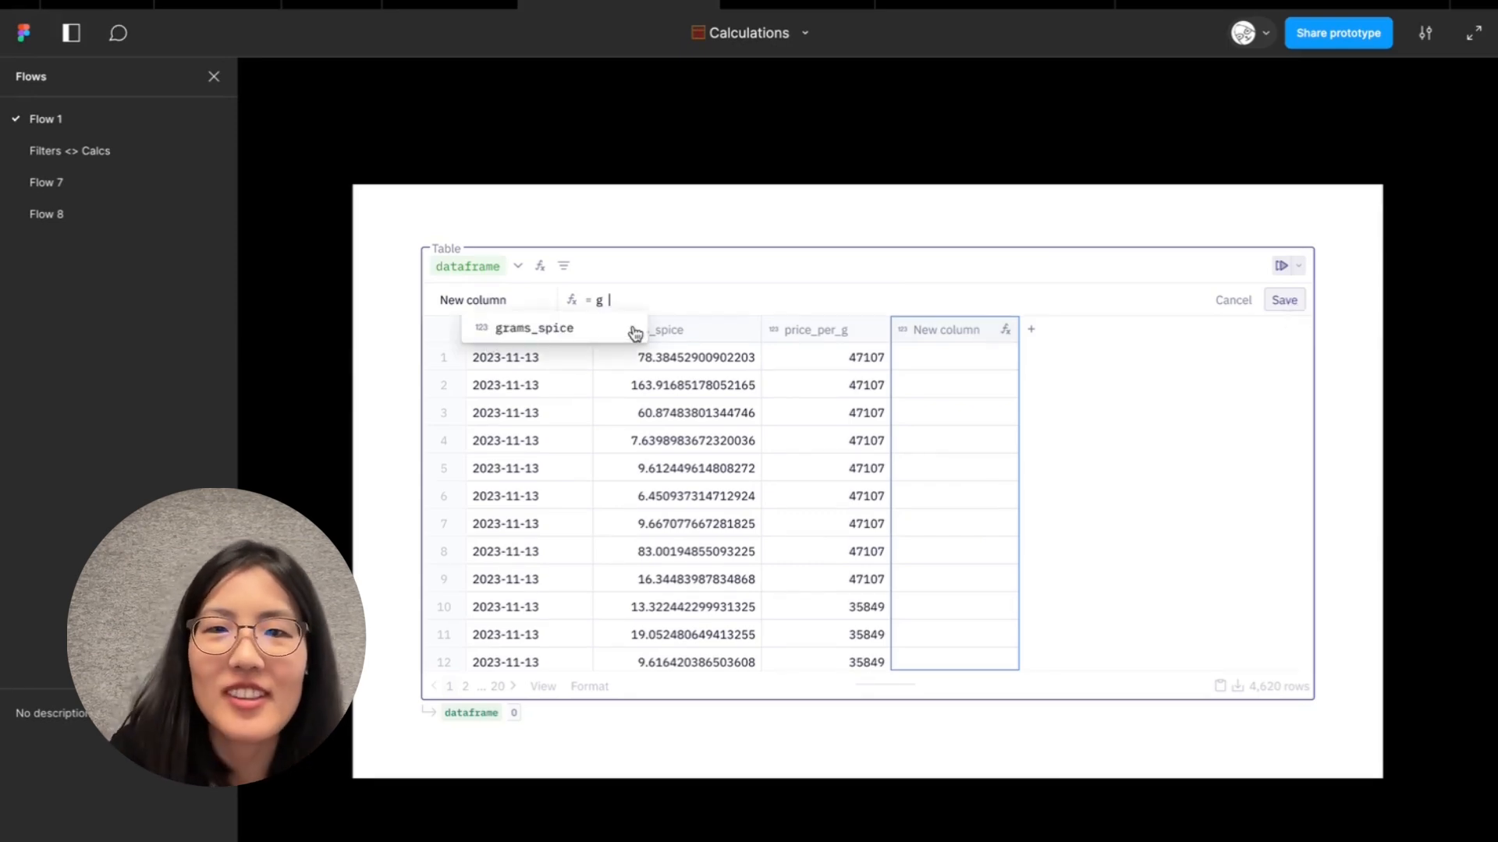
text(grams_spice * p)
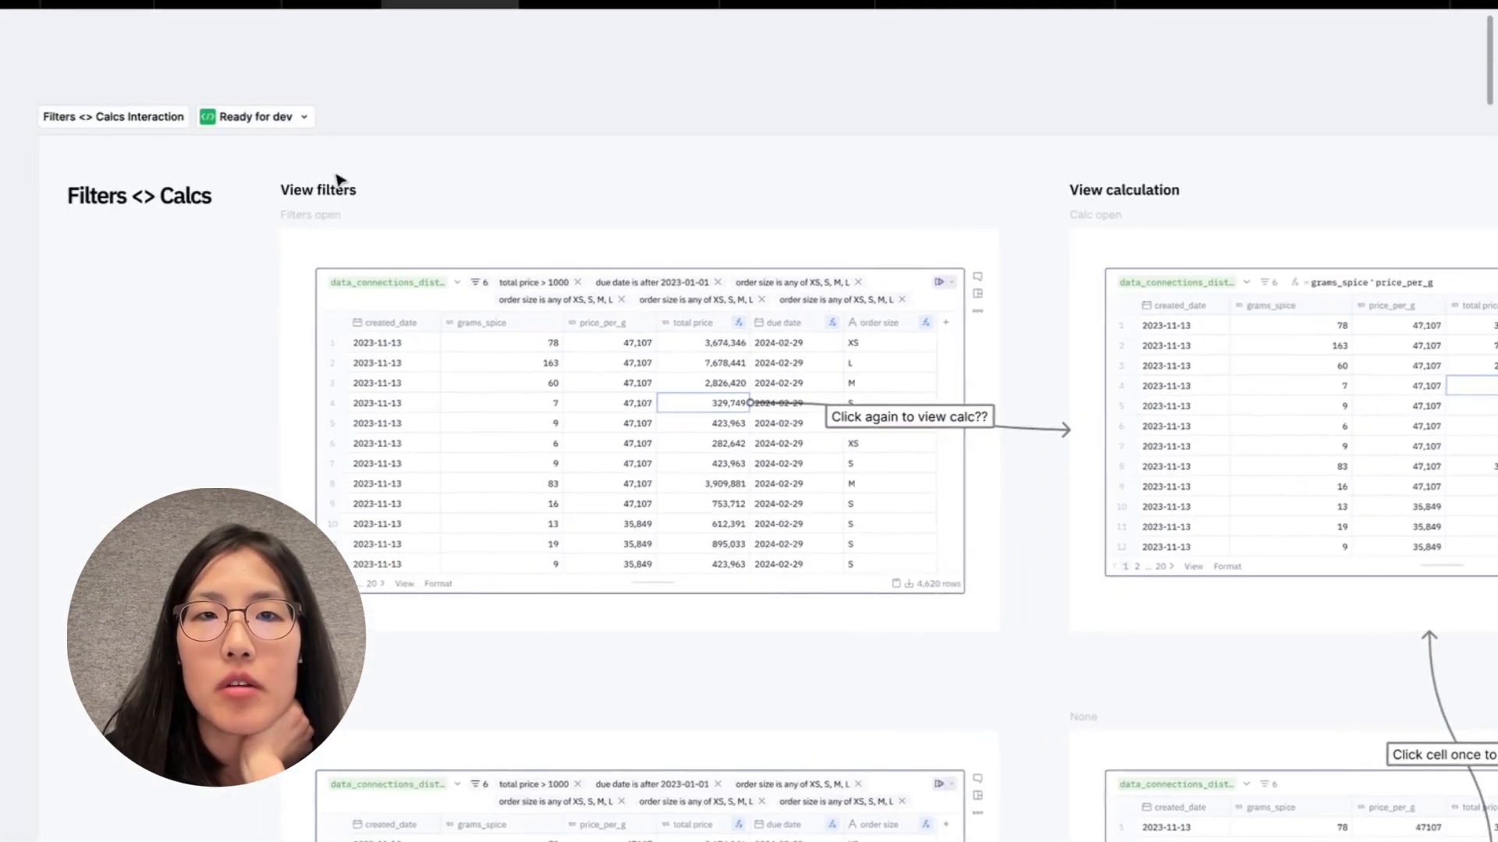
mouse_move(380, 244)
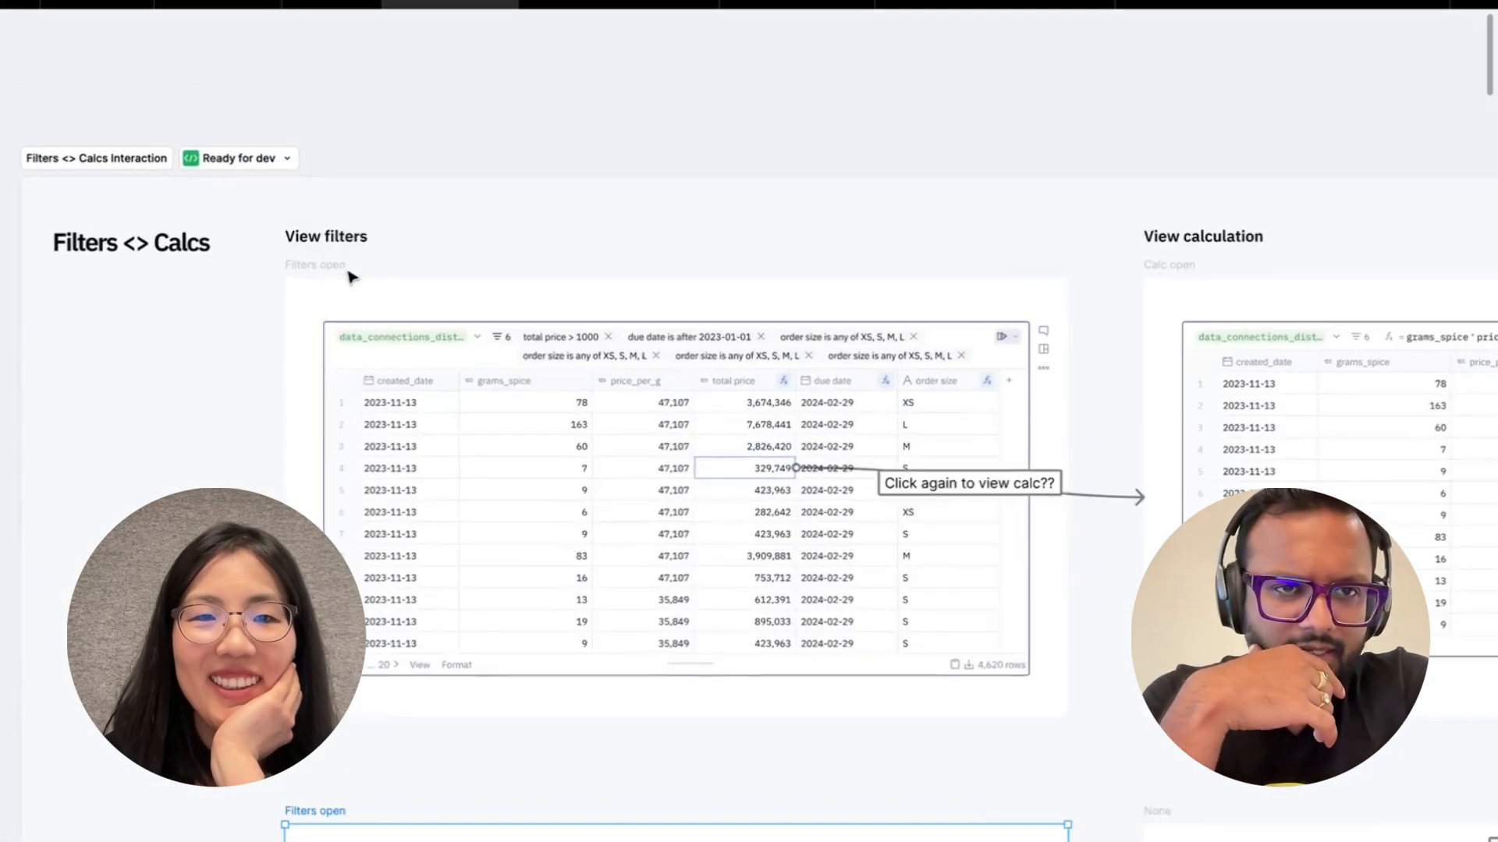
click(315, 264)
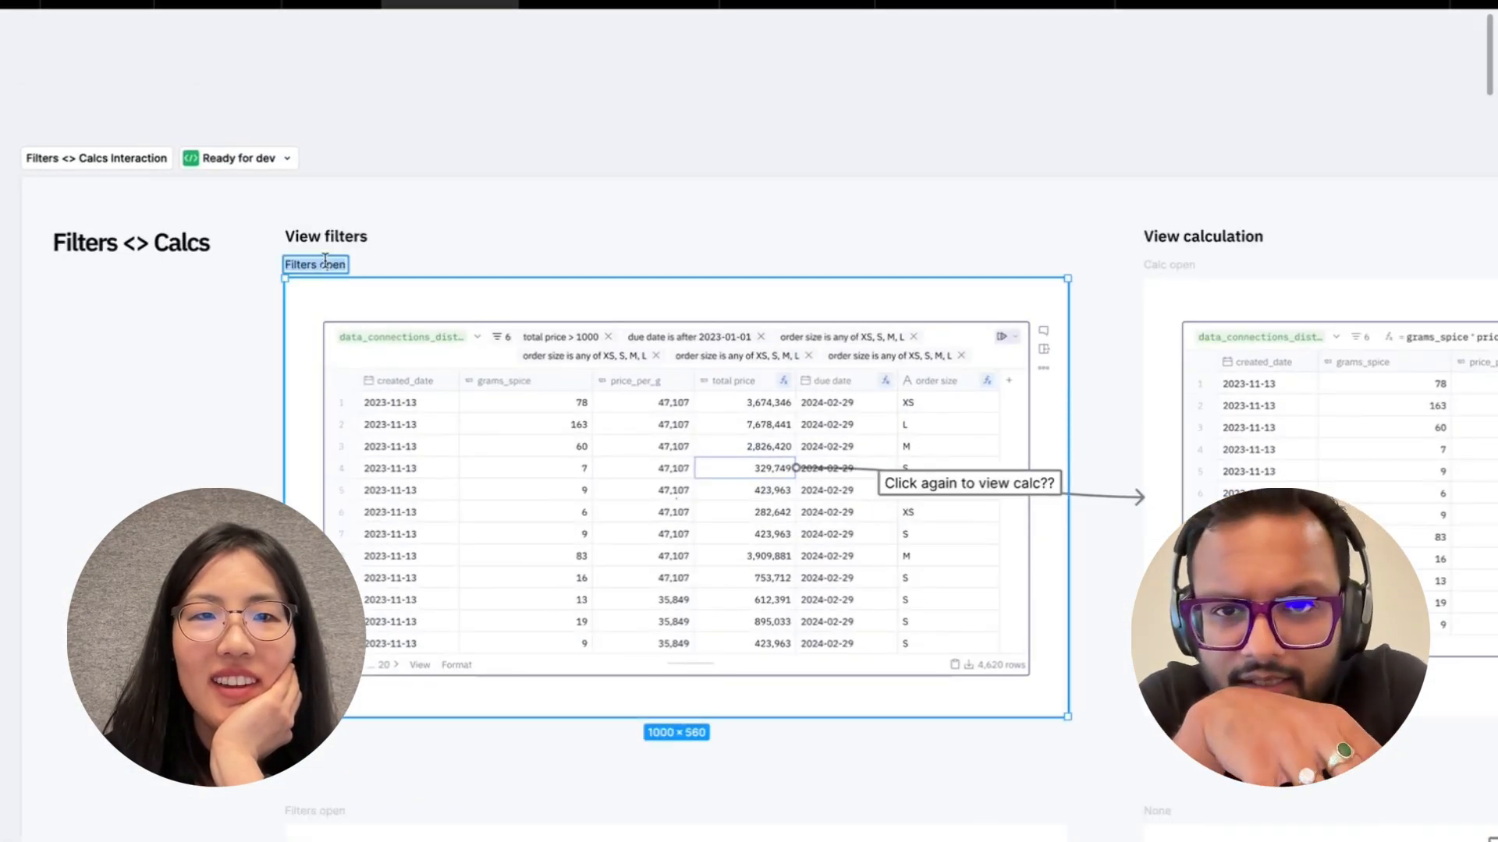
scroll(down, 3)
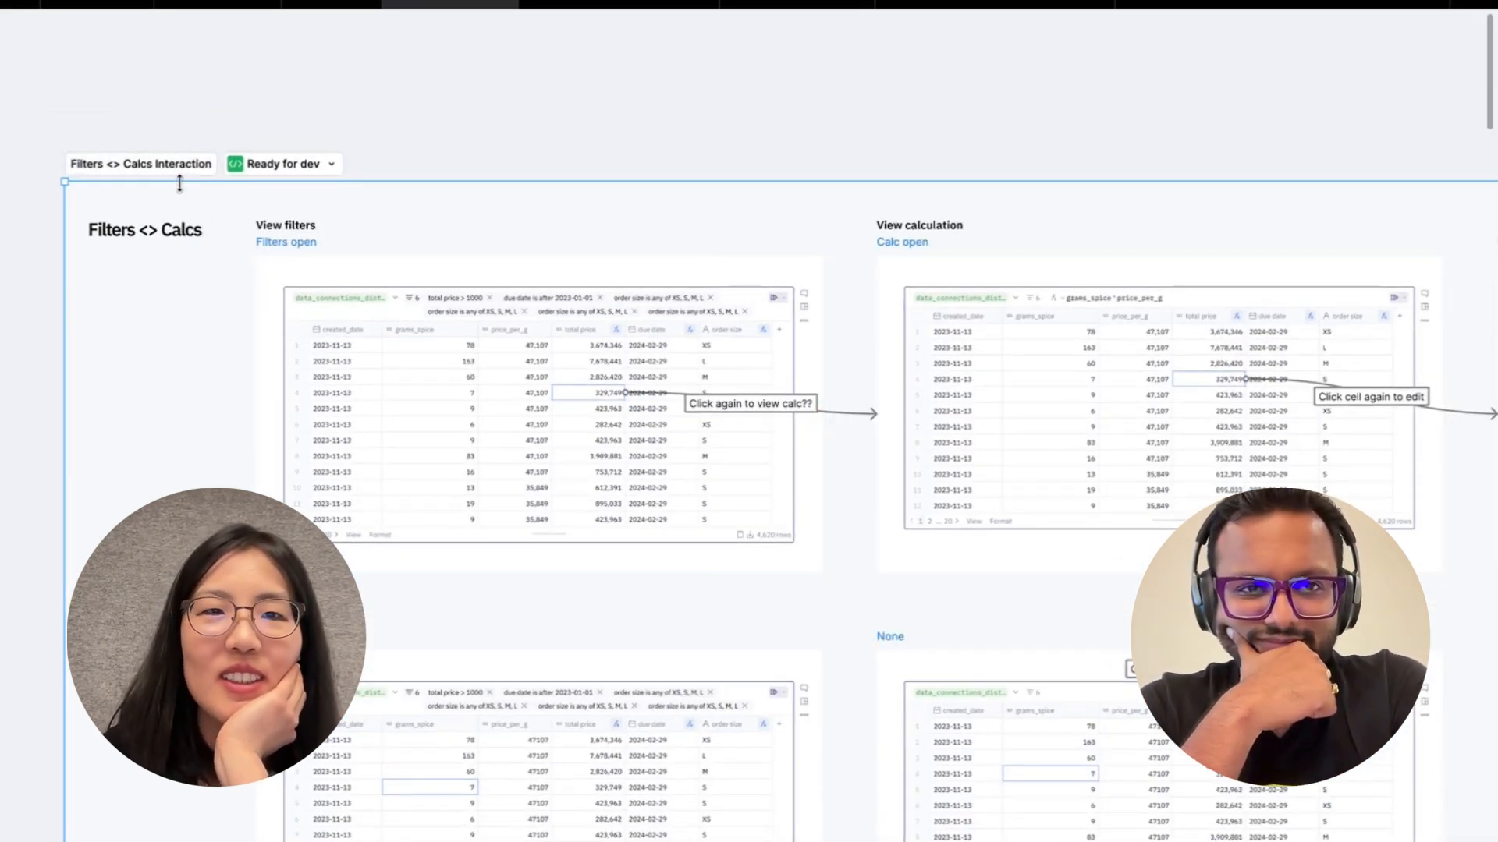
mouse_move(277, 208)
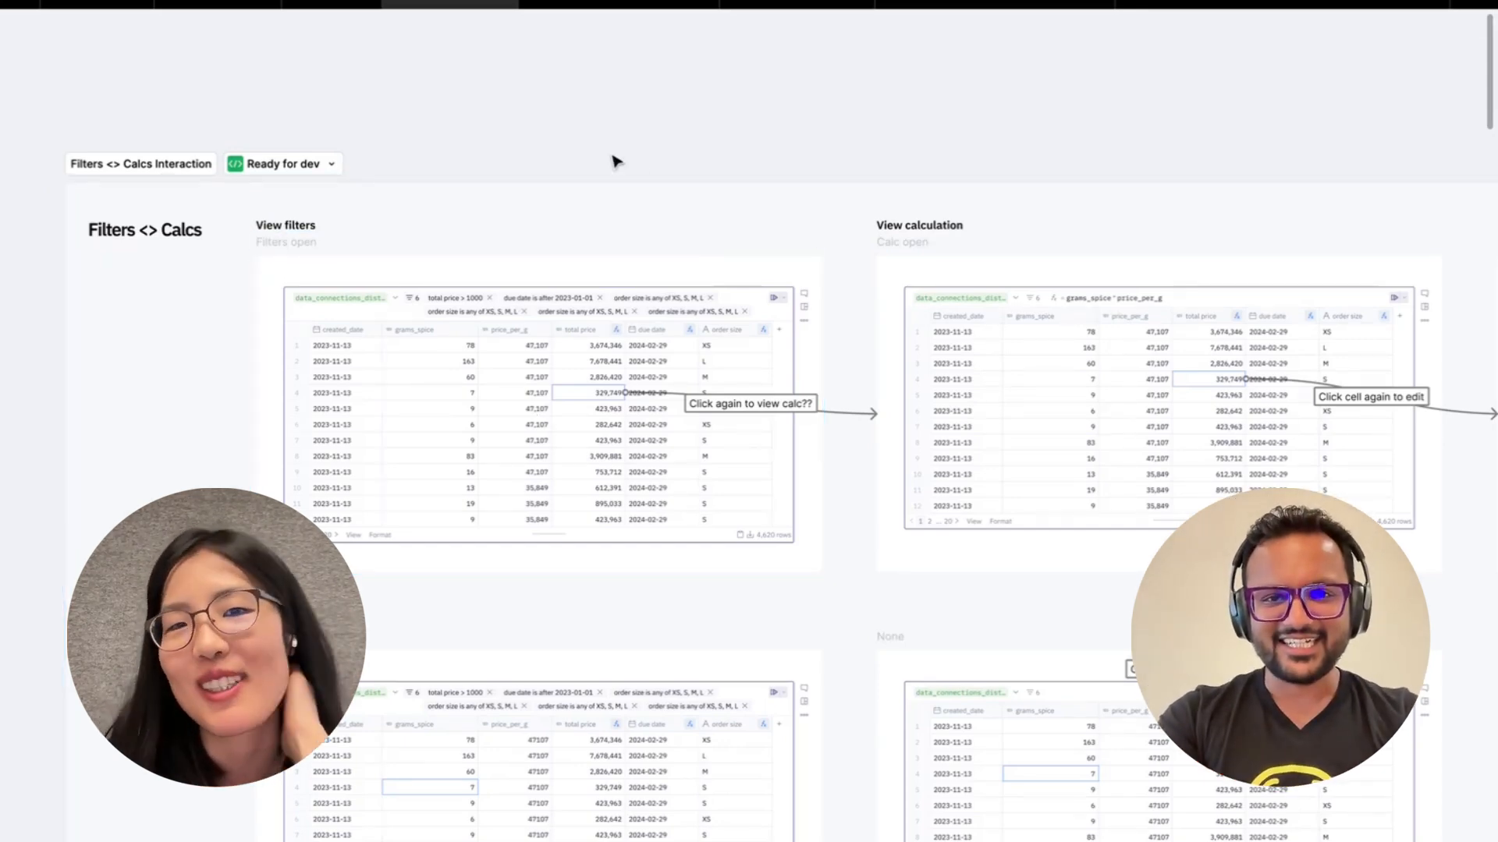
click(285, 242)
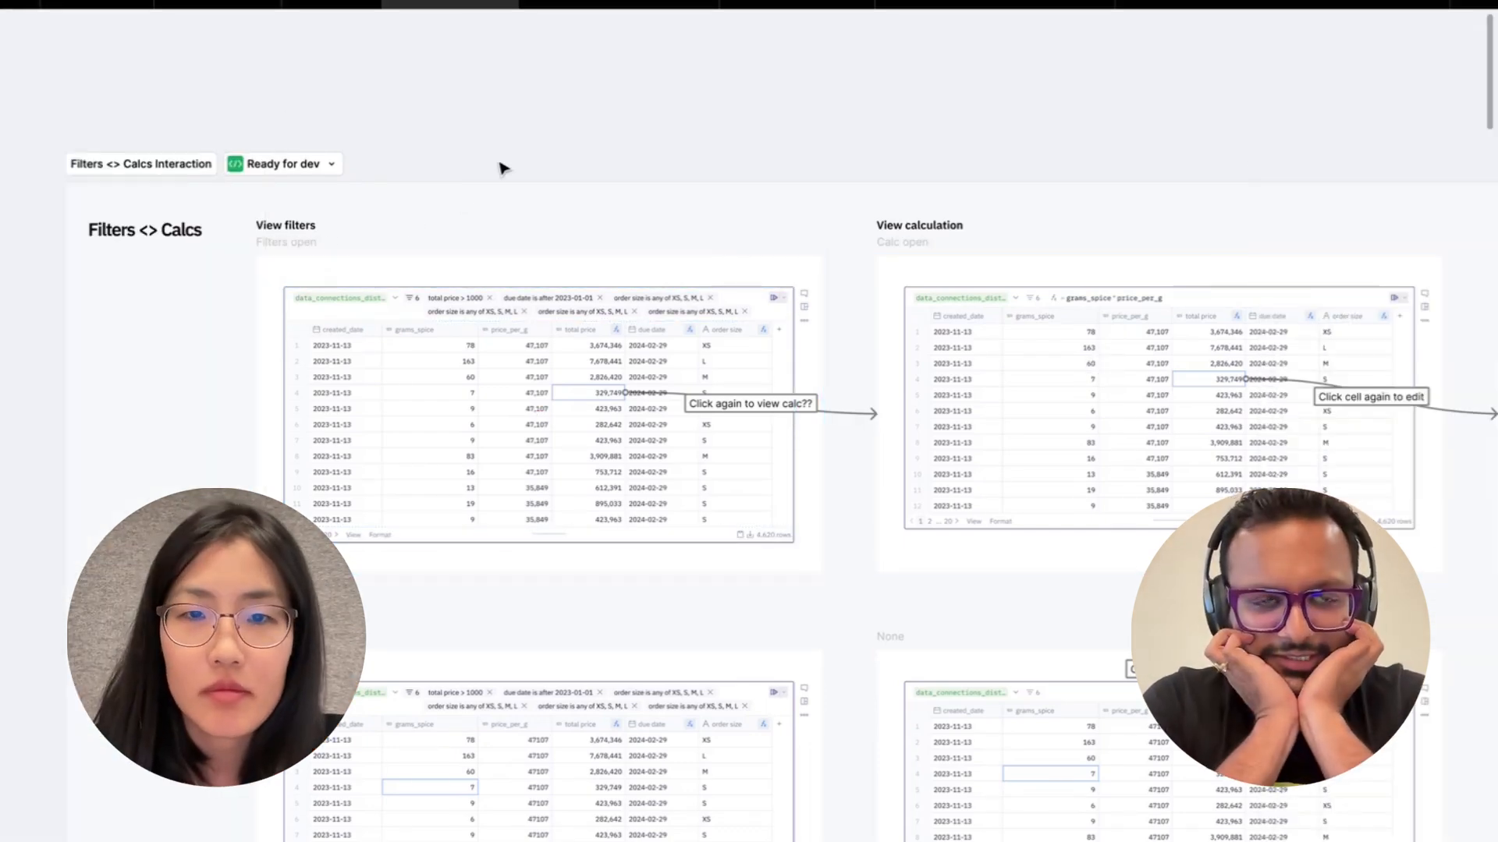
scroll(up, 3)
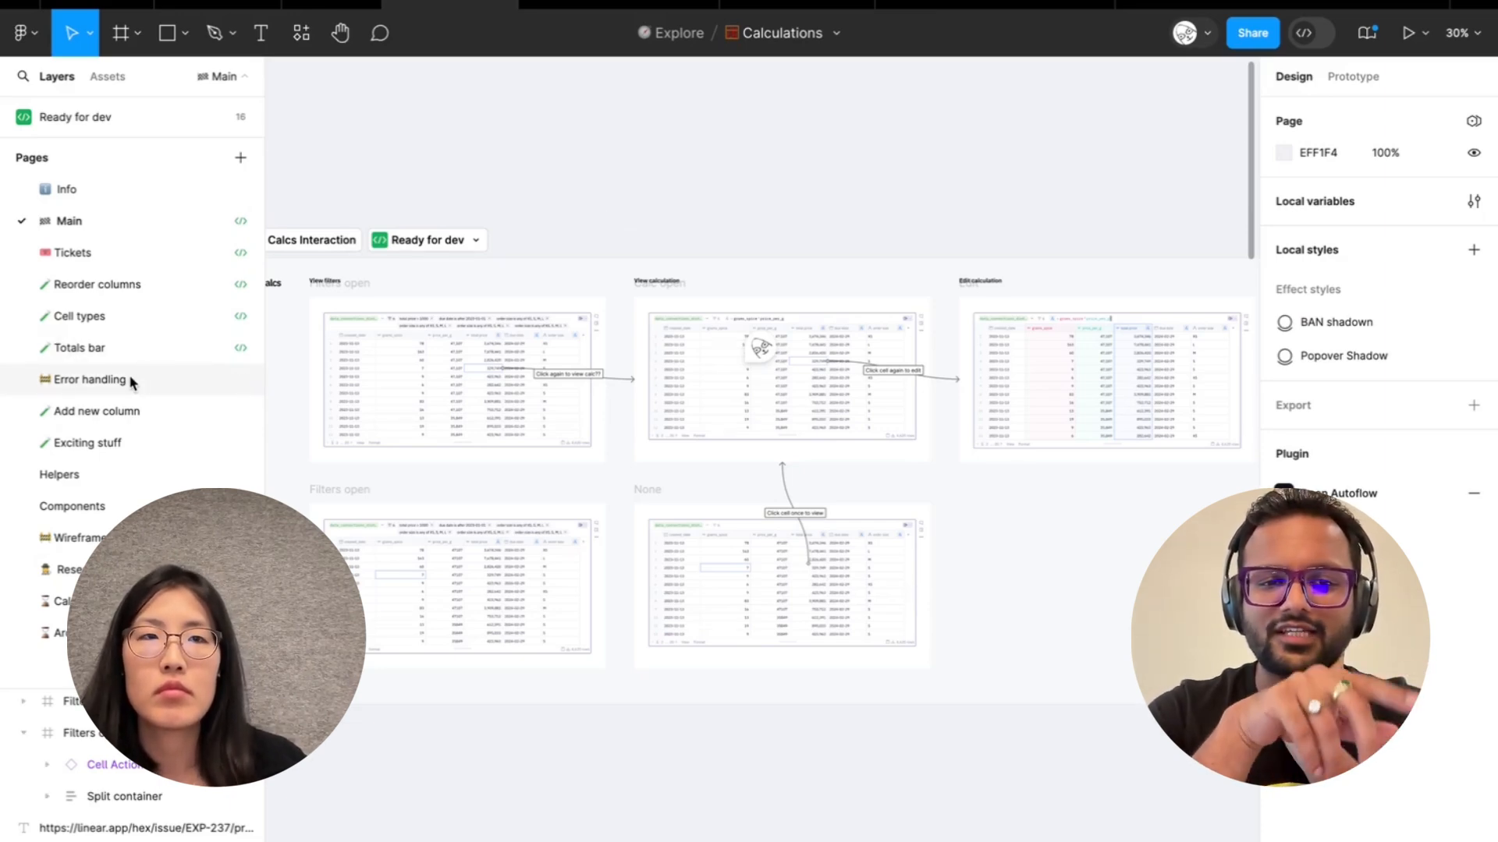
mouse_move(167, 411)
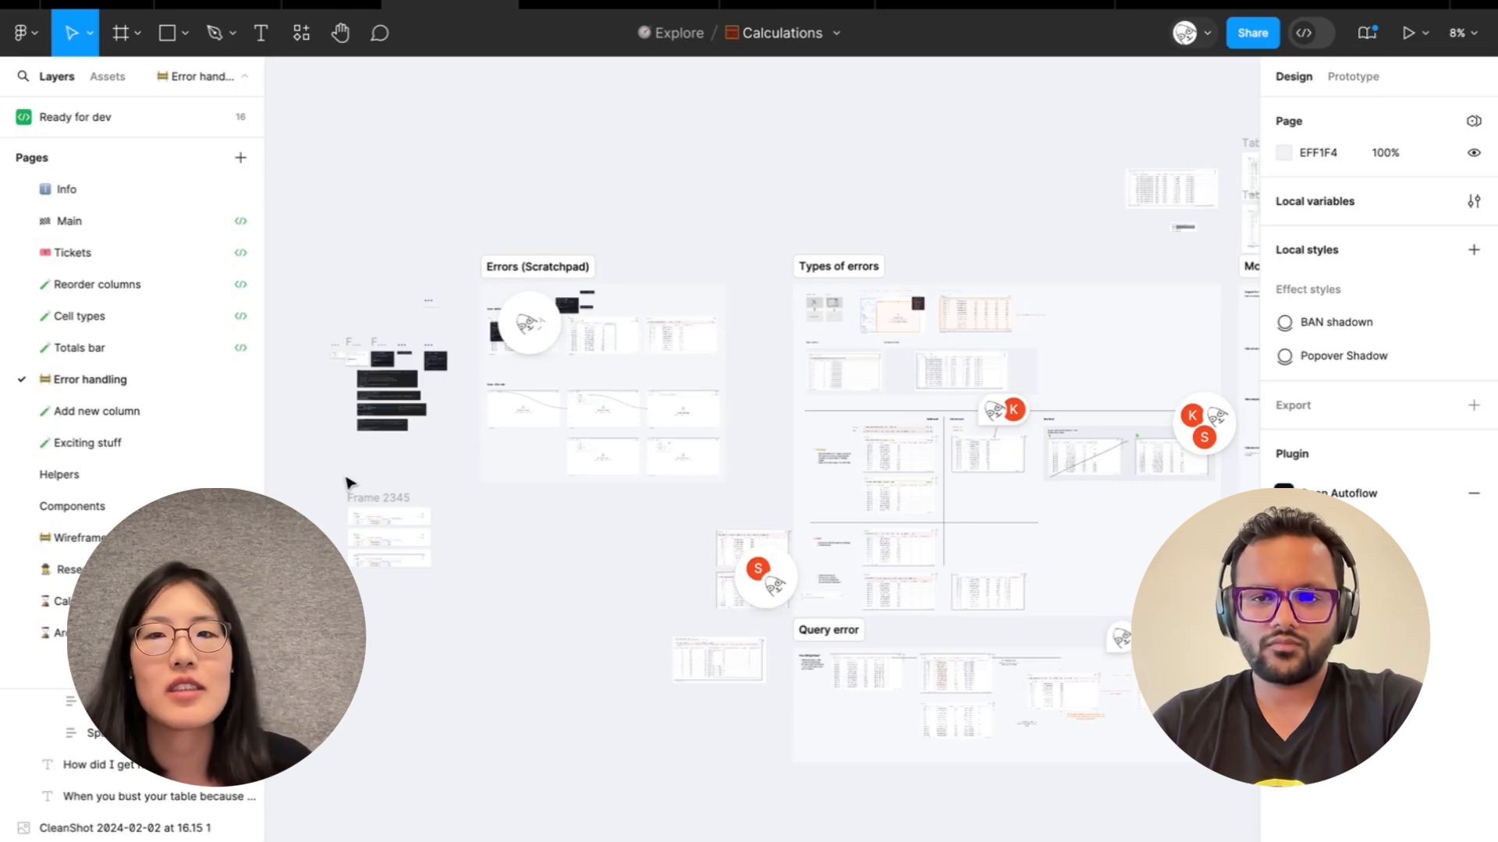
mouse_move(386, 482)
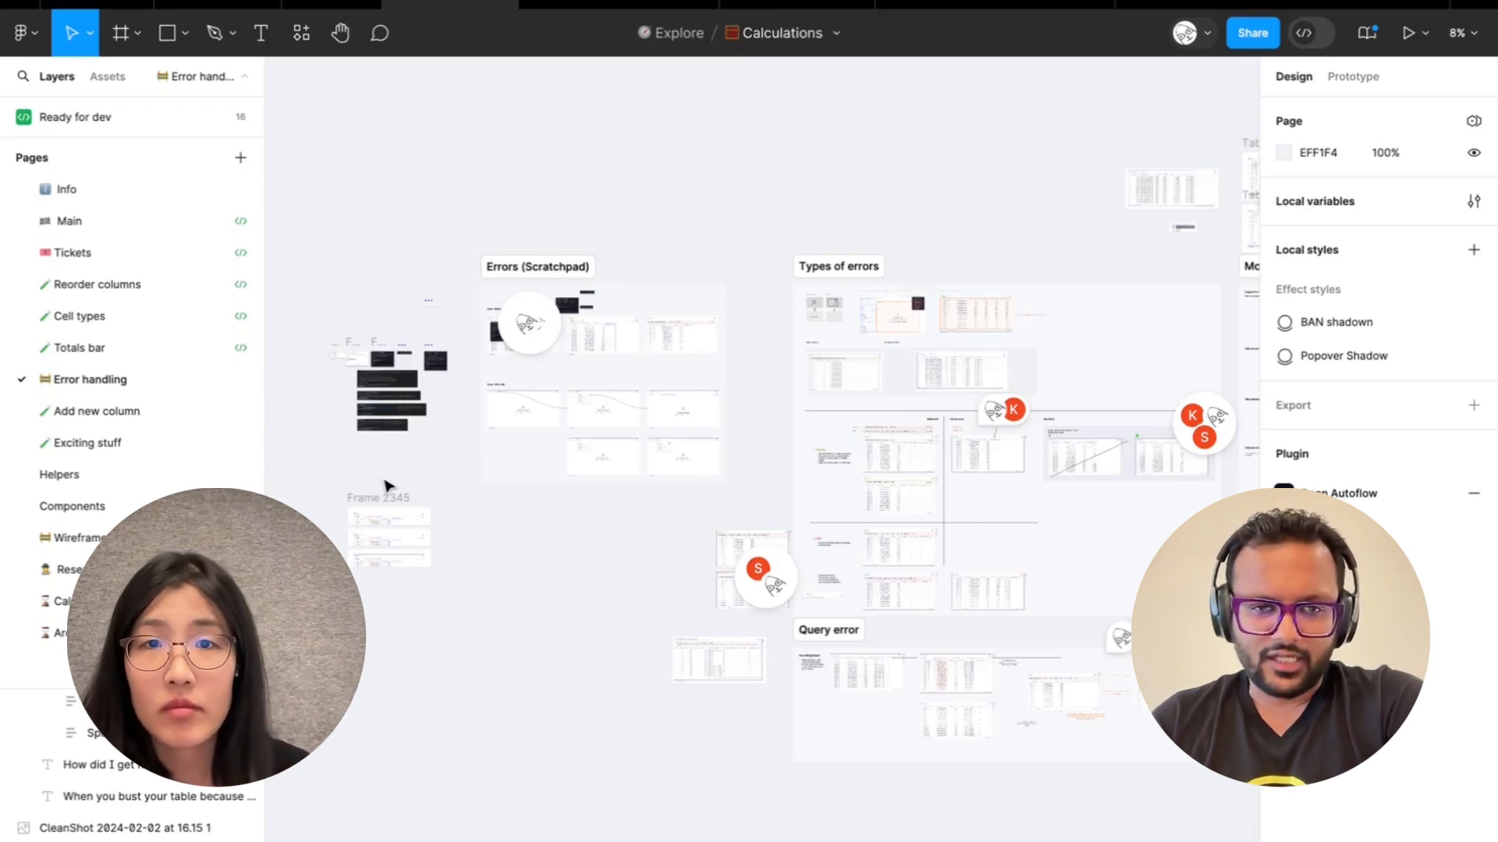
Step: Zoom into the comment cluster on the table- and column-level error mockups
click(755, 574)
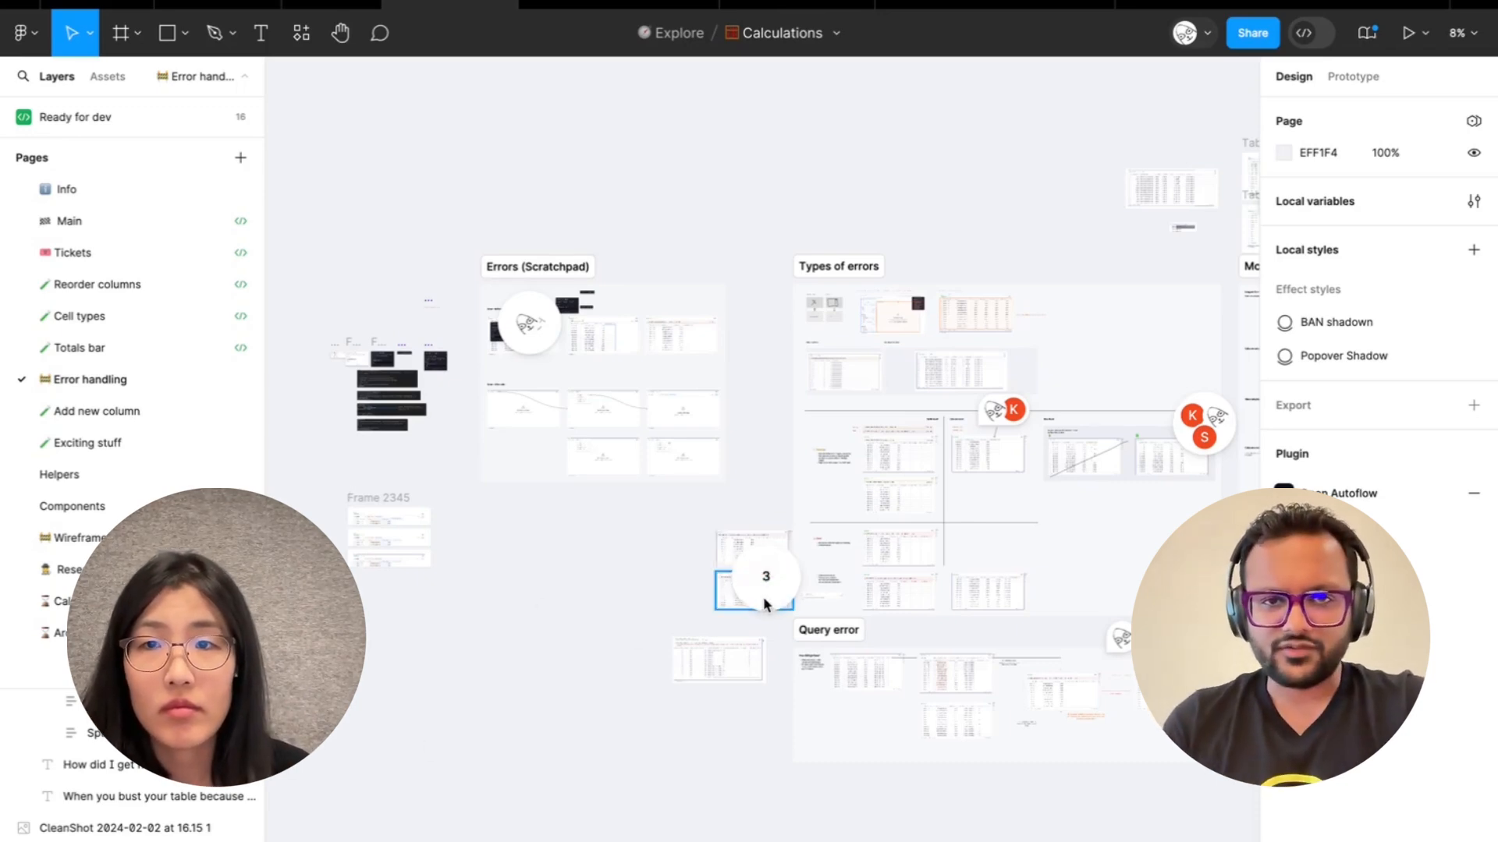
click(1012, 409)
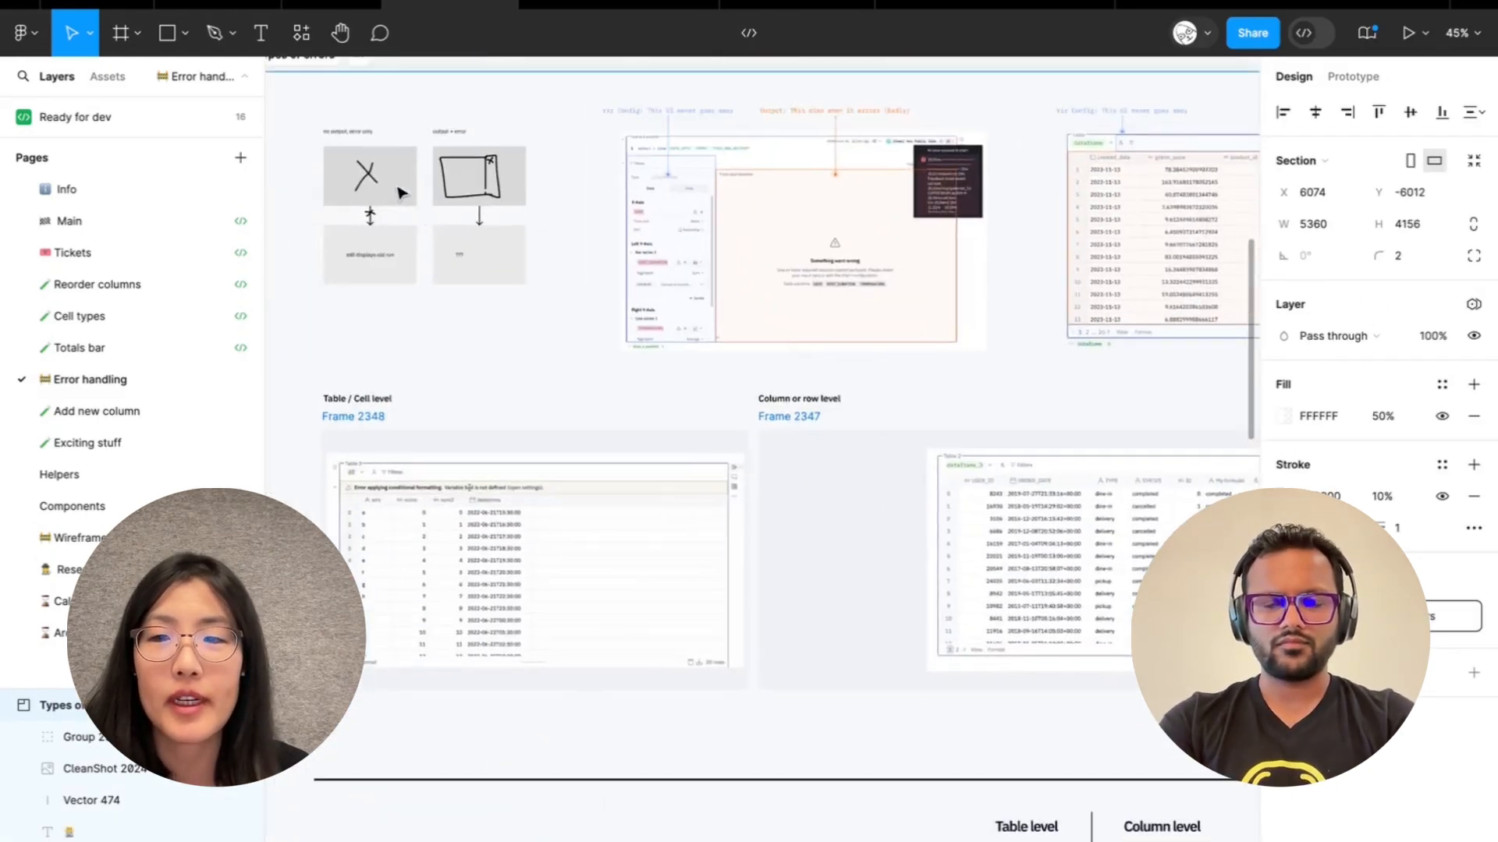
Step: Scroll the error designs to the NaN-versus-null thread and bring up the file's comments list
scroll(down, 3)
text(c)
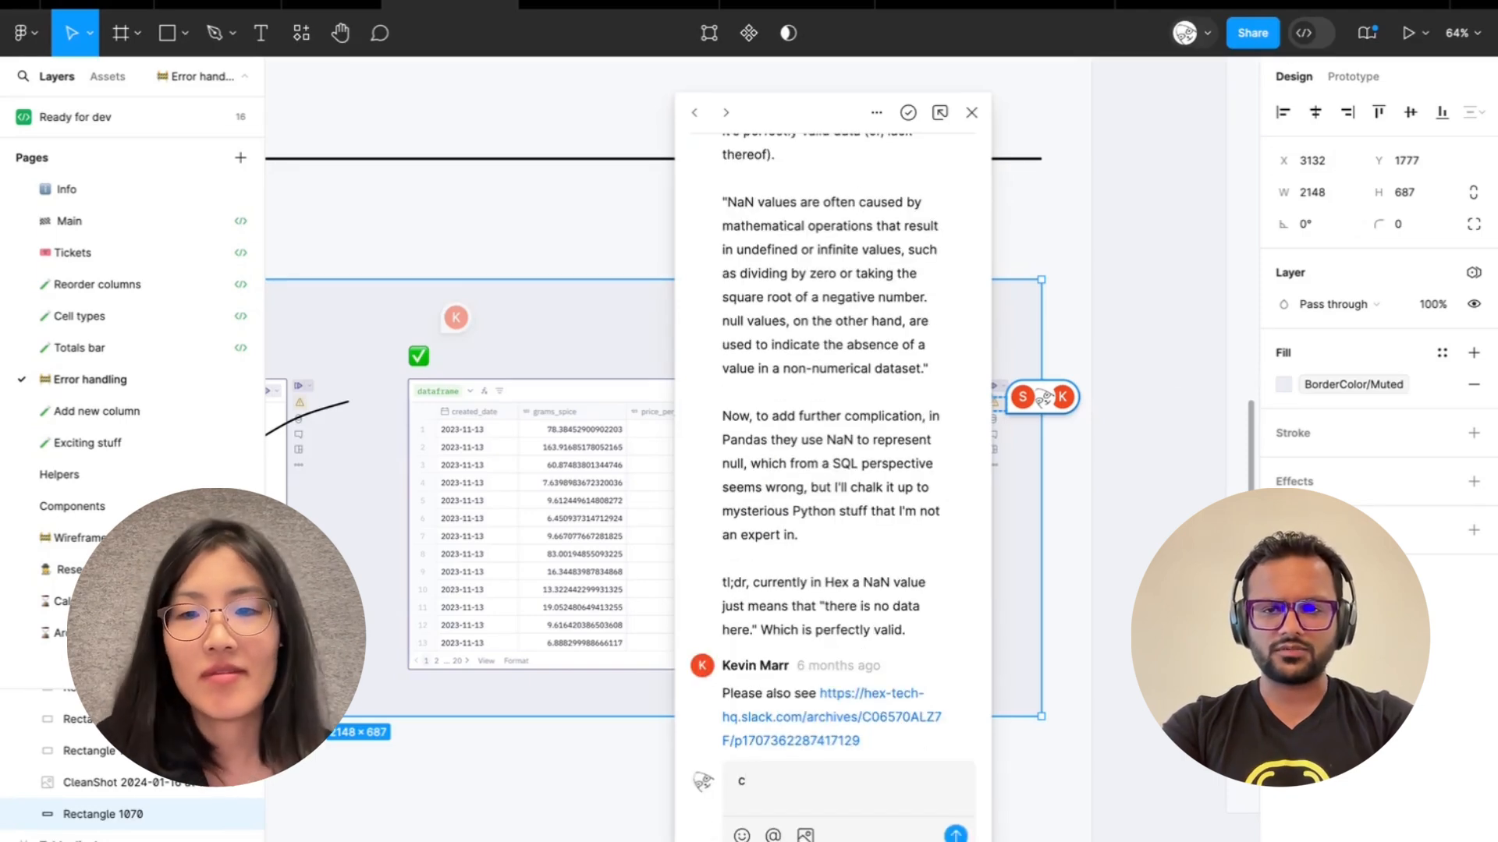
click(379, 33)
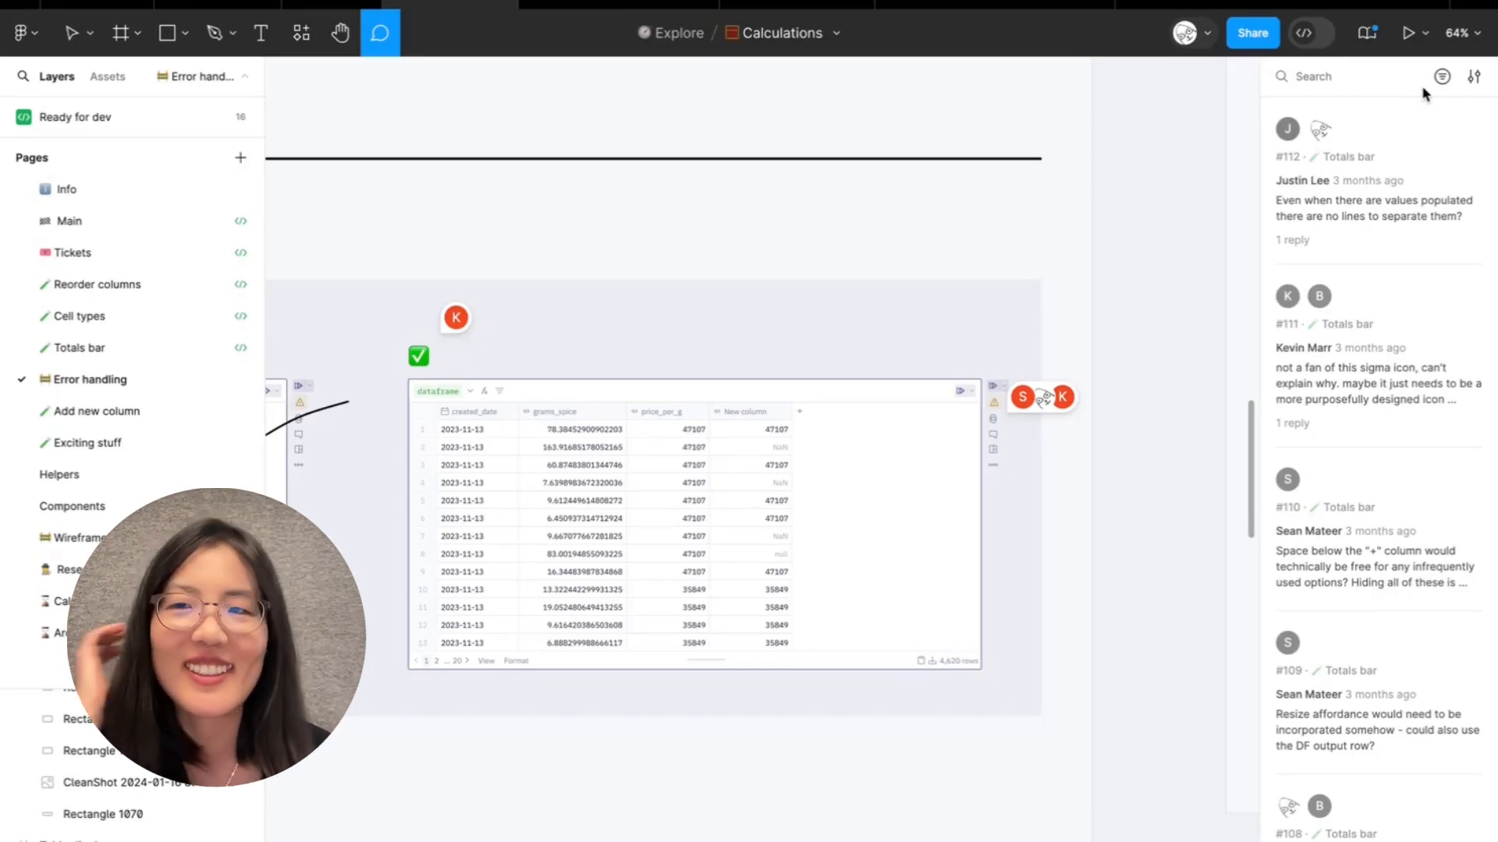
Step: Browse the Archive and Wireframes comment threads, then show the comment sort and filter options
scroll(down, 3)
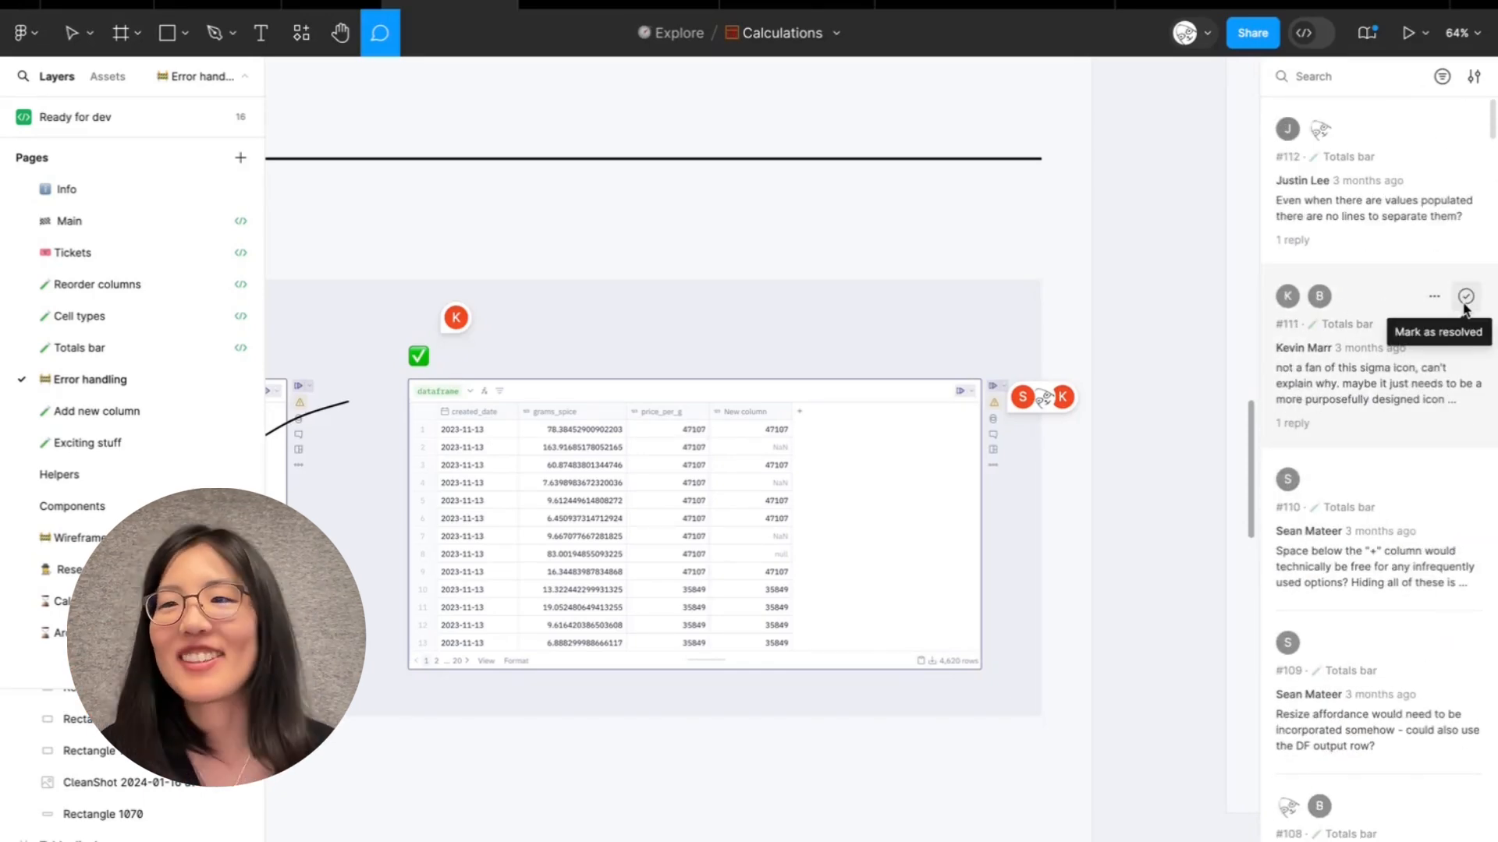
scroll(down, 3)
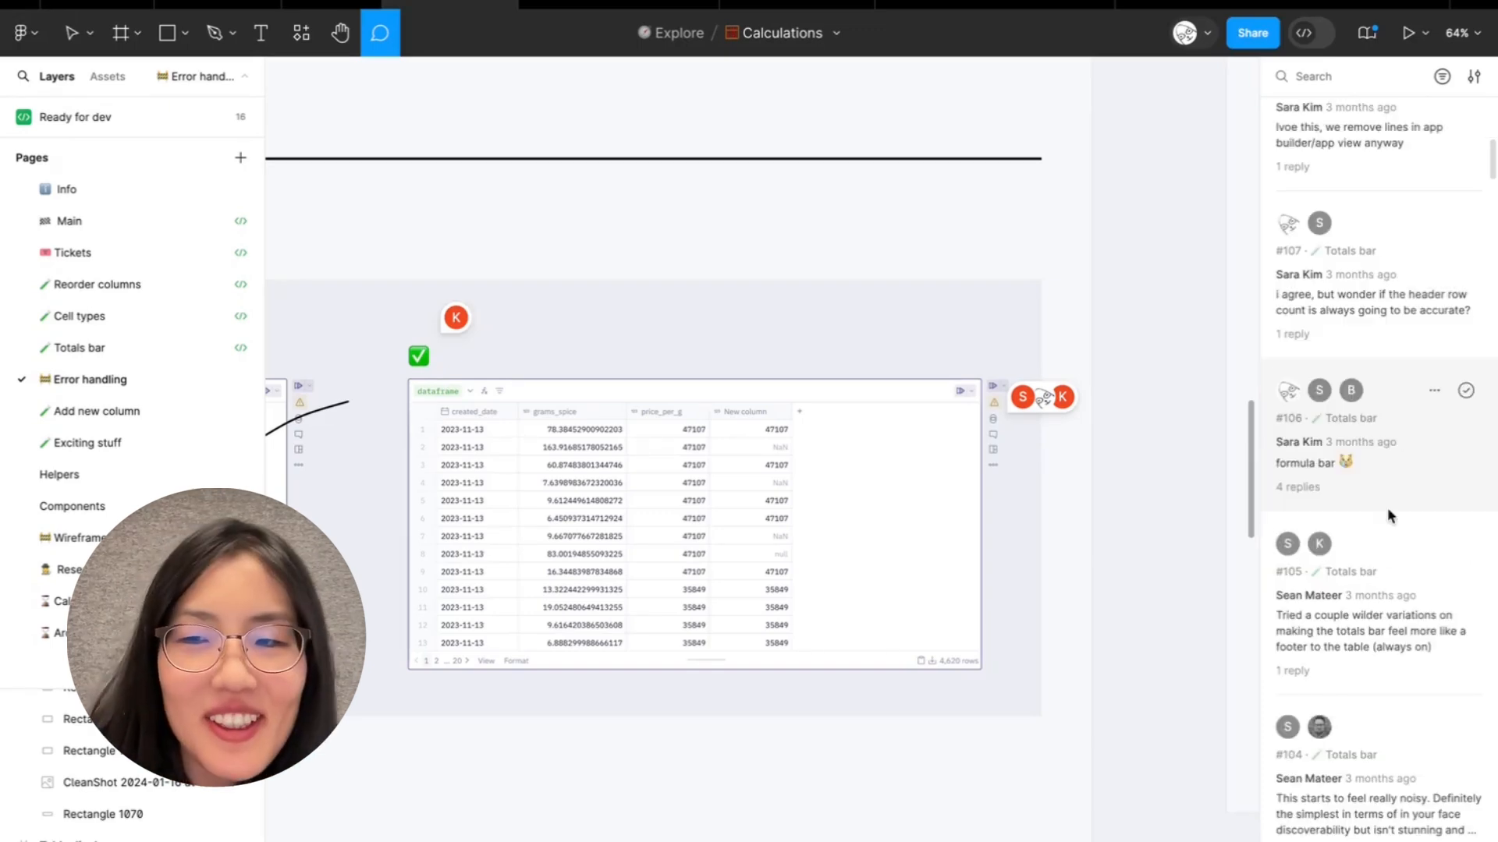
scroll(down, 3)
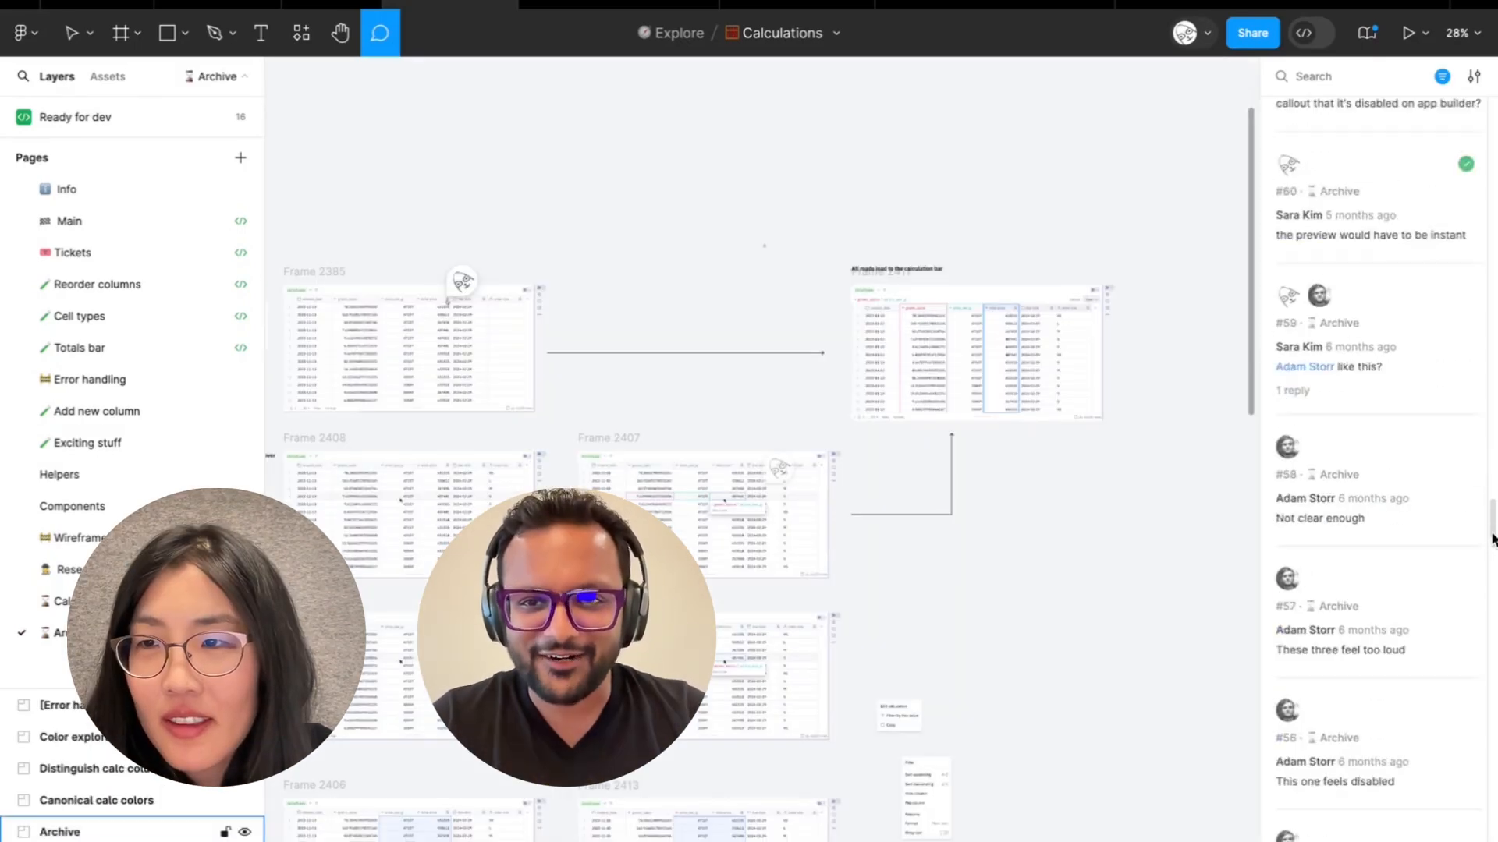
scroll(down, 3)
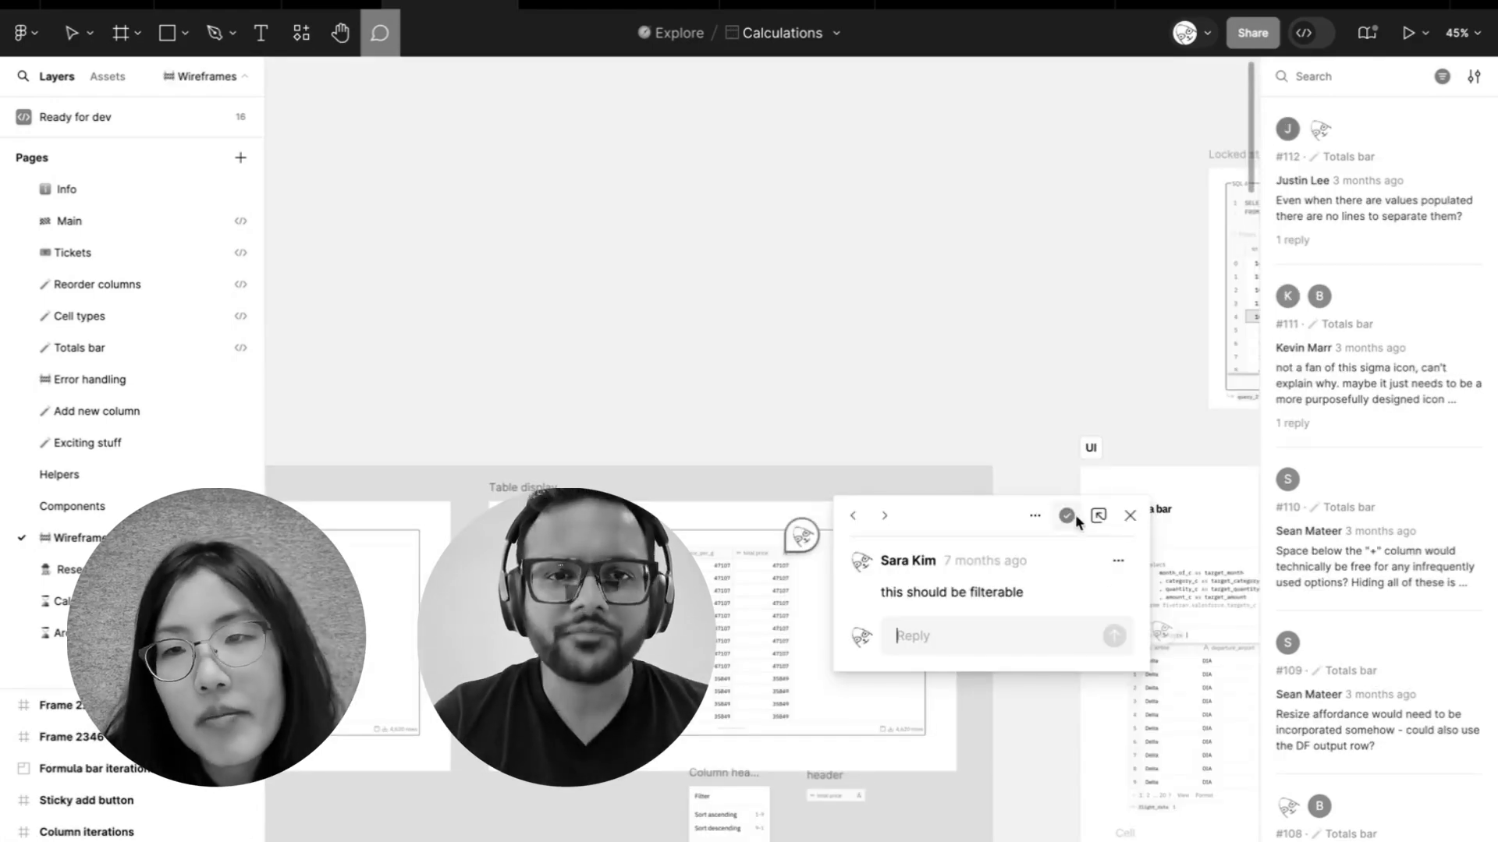
click(1441, 76)
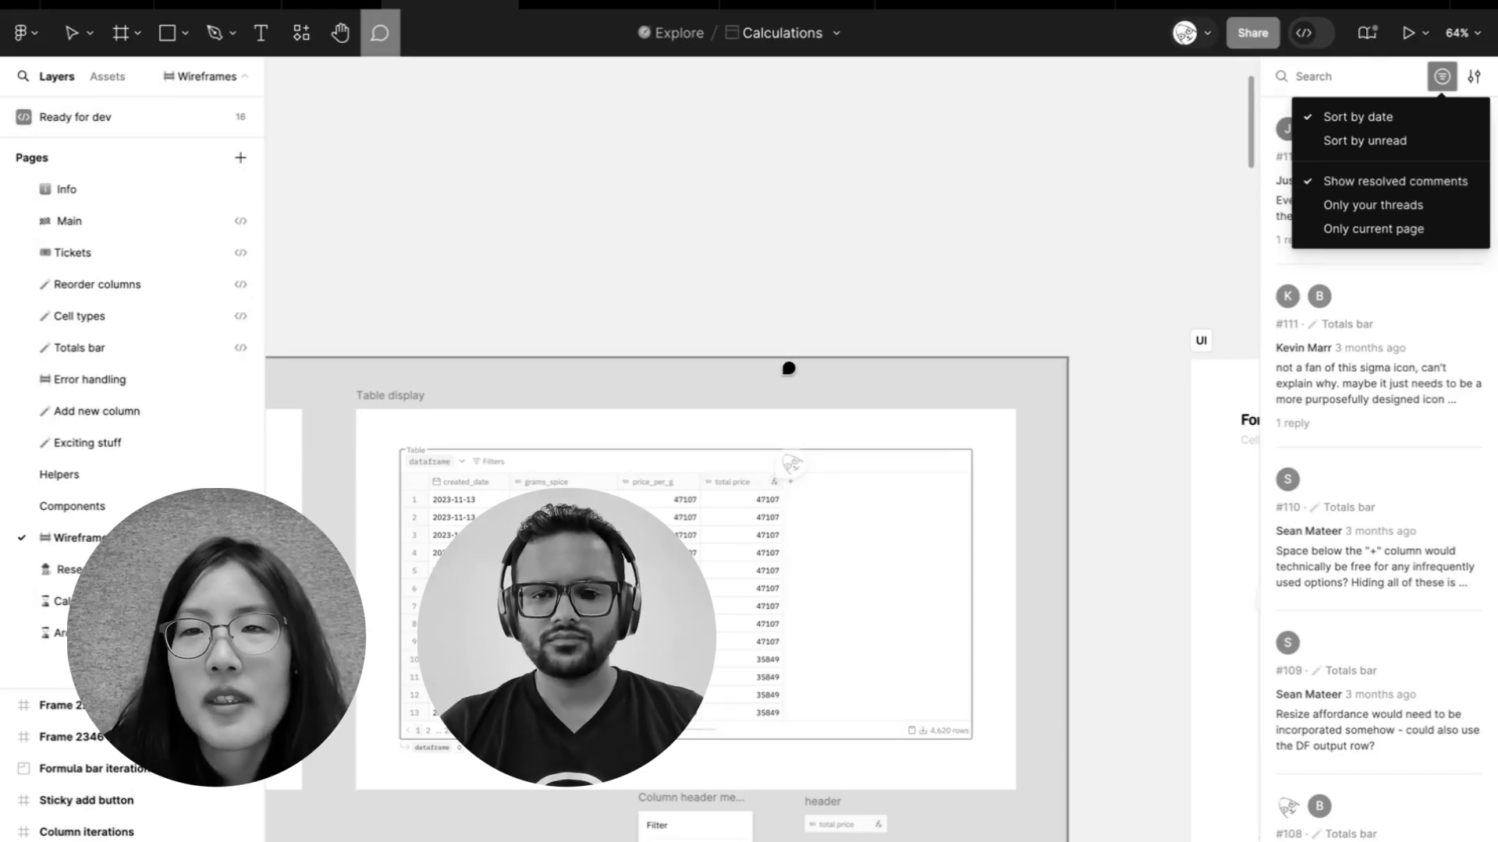
mouse_move(1387, 165)
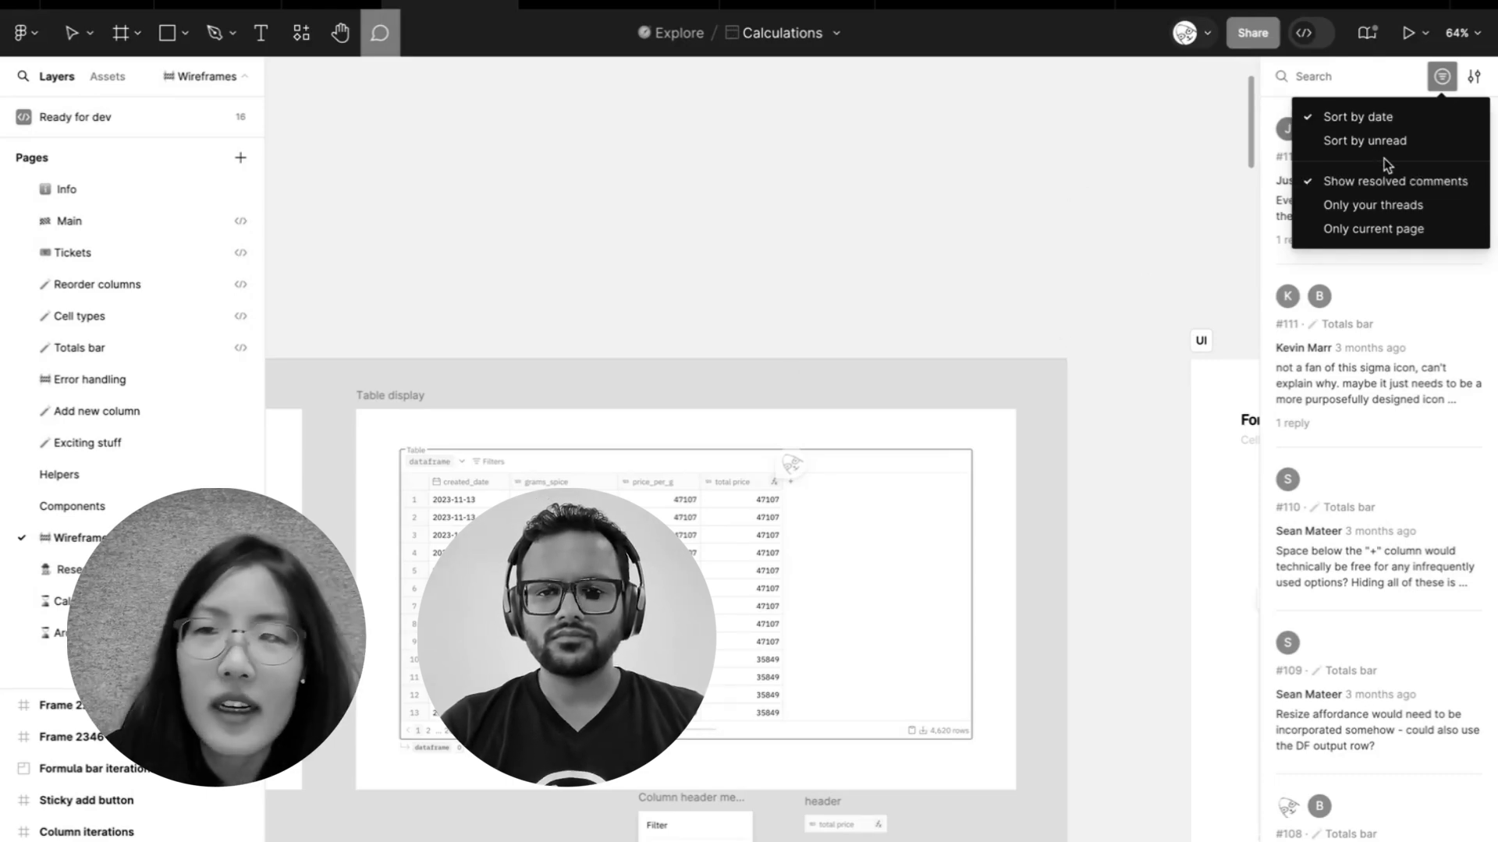